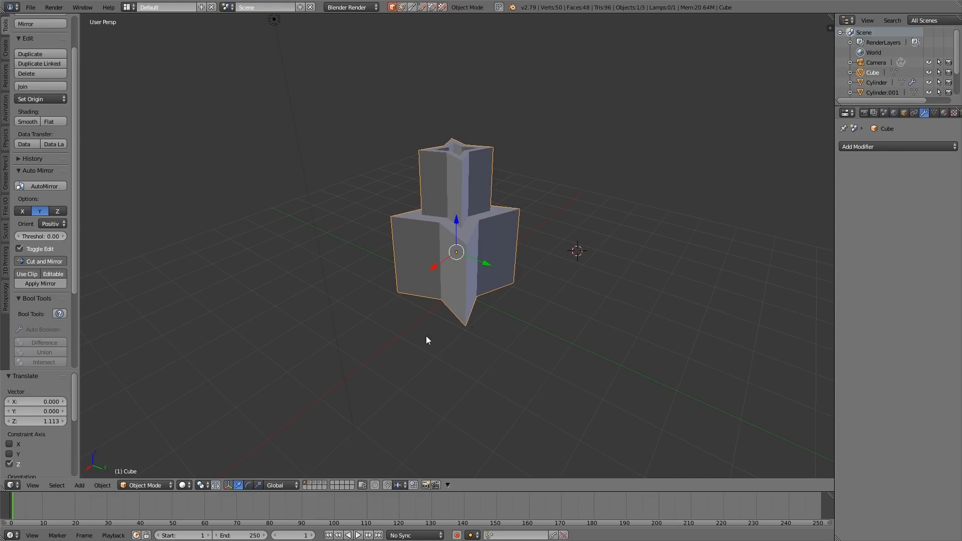
- Delete the old object, add a cube beside the star block, and enter face-select edit mode
{"action": "key", "text": "Delete"}
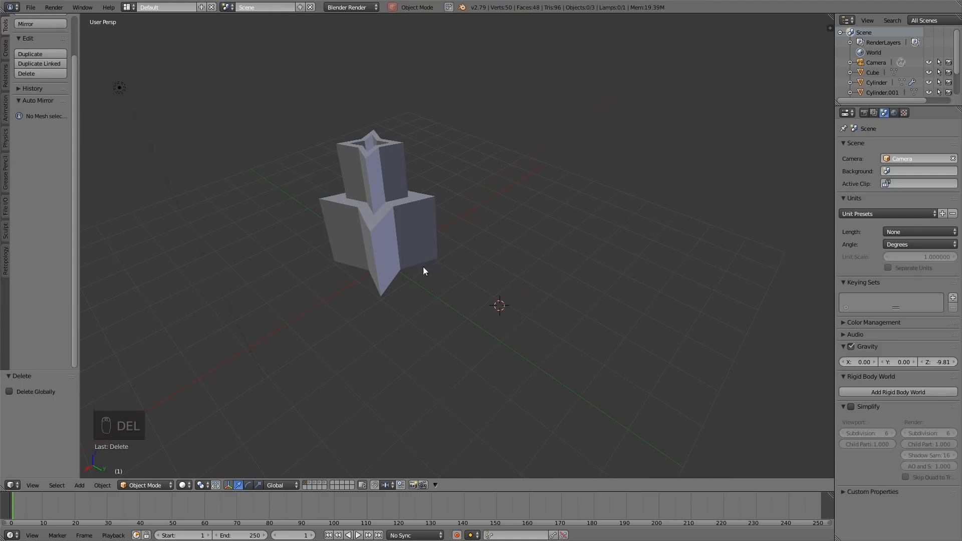
{"action": "mouse_move", "coordinate": [489, 311]}
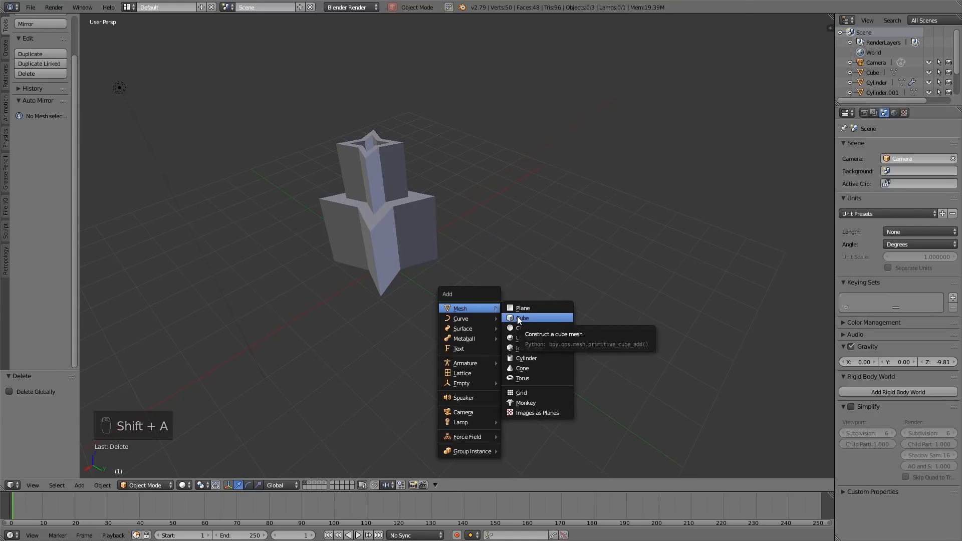
{"action": "left_click", "coordinate": [522, 318]}
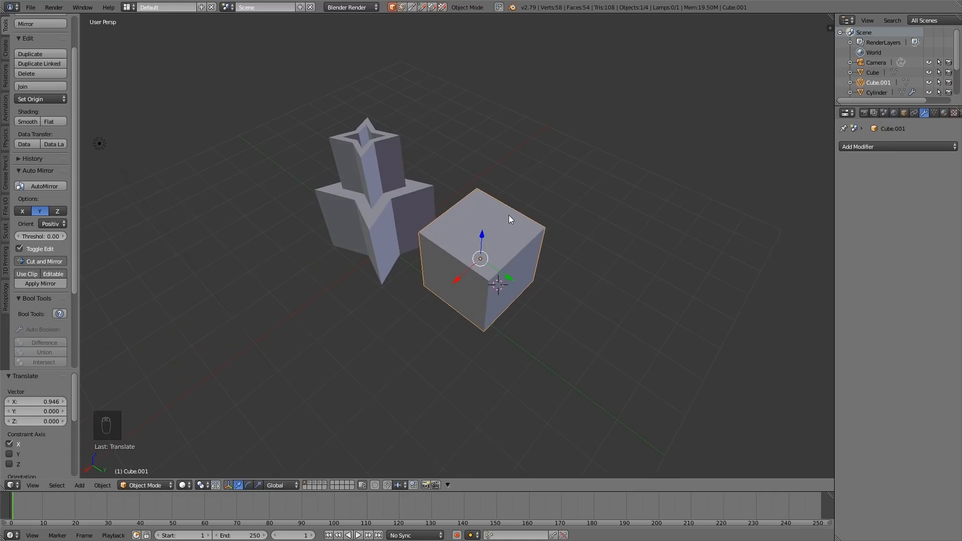
{"action": "key", "text": "Tab"}
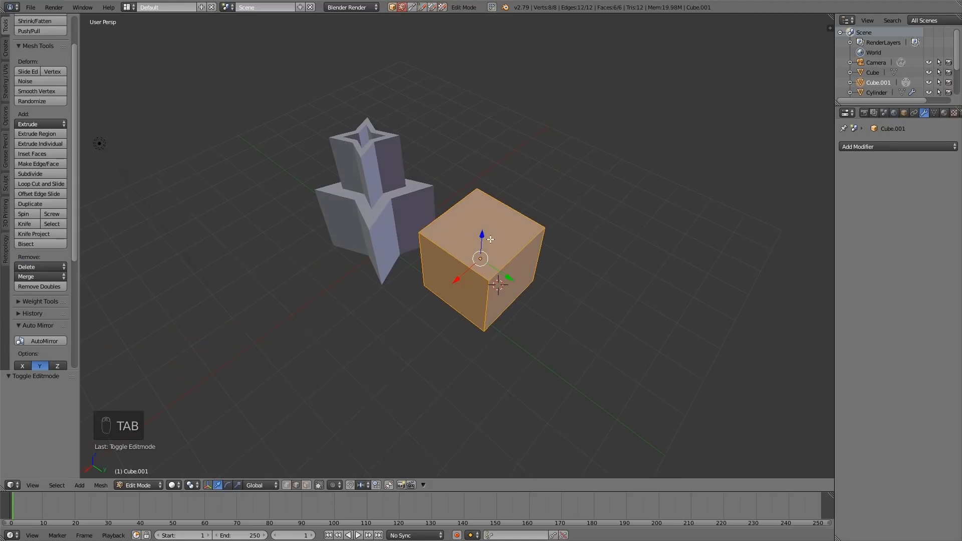
{"action": "key", "text": "ctrl+tab"}
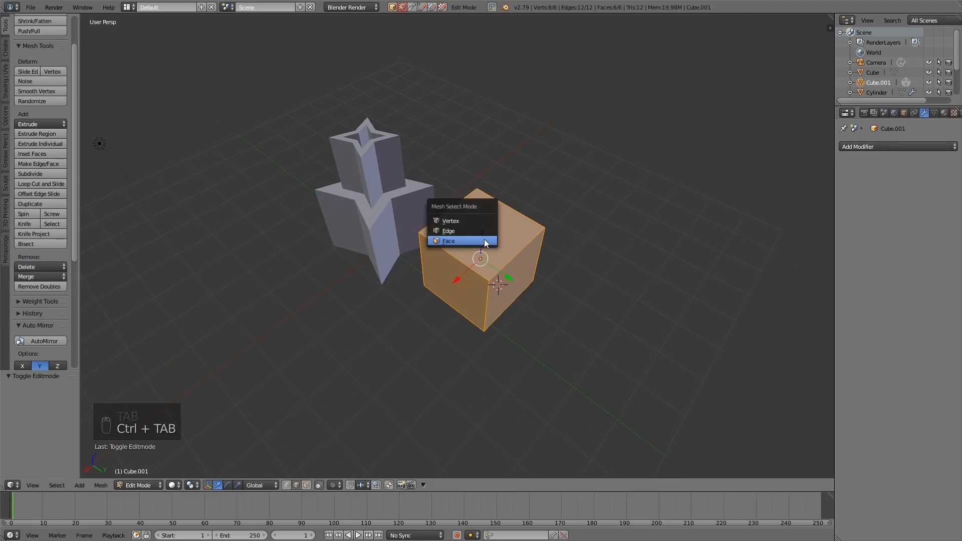
{"action": "left_click", "coordinate": [448, 240]}
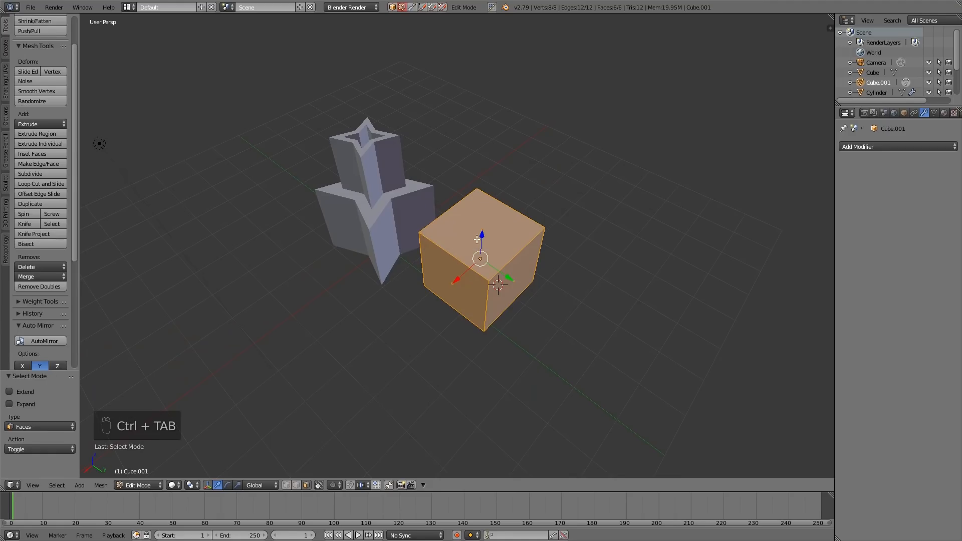
- Extrude a narrower tier from the cube's top face, inset it, and push the inset face down
{"action": "left_click", "coordinate": [481, 218]}
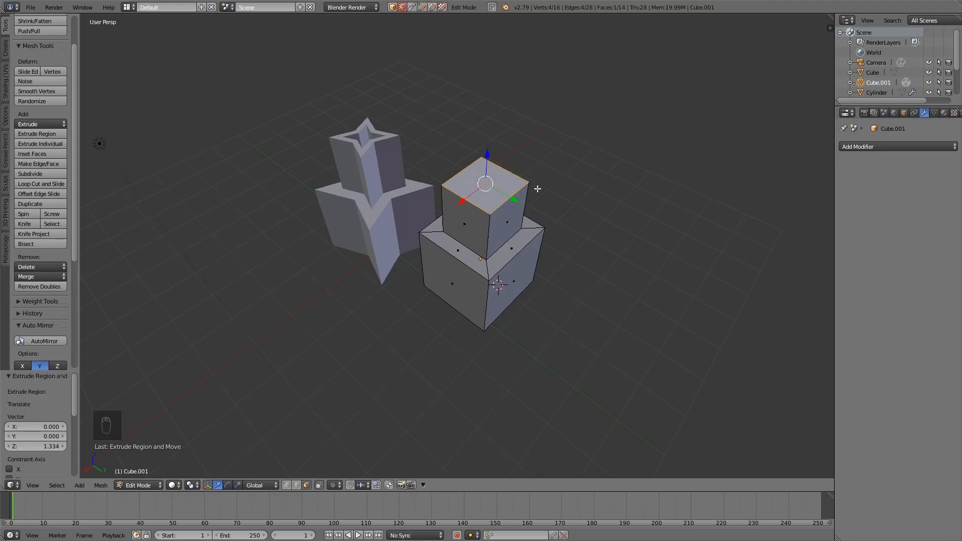
{"action": "left_click", "coordinate": [32, 153]}
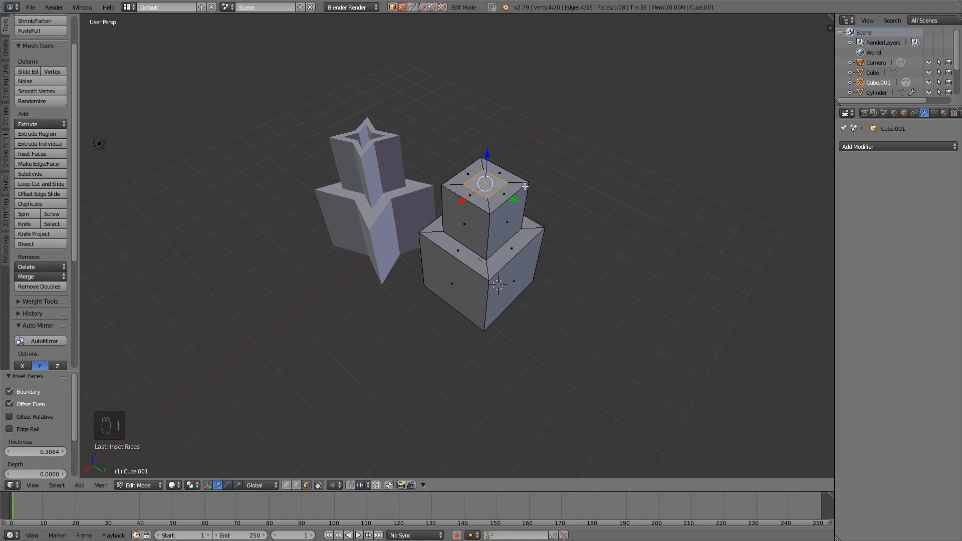
{"action": "mouse_move", "coordinate": [508, 179]}
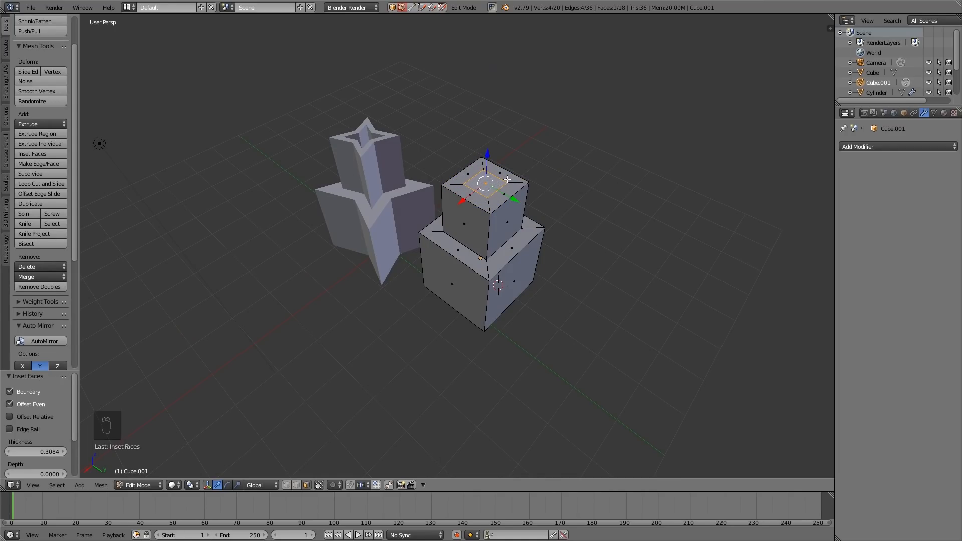
{"action": "key", "text": "E"}
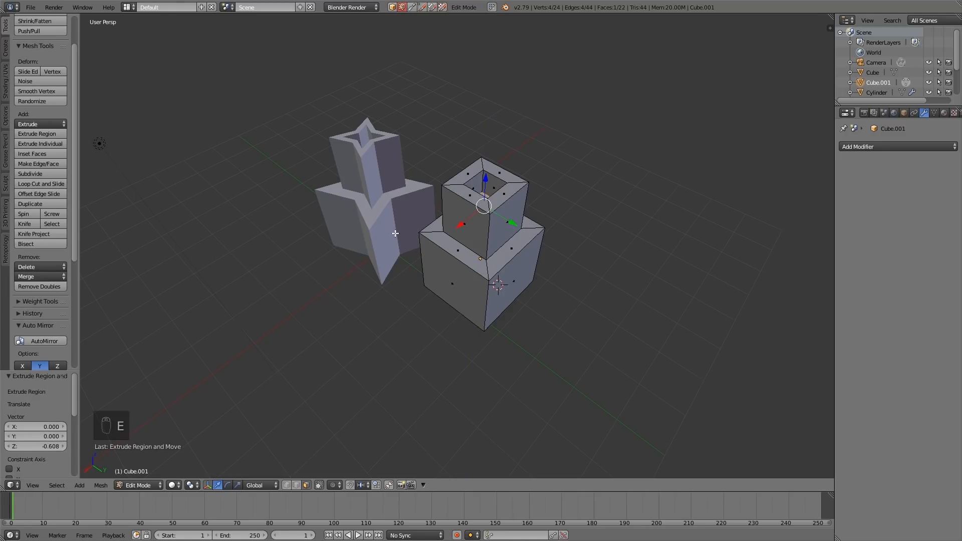
{"action": "mouse_move", "coordinate": [484, 204]}
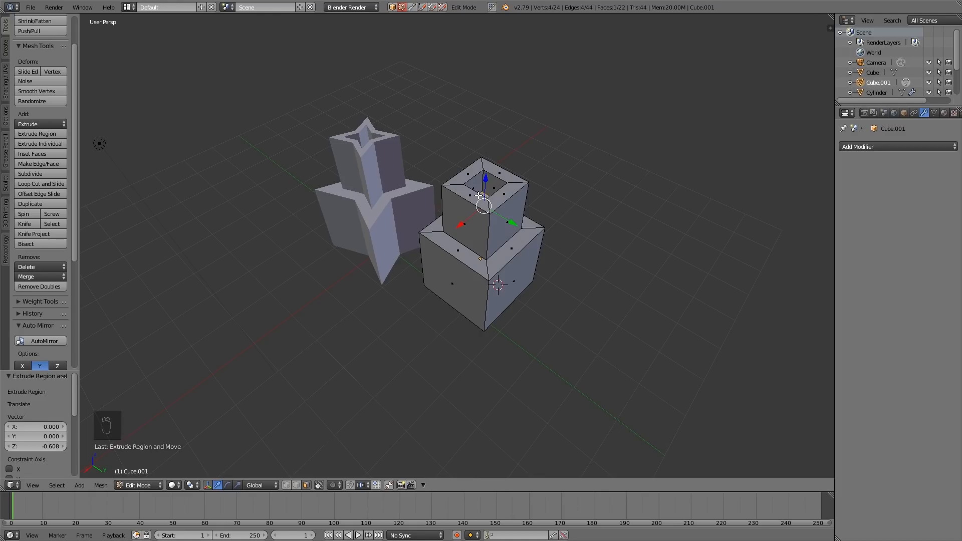
- Add vertical loop cuts through both tiers, undoing and redoing the misplaced second cut
{"action": "key", "text": "ctrl+r"}
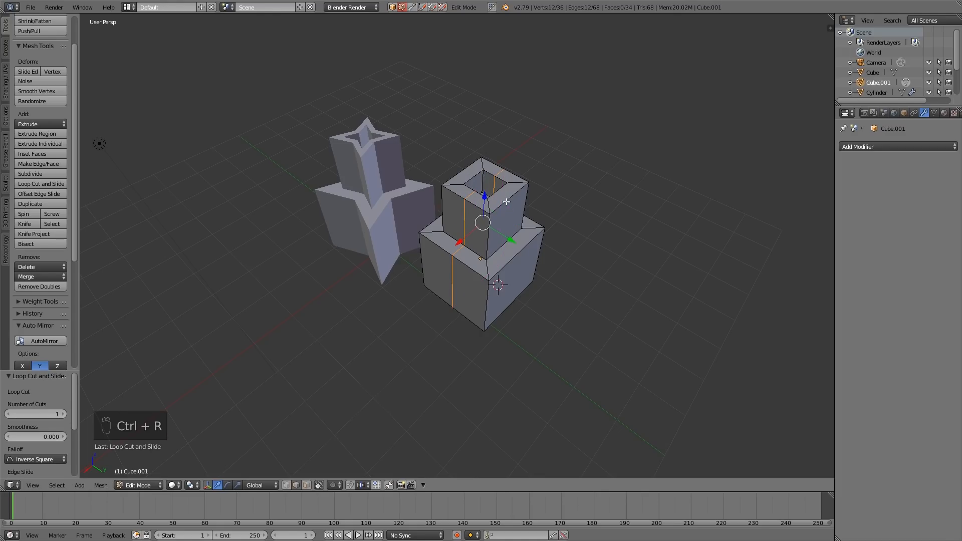
{"action": "key", "text": "ctrl+r"}
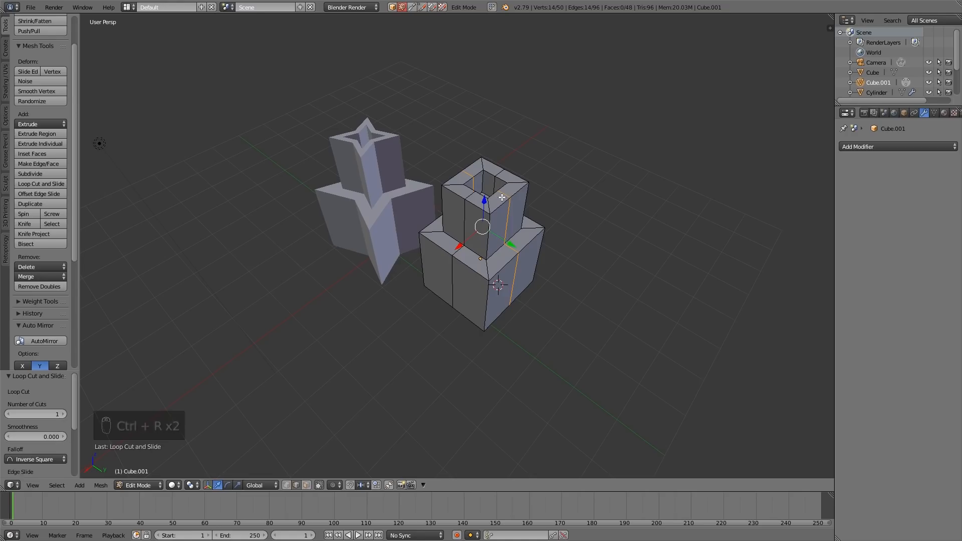
{"action": "mouse_move", "coordinate": [517, 187]}
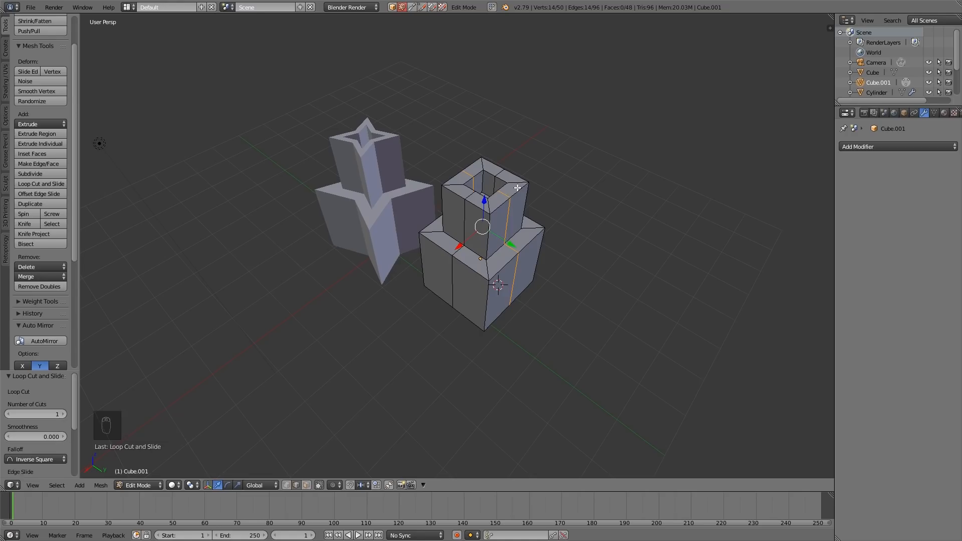
{"action": "key", "text": "ctrl+z"}
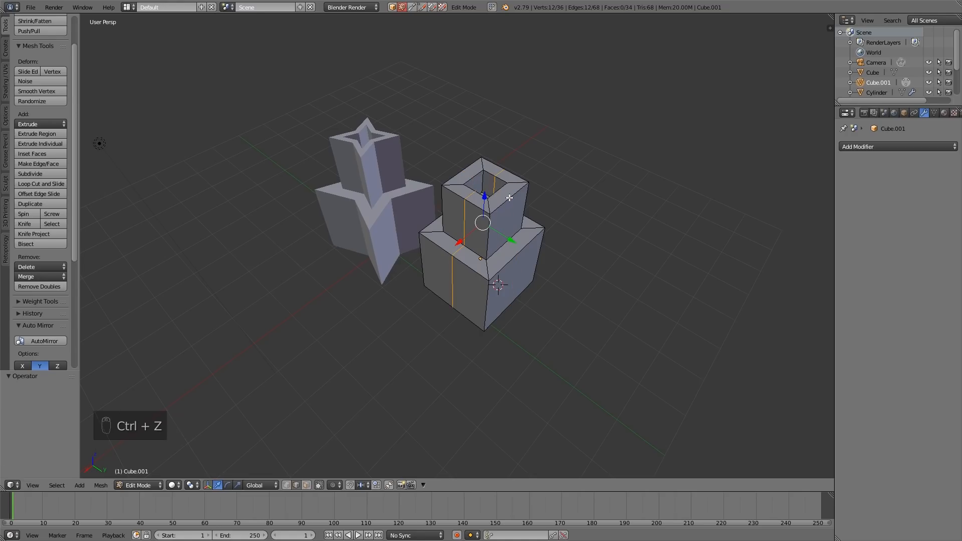
{"action": "key", "text": "ctrl+z"}
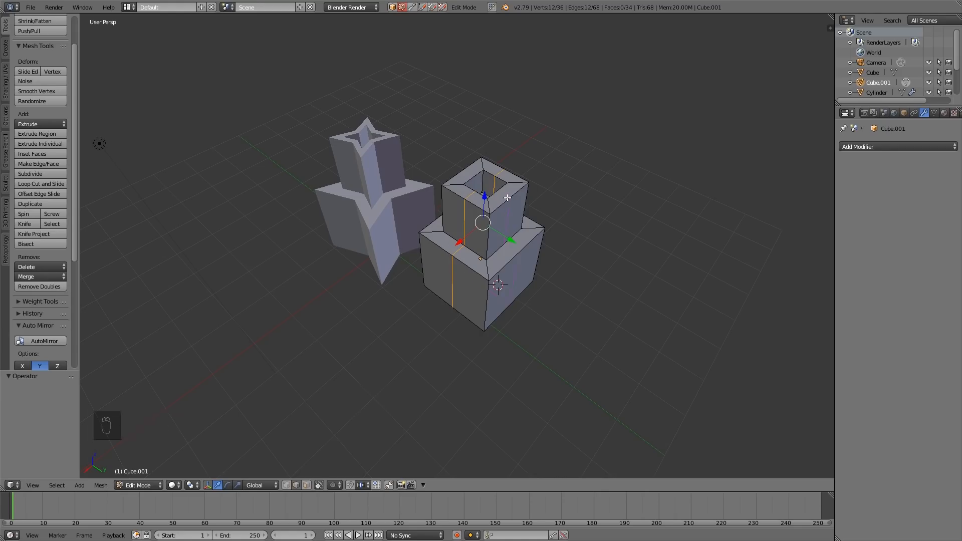
{"action": "key", "text": "ctrl+r"}
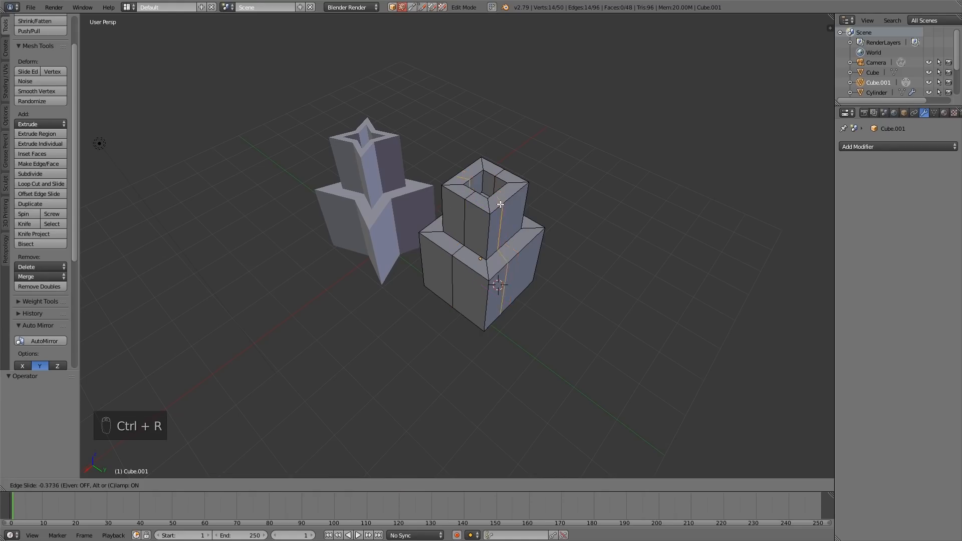
{"action": "mouse_move", "coordinate": [496, 221]}
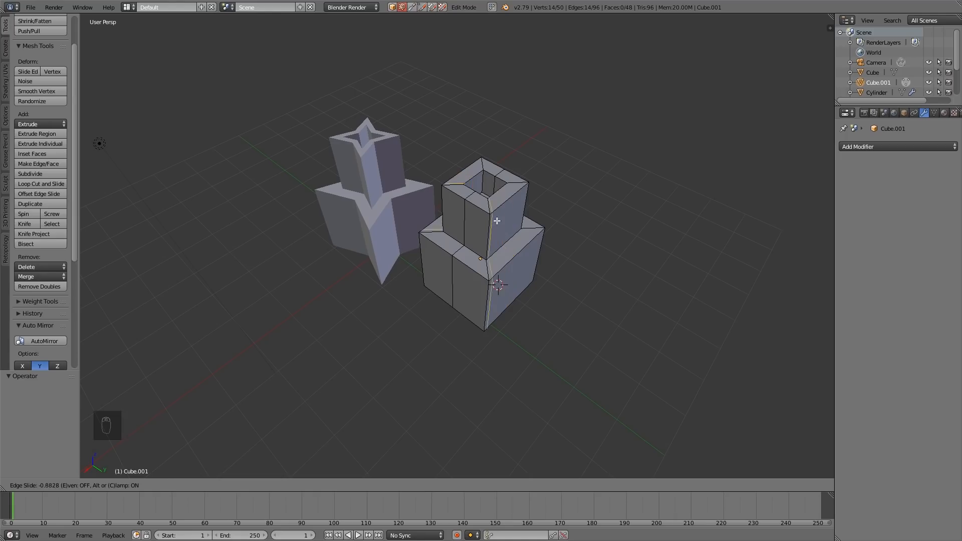
{"action": "mouse_move", "coordinate": [515, 206]}
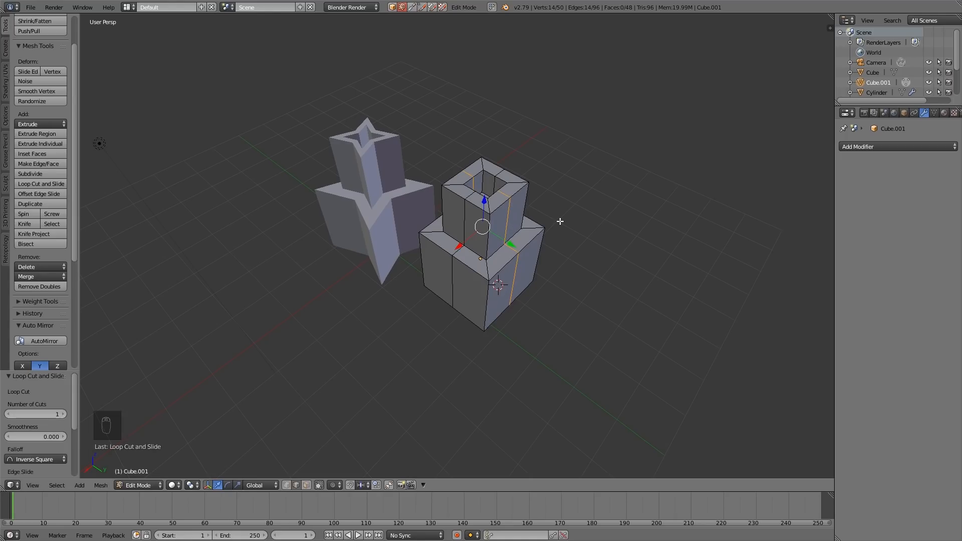
{"action": "mouse_move", "coordinate": [472, 195]}
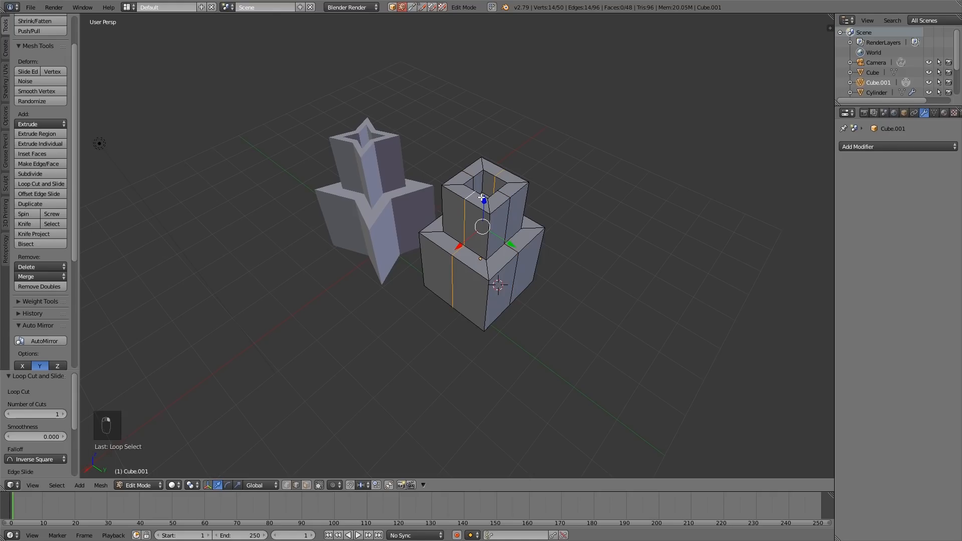
{"action": "mouse_move", "coordinate": [503, 196]}
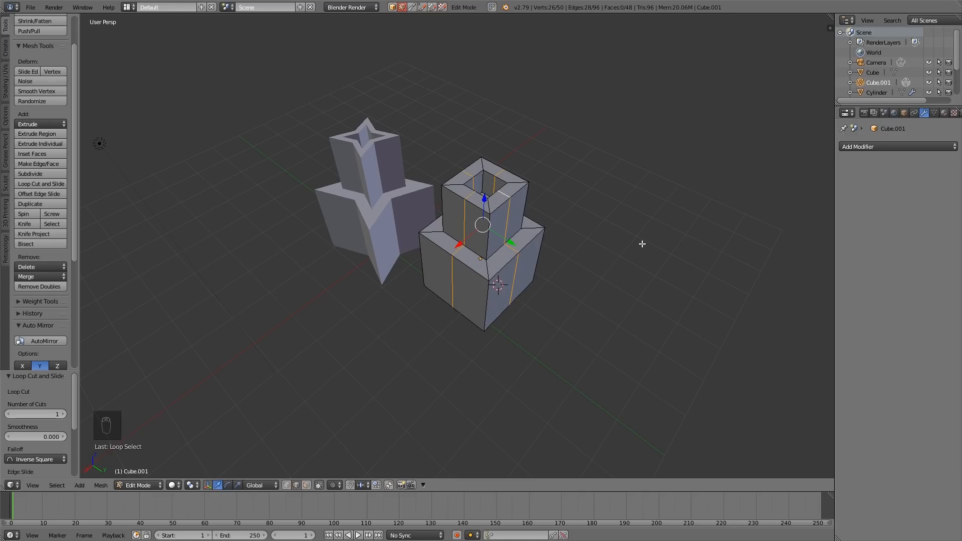
{"action": "mouse_move", "coordinate": [670, 243]}
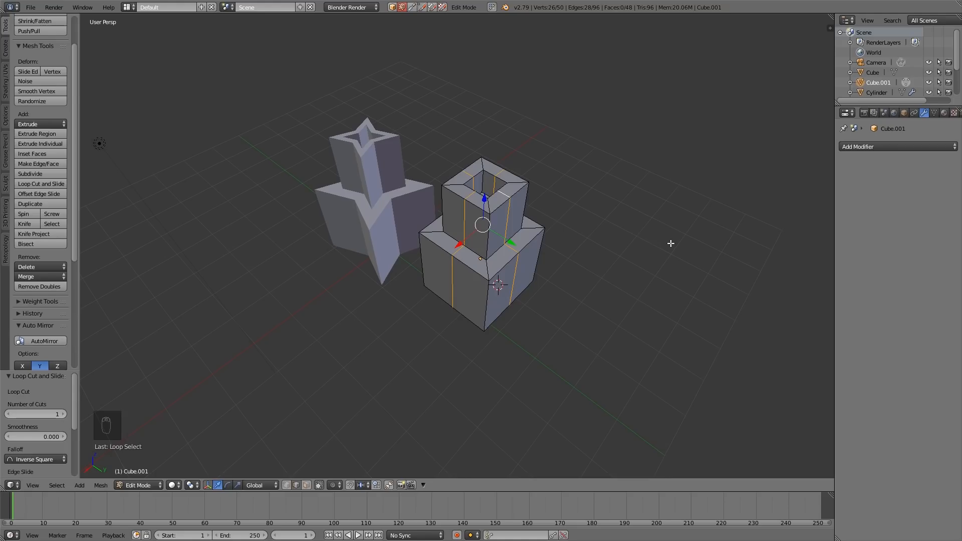
- Scale the selected edge loops inward horizontally into four-pointed stars, then leave edit mode
{"action": "key", "text": "s"}
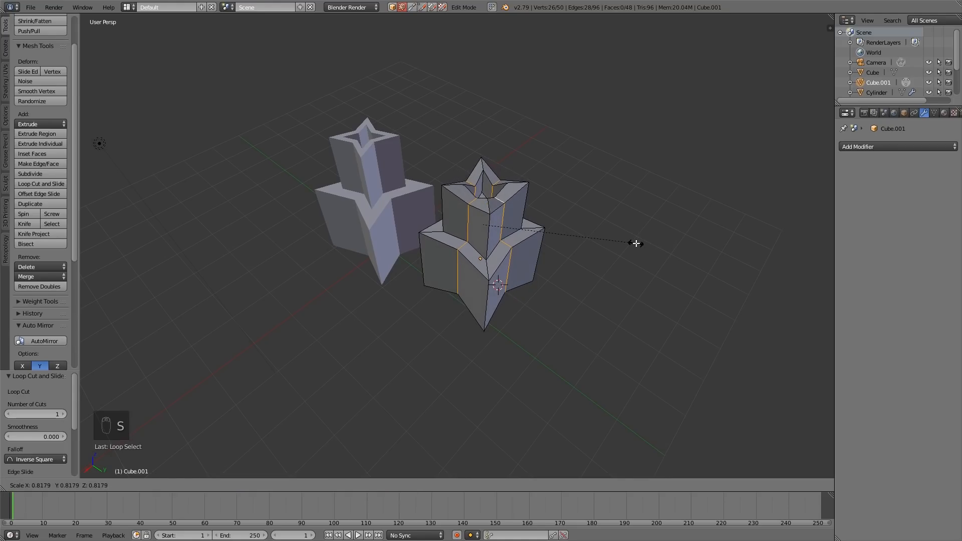
{"action": "key", "text": "z"}
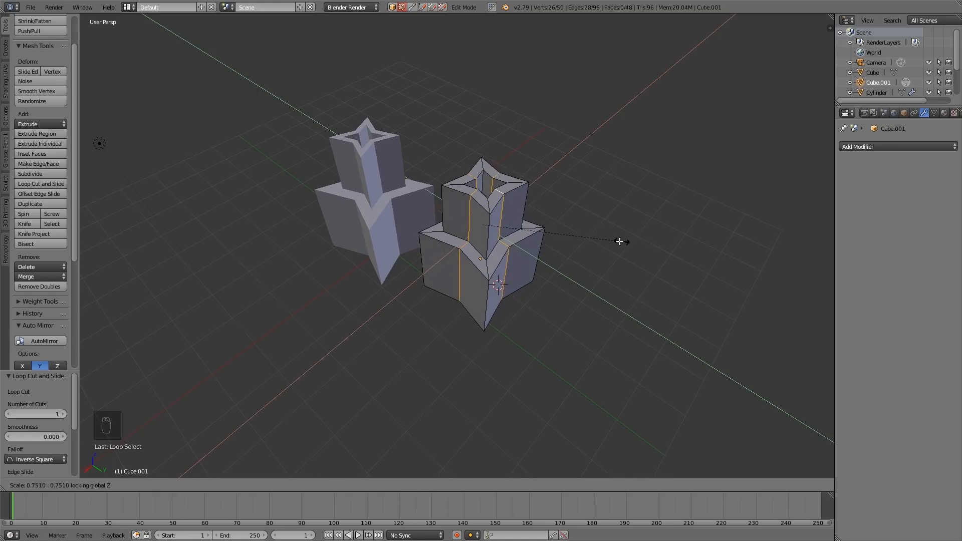
{"action": "mouse_move", "coordinate": [615, 246]}
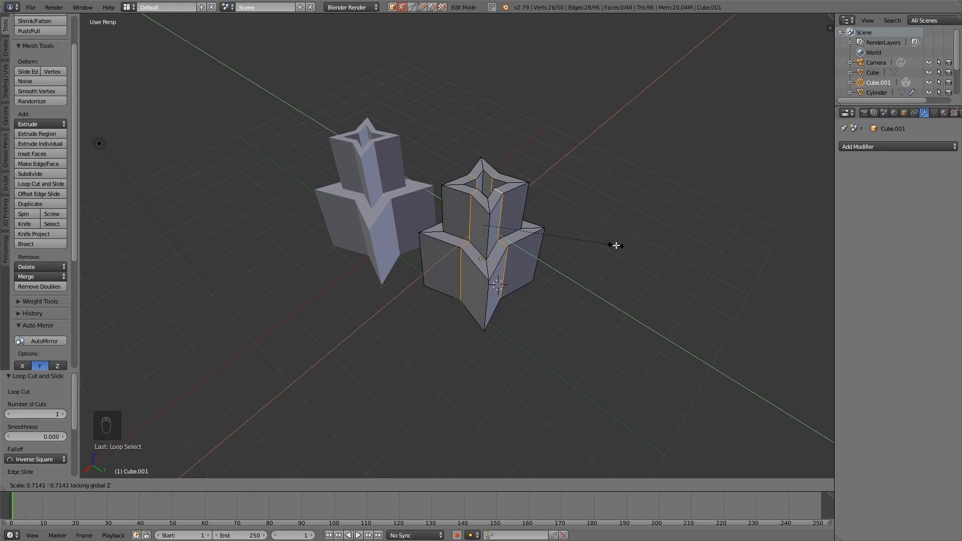
{"action": "left_click", "coordinate": [617, 245]}
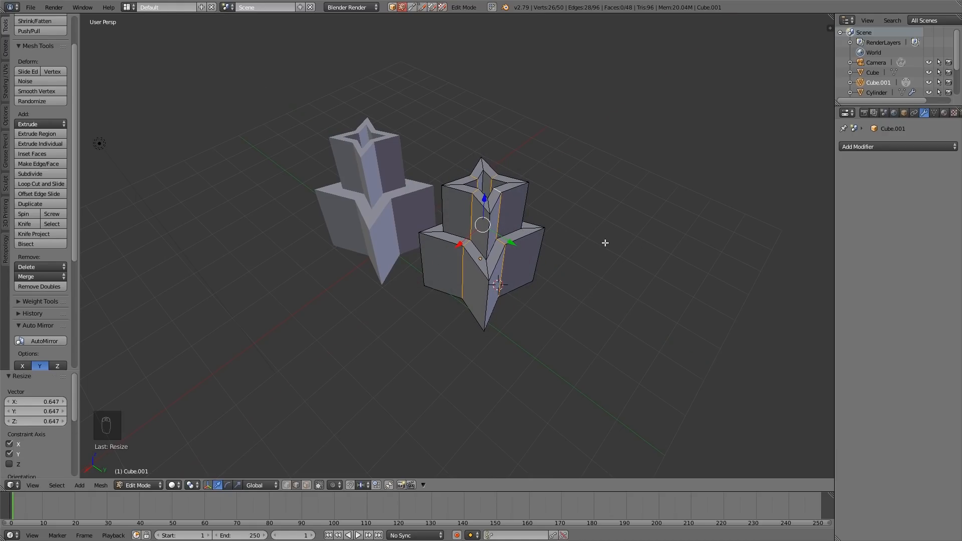
{"action": "key", "text": "Tab"}
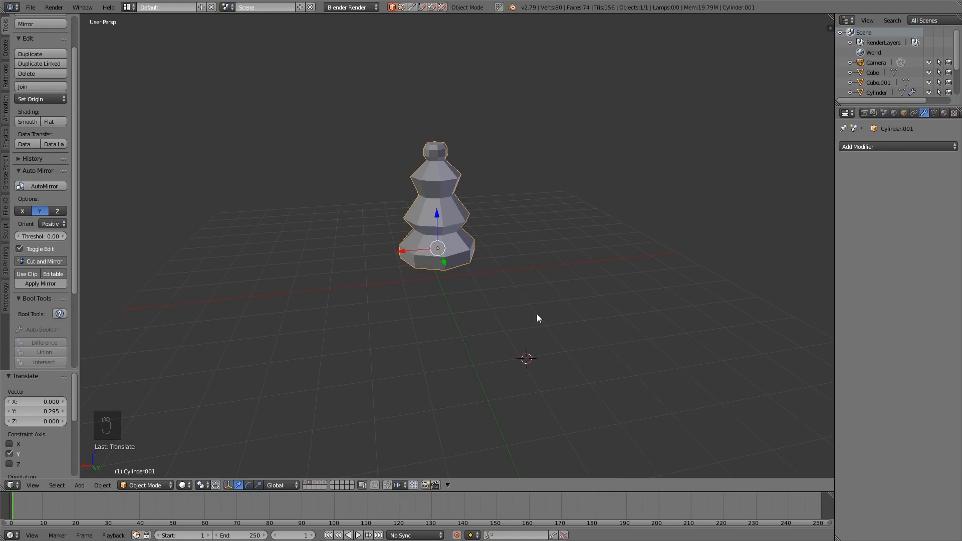
{"action": "mouse_move", "coordinate": [593, 203]}
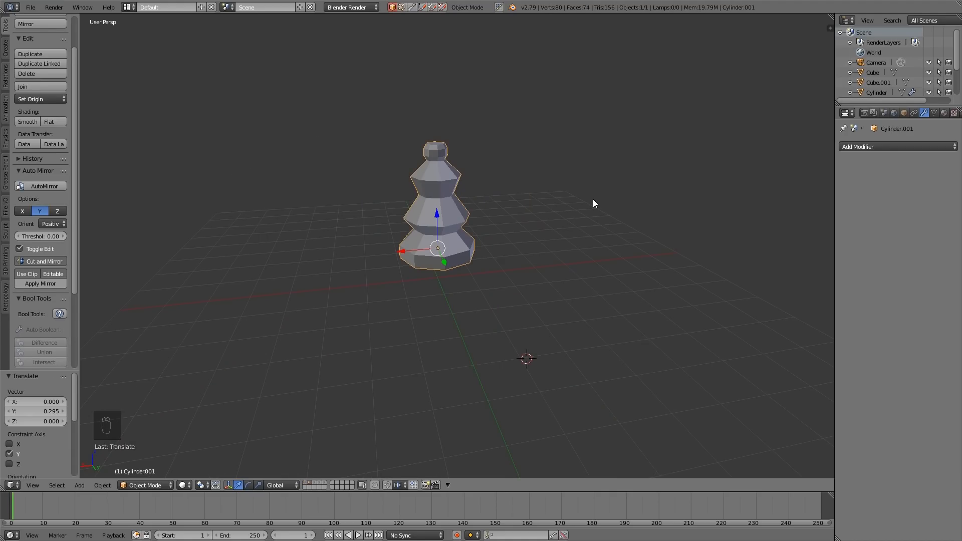
{"action": "mouse_move", "coordinate": [540, 211]}
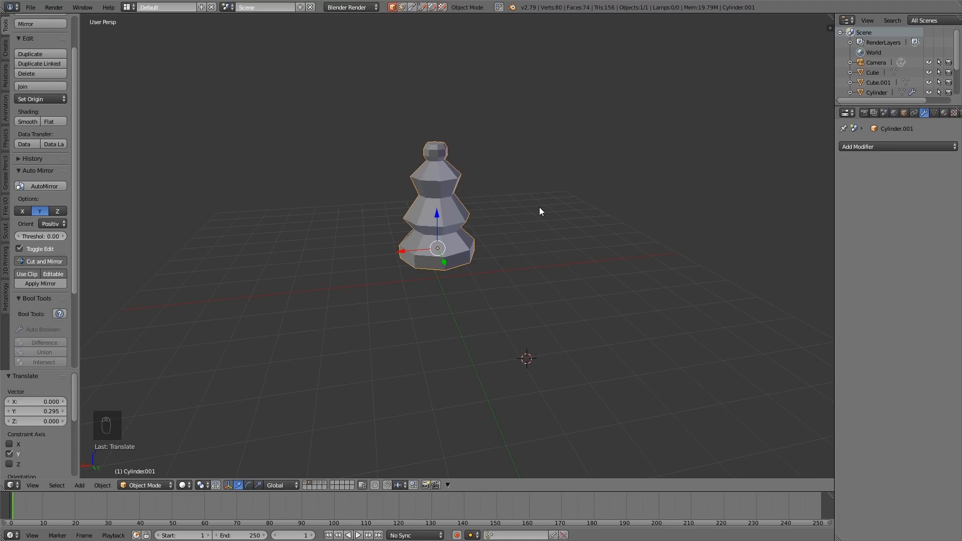
{"action": "mouse_move", "coordinate": [533, 308]}
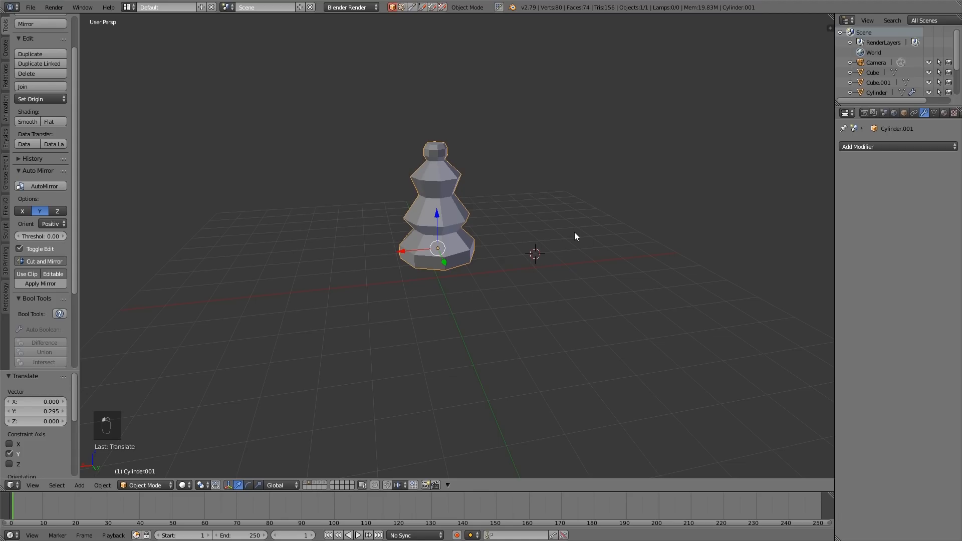
- Add an eight-sided cylinder beside the tiered model, flatten it into a disc, and enter edit mode
{"action": "key", "text": "shift+a"}
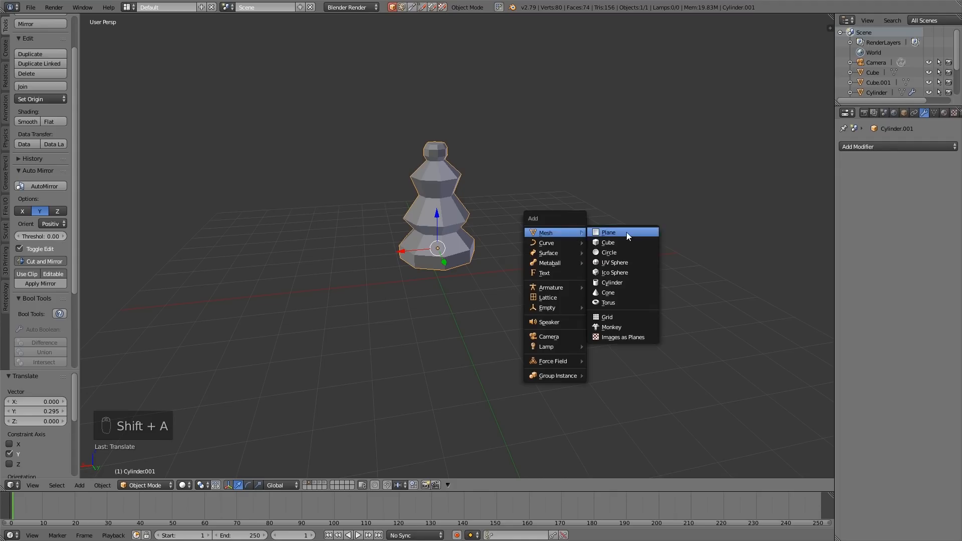
{"action": "left_click", "coordinate": [611, 282]}
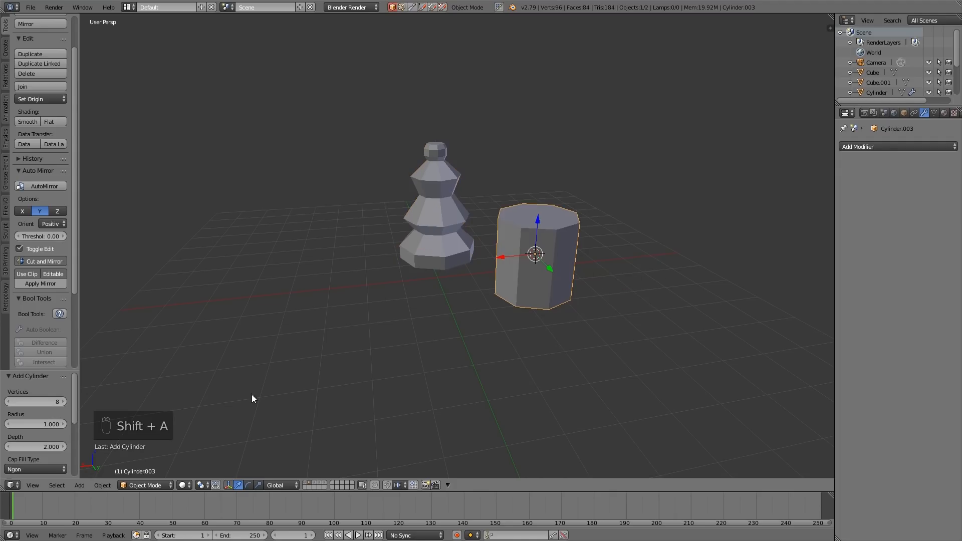
{"action": "mouse_move", "coordinate": [34, 401]}
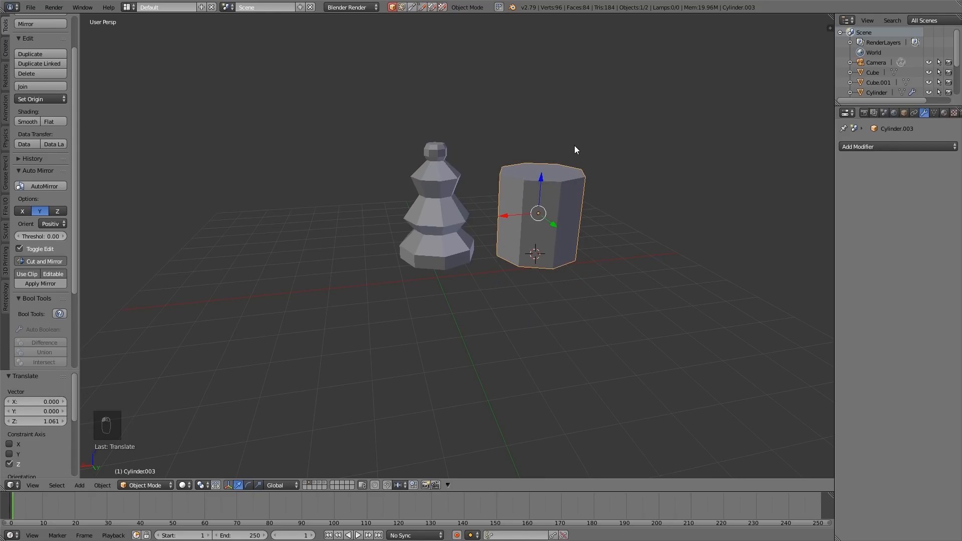
{"action": "key", "text": "s"}
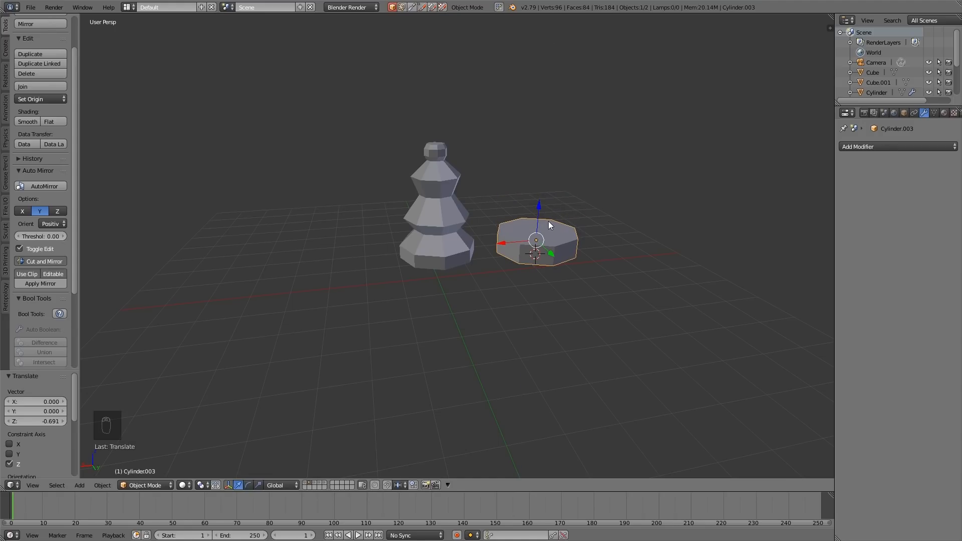
{"action": "key", "text": "Tab"}
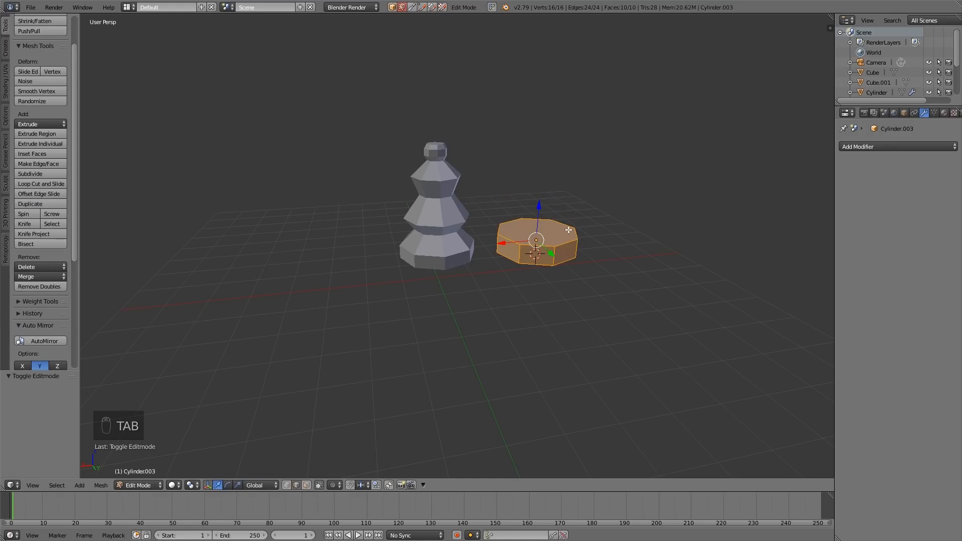
- Extrude and scale the top face into stacked tiers, add loop cuts, and widen the top ring
{"action": "key", "text": "ctrl+tab"}
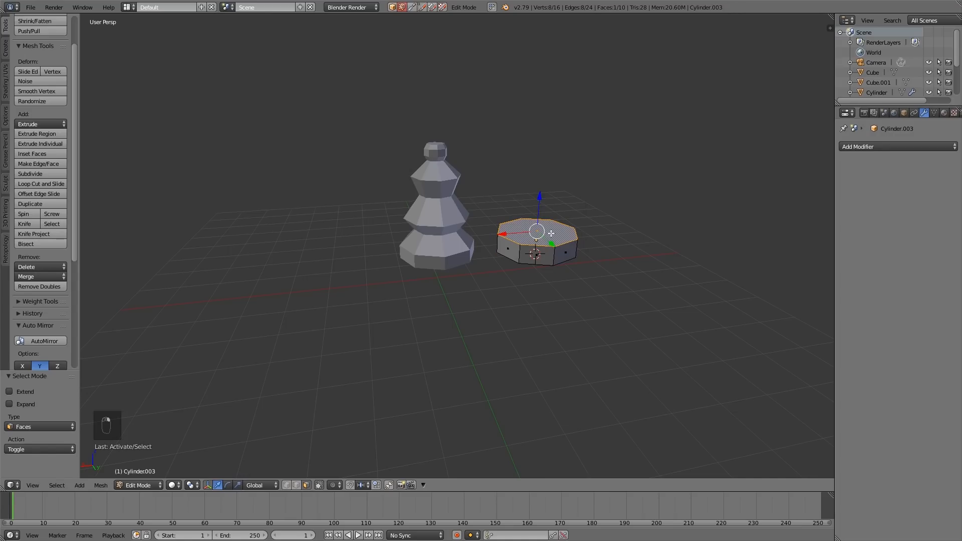
{"action": "key", "text": "e"}
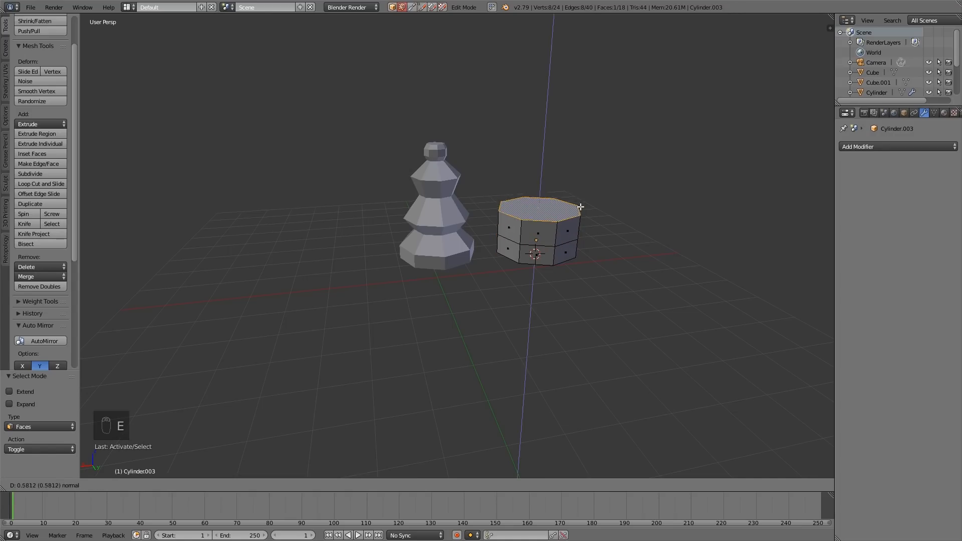
{"action": "key", "text": "s"}
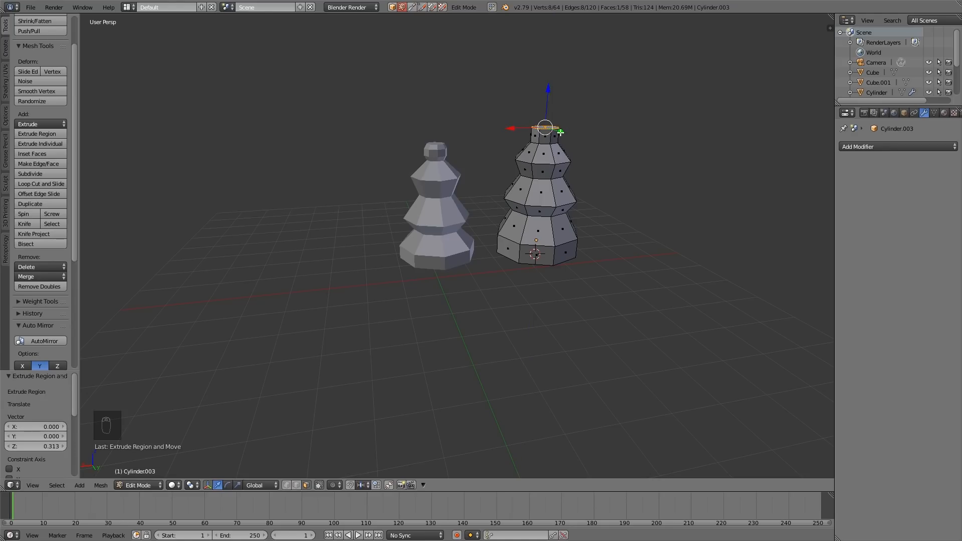
{"action": "key", "text": "ctrl+r"}
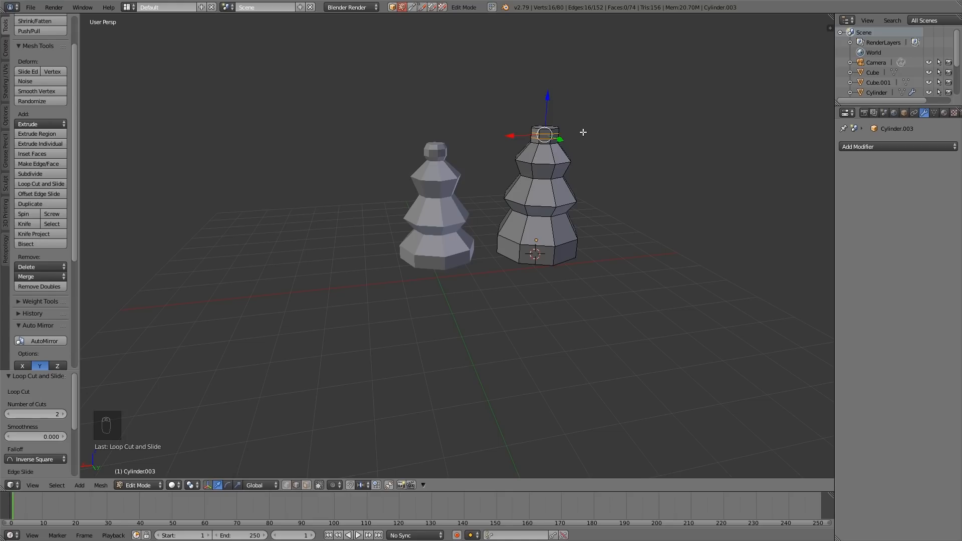
{"action": "key", "text": "s"}
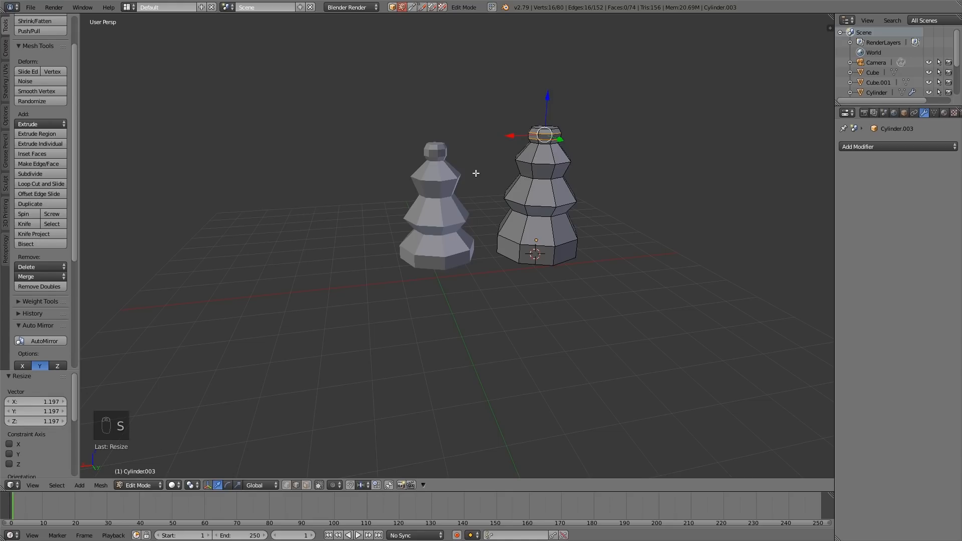
{"action": "mouse_move", "coordinate": [466, 184]}
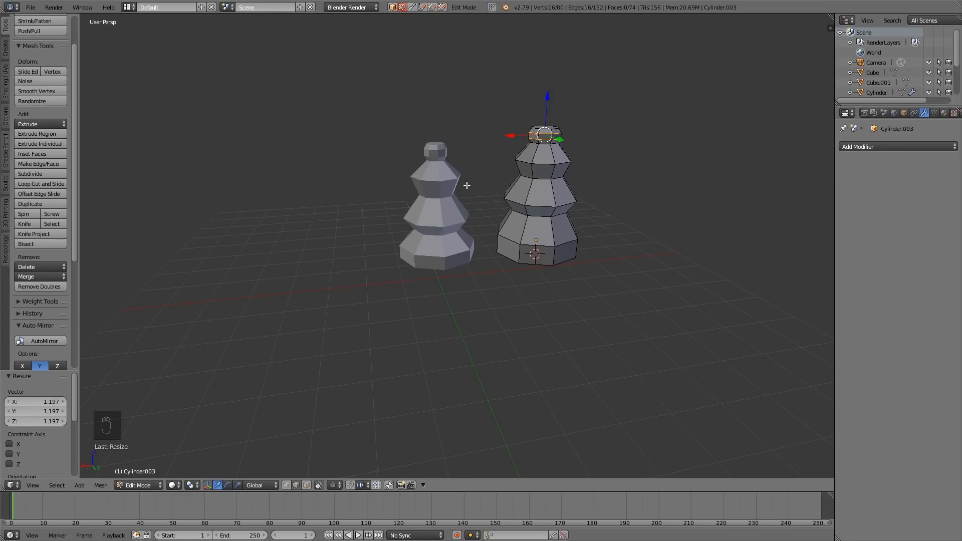
{"action": "mouse_move", "coordinate": [684, 214]}
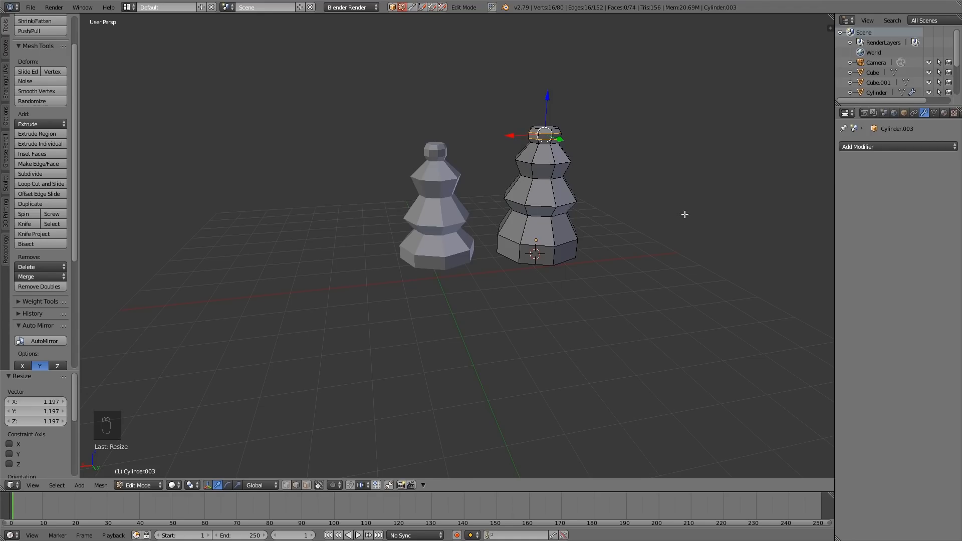
{"action": "mouse_move", "coordinate": [557, 287]}
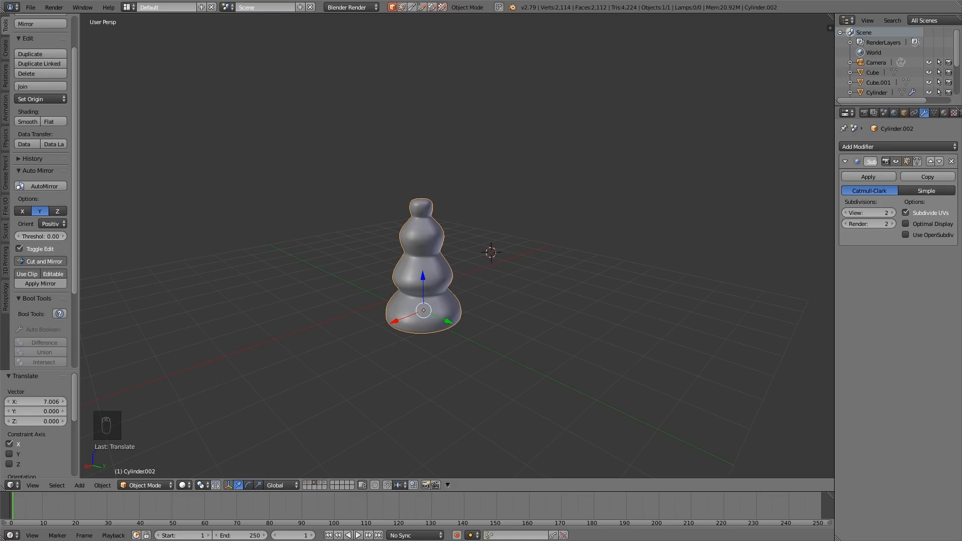
{"action": "mouse_move", "coordinate": [457, 332]}
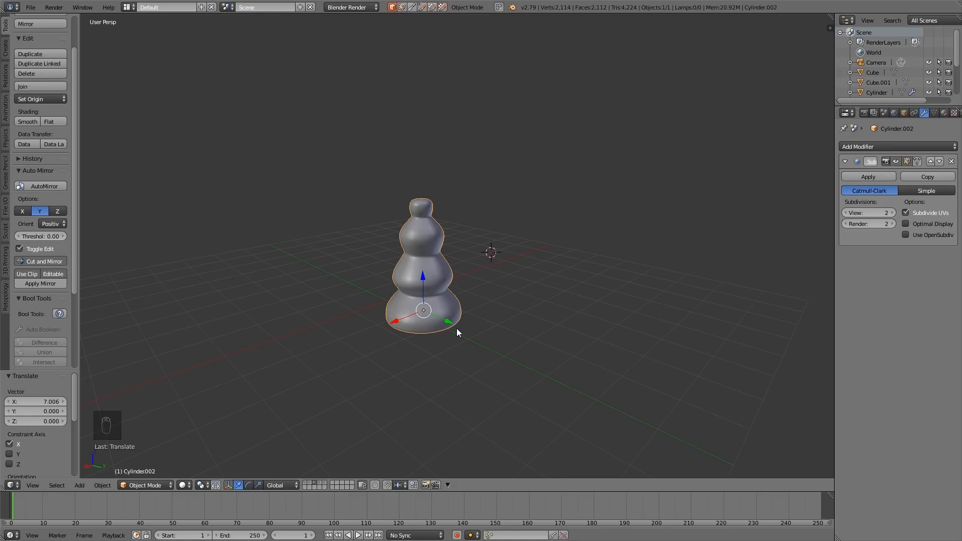
{"action": "mouse_move", "coordinate": [309, 485]}
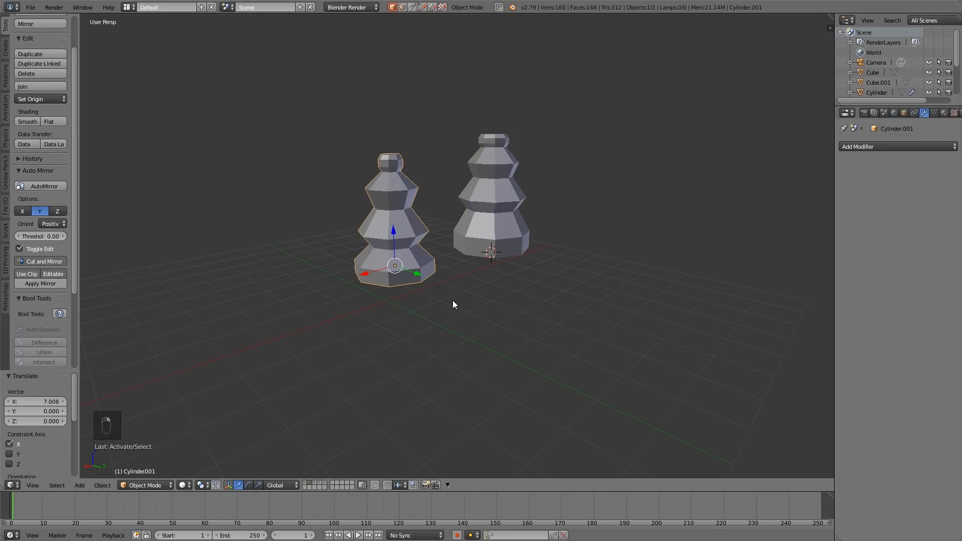
- Duplicate Cylinder.001 and move the copy onto the smooth model's layer
{"action": "key", "text": "shift+d"}
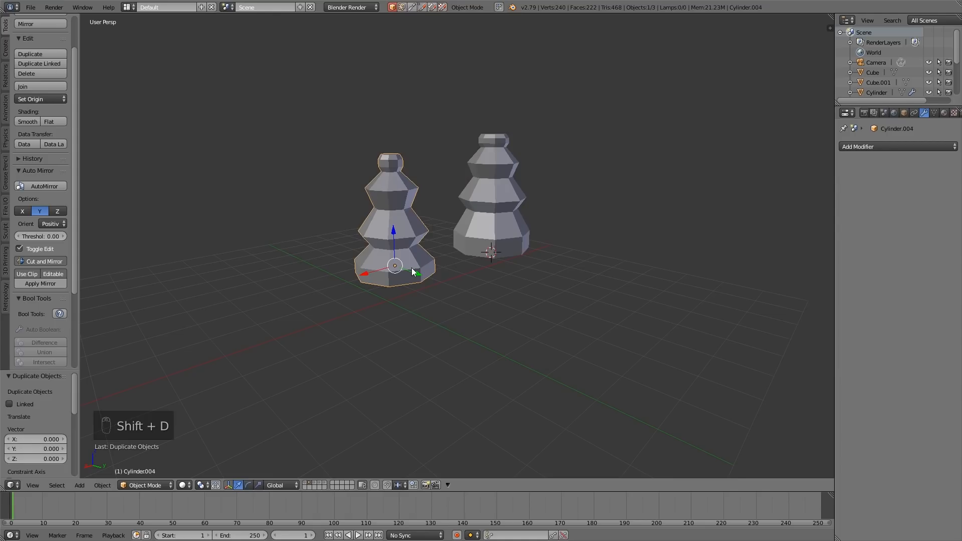
{"action": "key", "text": "m"}
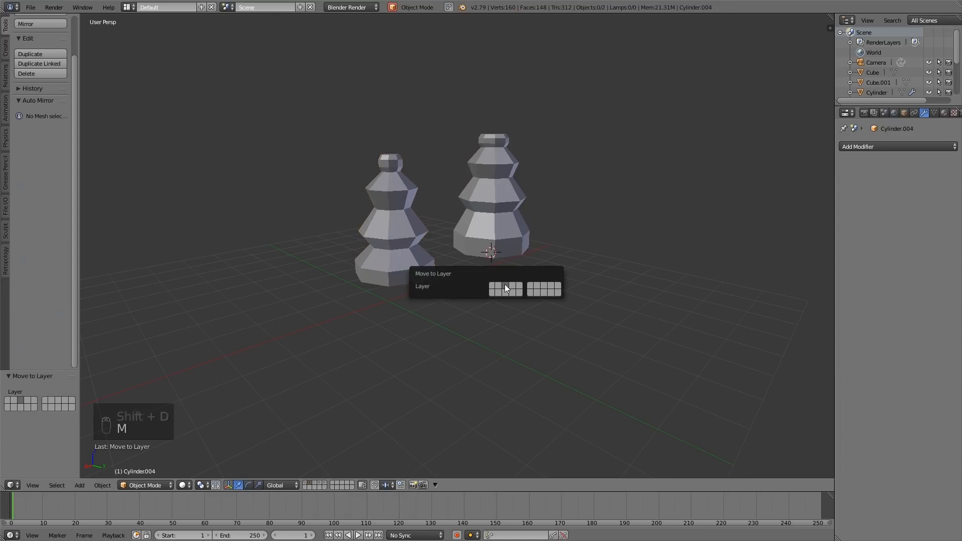
{"action": "left_click", "coordinate": [492, 289]}
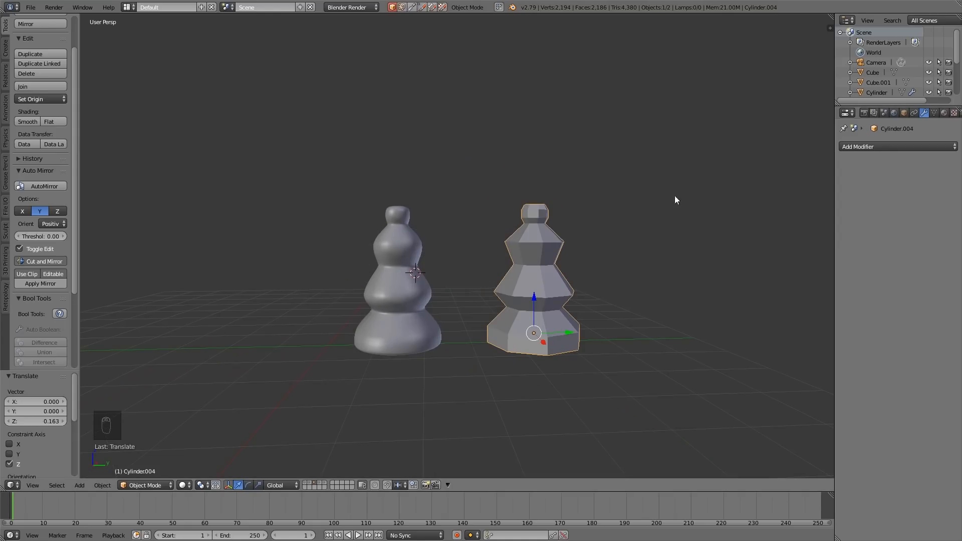
{"action": "mouse_move", "coordinate": [562, 234]}
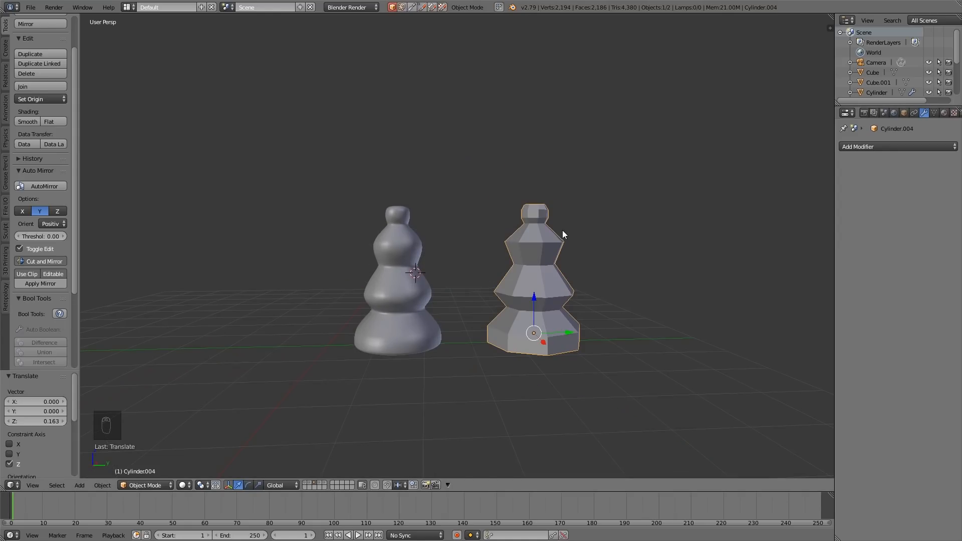
- Add a level-3 Subdivision Surface to the copy and re-enter its edit mode
{"action": "key", "text": "ctrl+3"}
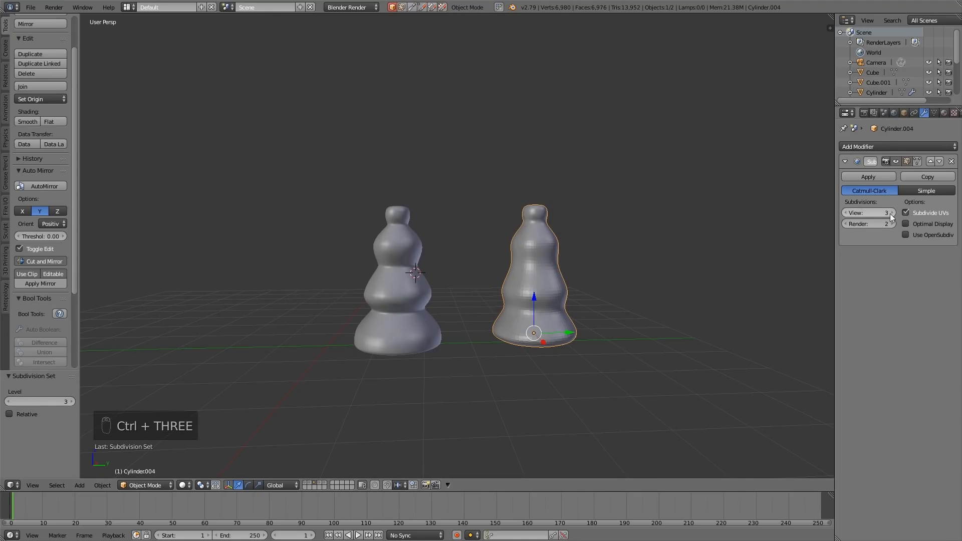
{"action": "mouse_move", "coordinate": [850, 240]}
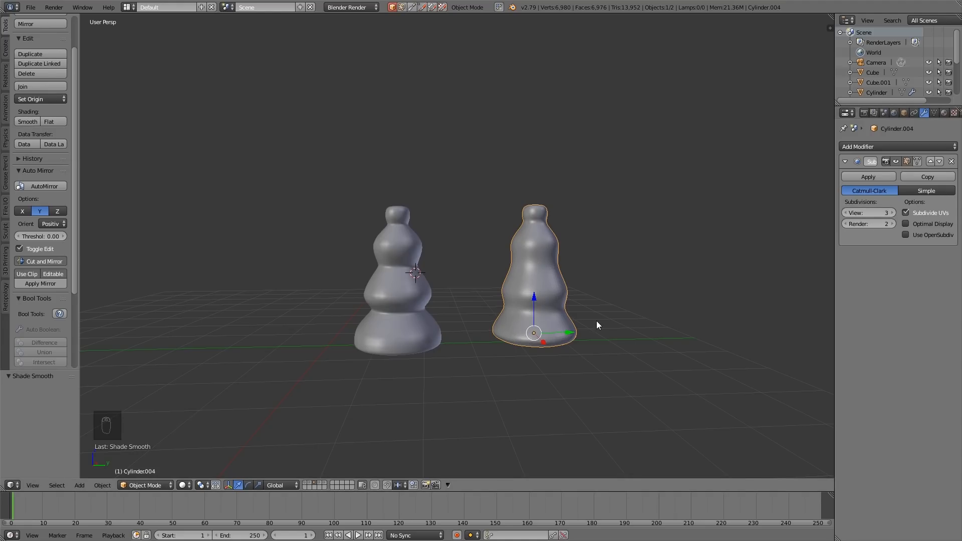
{"action": "mouse_move", "coordinate": [563, 288]}
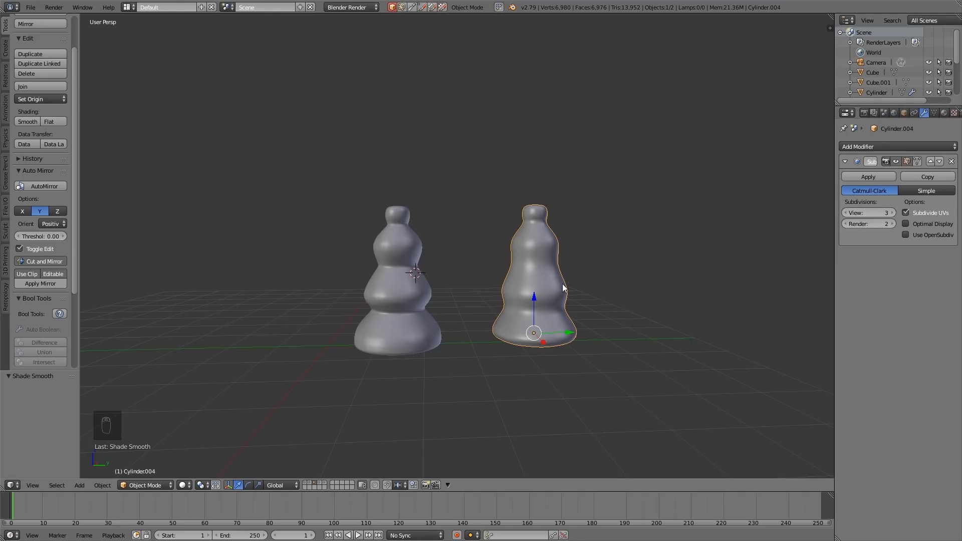
{"action": "key", "text": "Tab"}
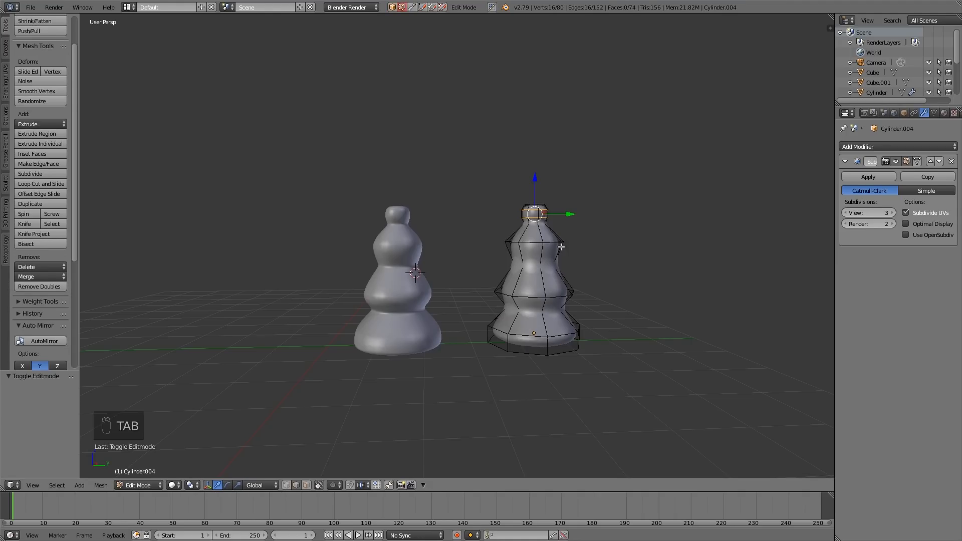
- Add a loop cut near the top, check the smooth result, and inset the base loop
{"action": "key", "text": "ctrl+r"}
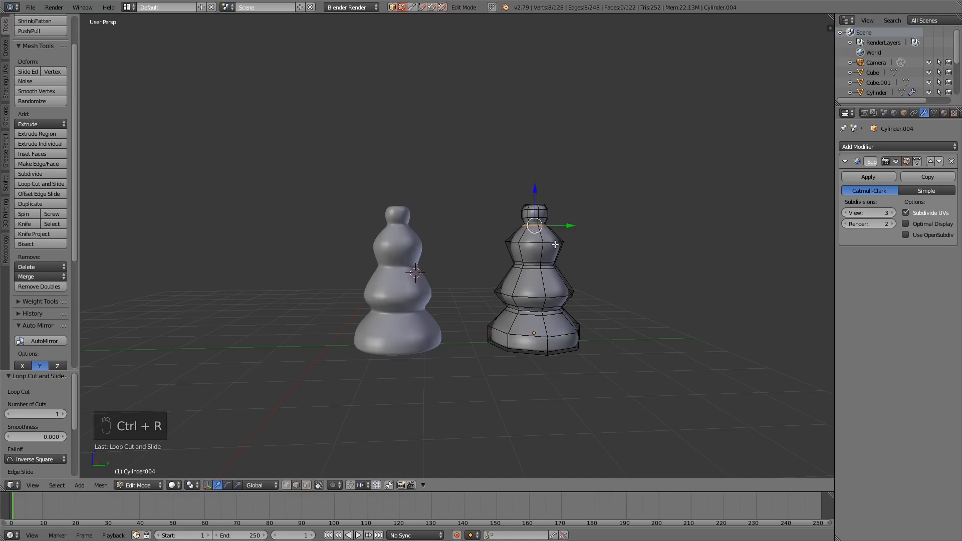
{"action": "key", "text": "Tab"}
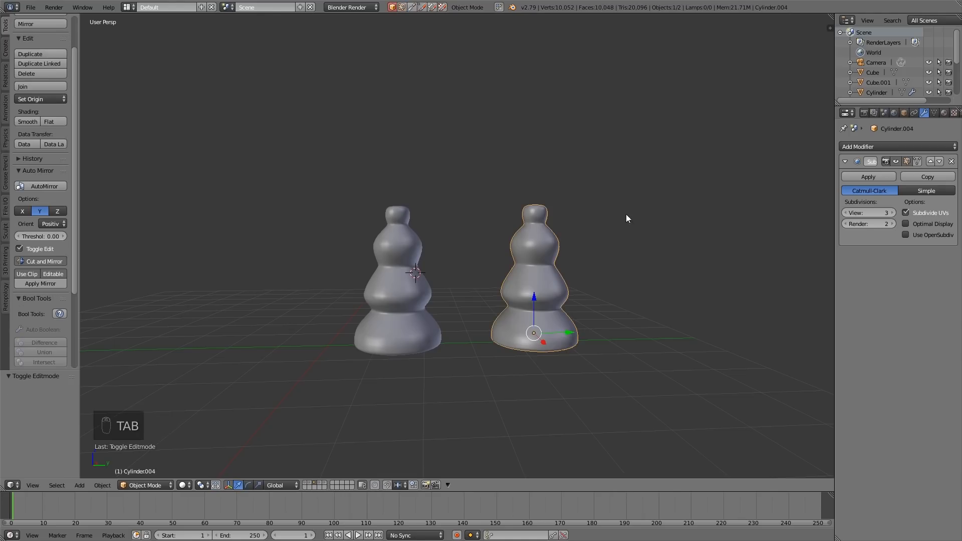
{"action": "key", "text": "Tab"}
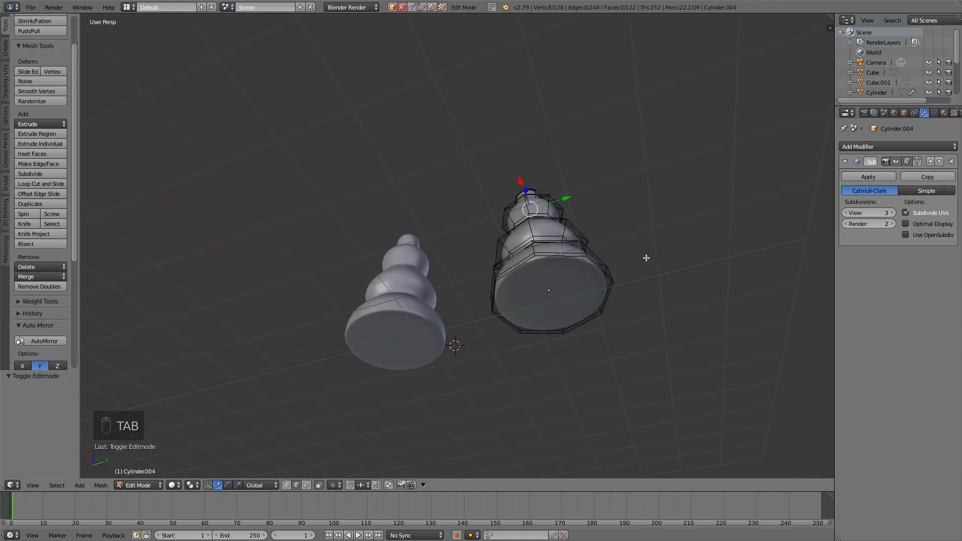
{"action": "left_click", "coordinate": [549, 297]}
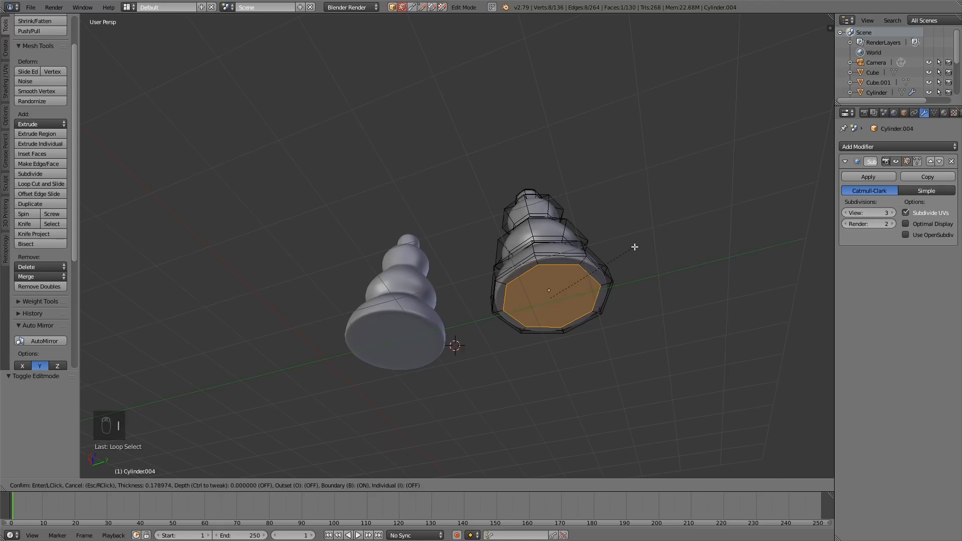
{"action": "key", "text": "Tab"}
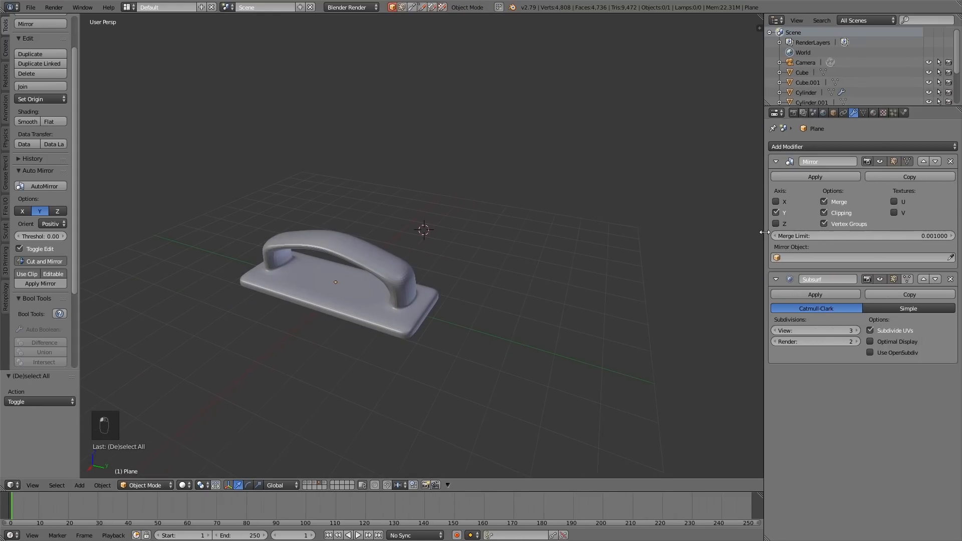
{"action": "mouse_move", "coordinate": [524, 392]}
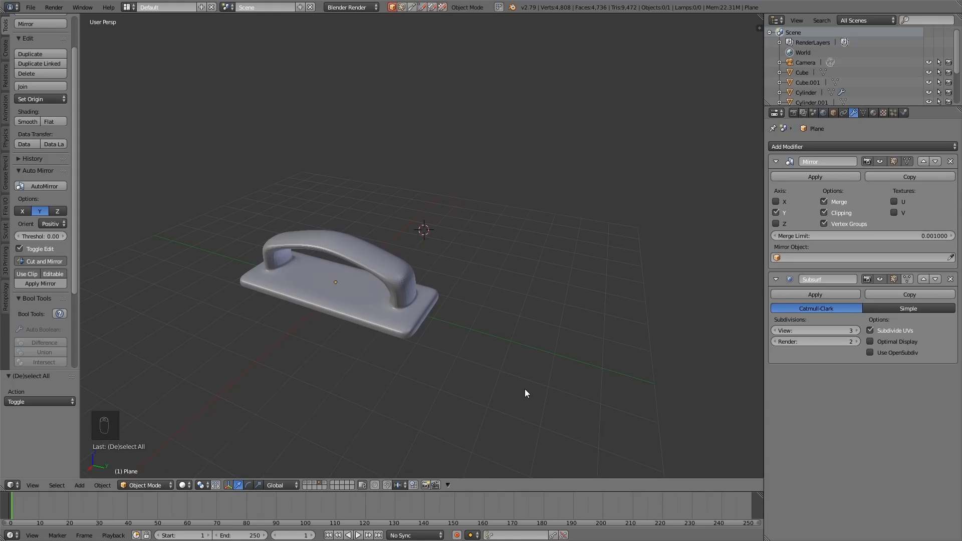
{"action": "mouse_move", "coordinate": [547, 335]}
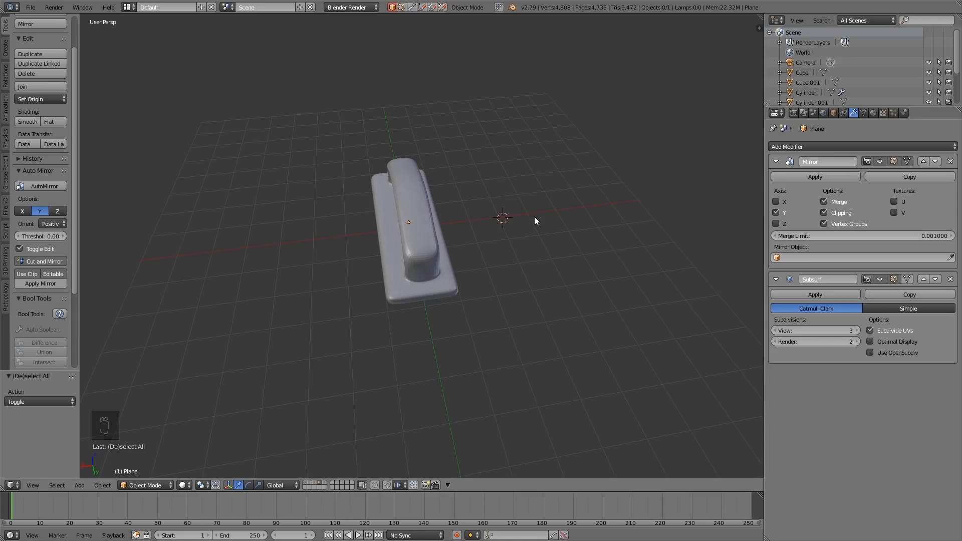
- Add a new mesh plane beside the arched handle model
{"action": "key", "text": "shift+a"}
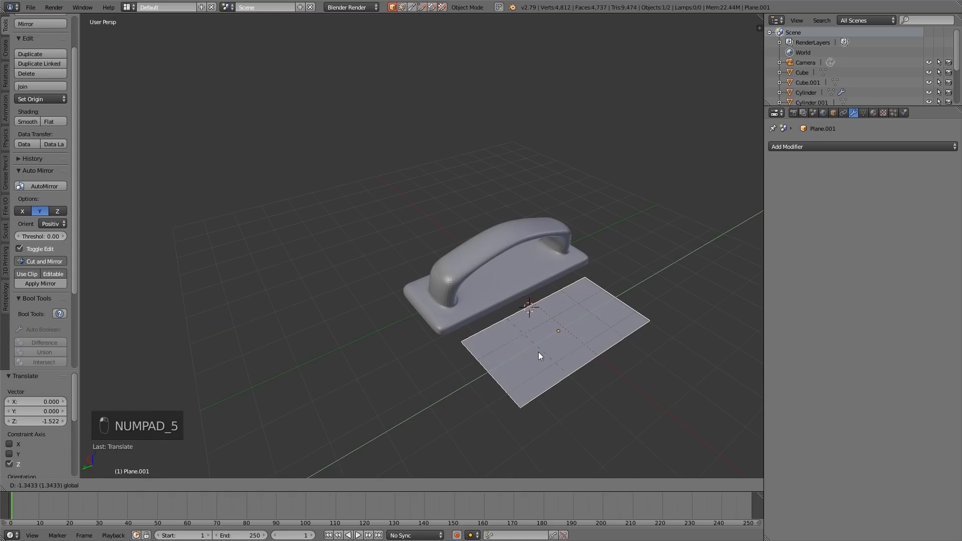
- Scale the new plane lengthwise to about 1.26 times its size
{"action": "key", "text": "s"}
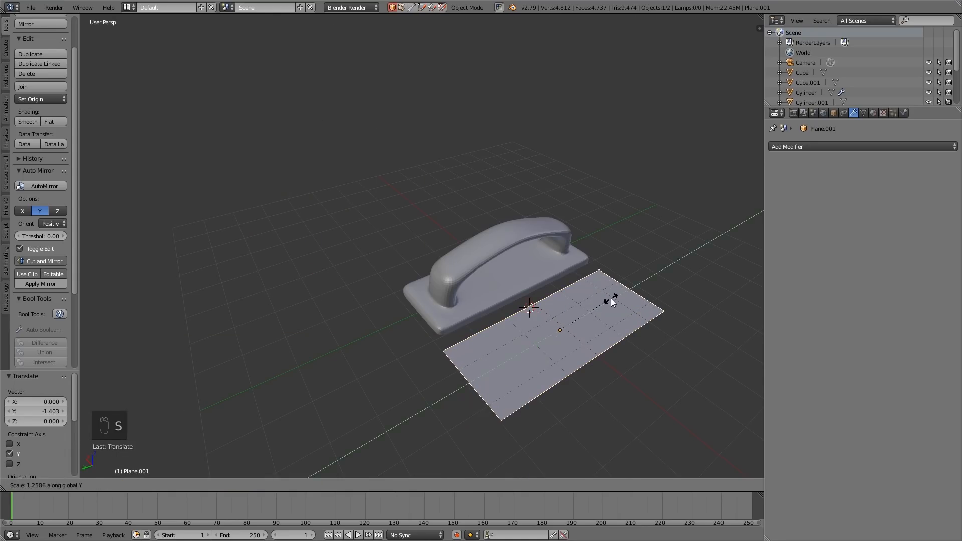
{"action": "left_click", "coordinate": [642, 393]}
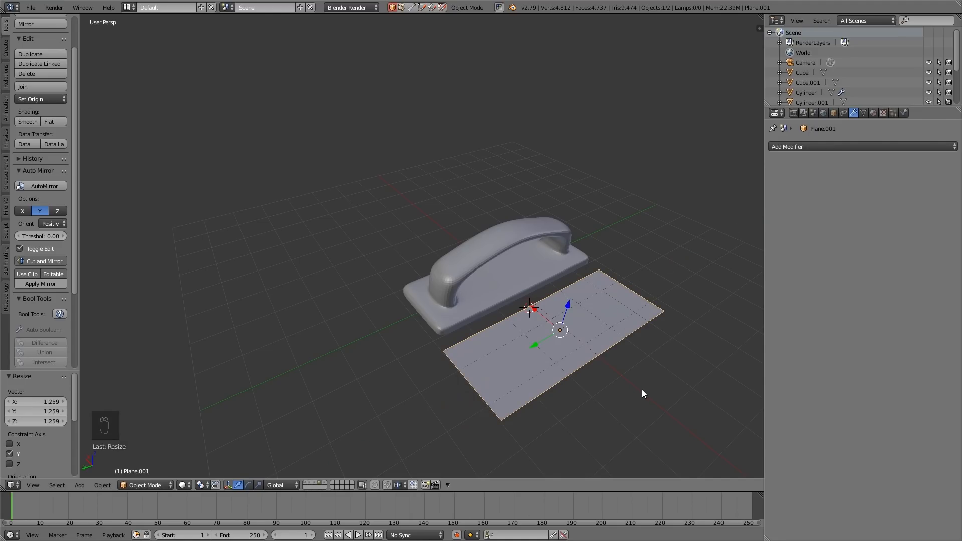
{"action": "mouse_move", "coordinate": [78, 213]}
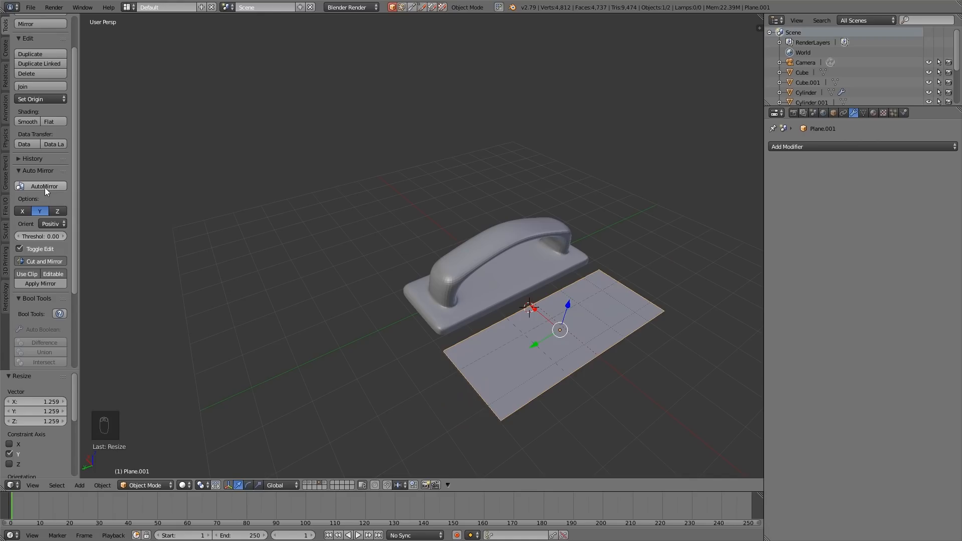
{"action": "mouse_move", "coordinate": [565, 331]}
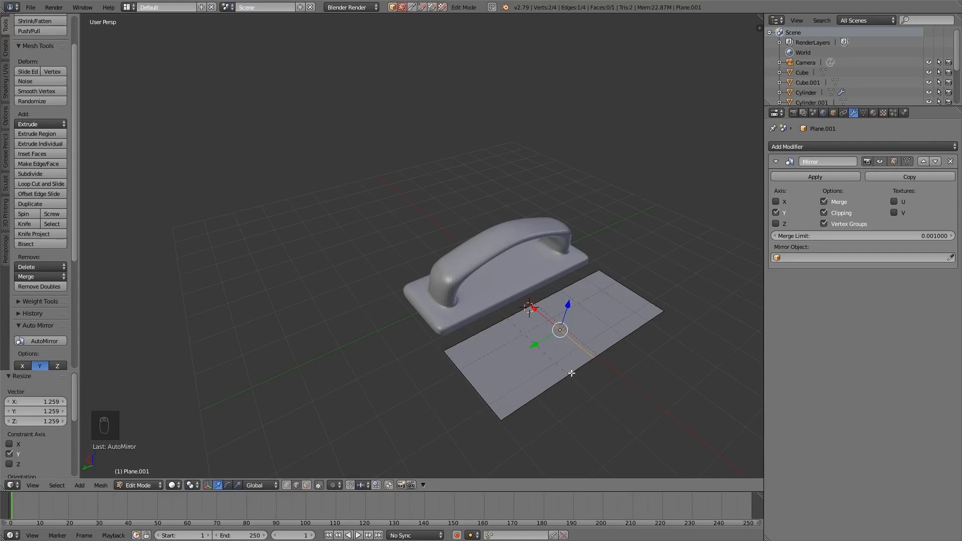
{"action": "mouse_move", "coordinate": [517, 316]}
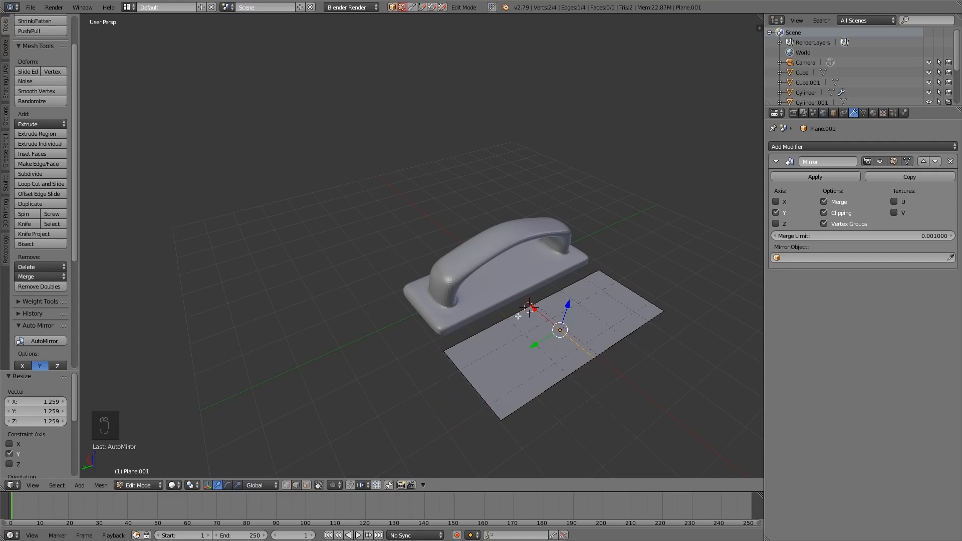
- Cut several edge loops across the mirrored plane with Ctrl+R
{"action": "key", "text": "ctrl+r"}
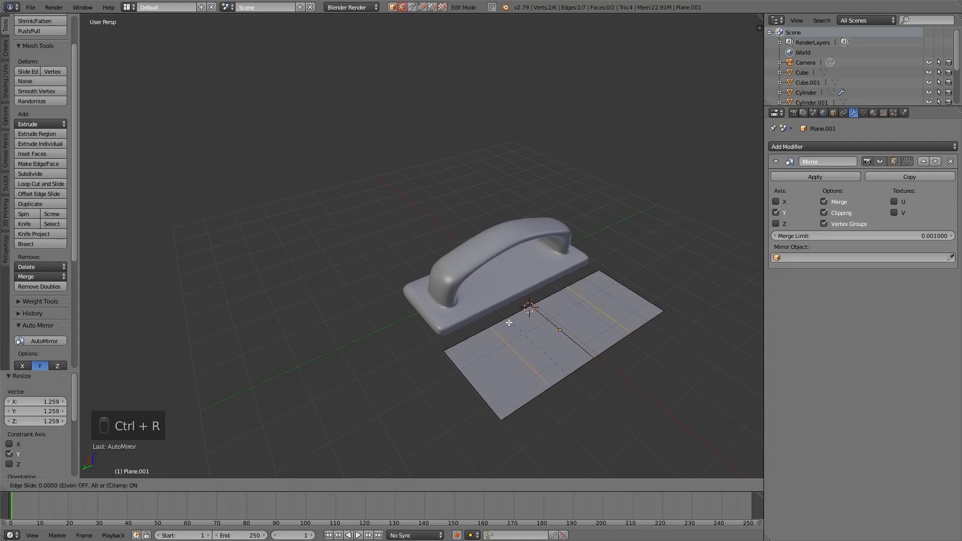
{"action": "key", "text": "ctrl+r"}
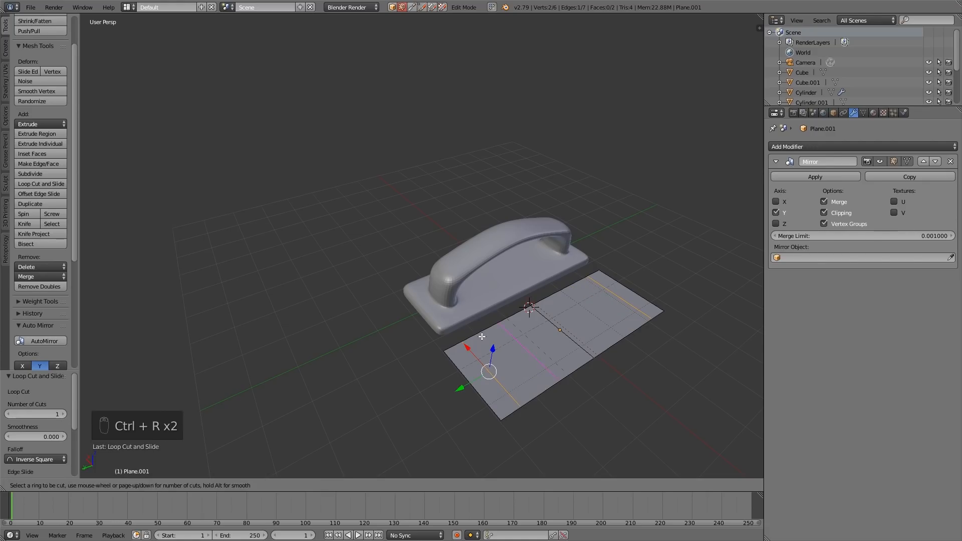
{"action": "scroll", "scroll_direction": "up", "scroll_amount": 3}
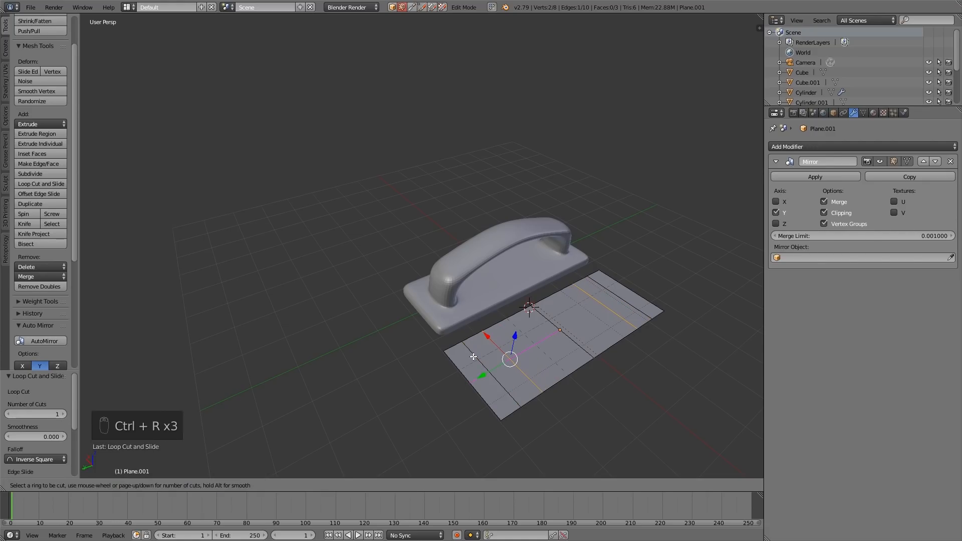
{"action": "mouse_move", "coordinate": [490, 362]}
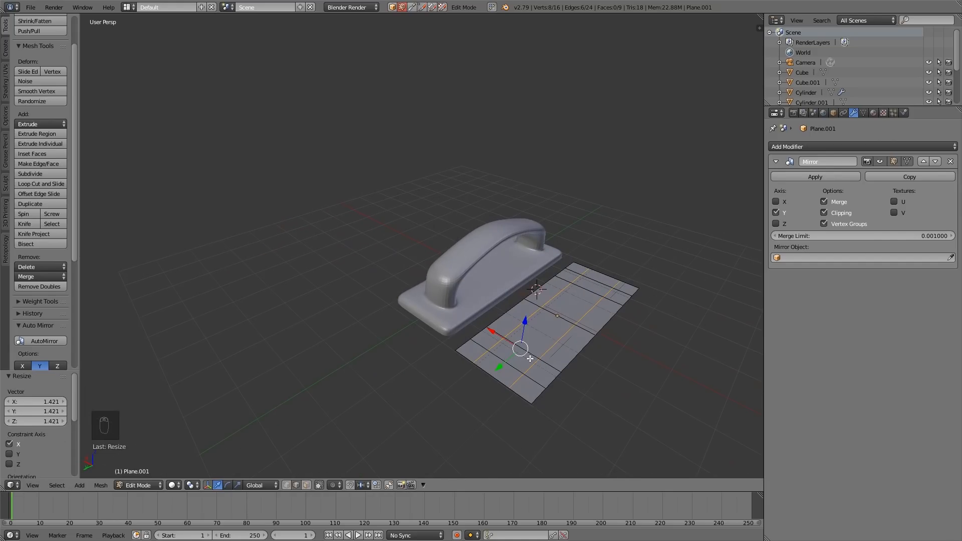
- In face mode, extrude selected faces upward into two blocks
{"action": "key", "text": "ctrl+tab"}
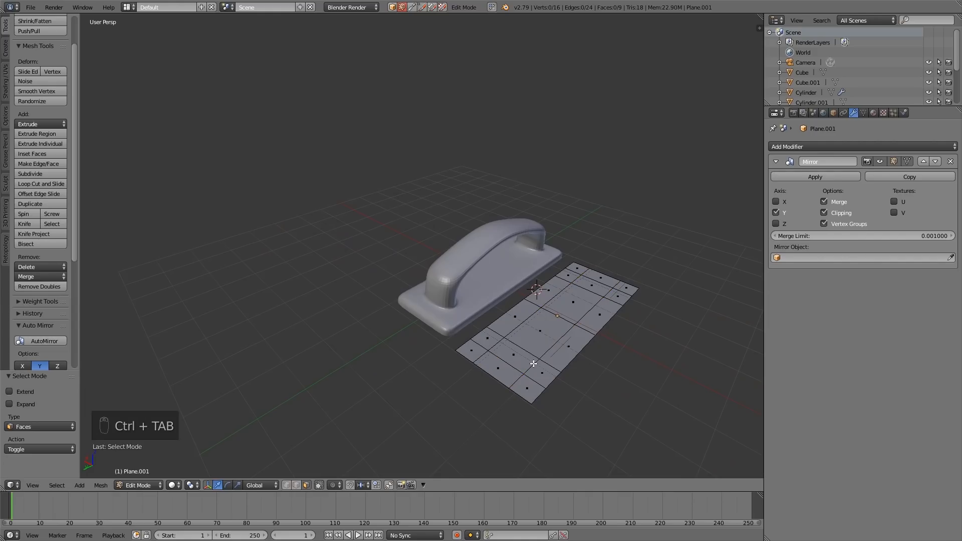
{"action": "key", "text": "e"}
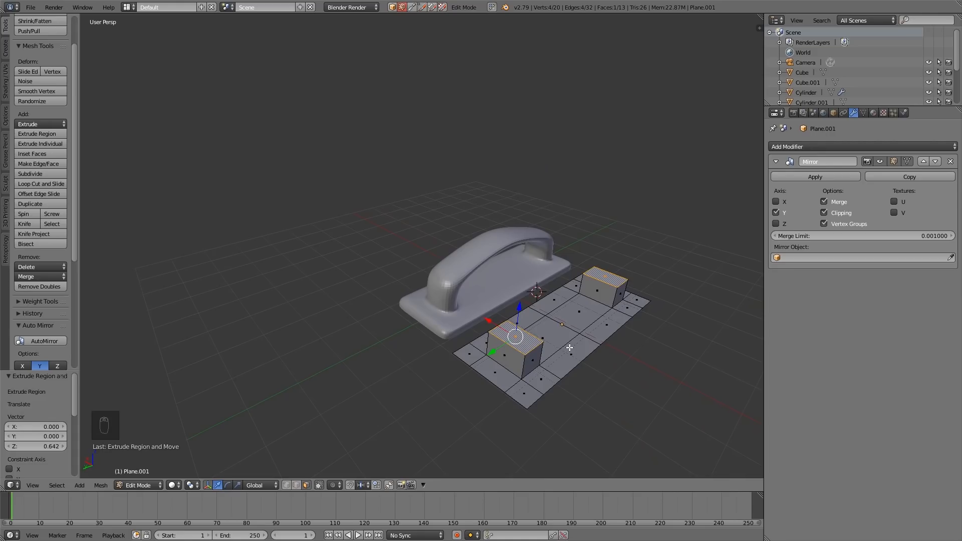
{"action": "mouse_move", "coordinate": [515, 246]}
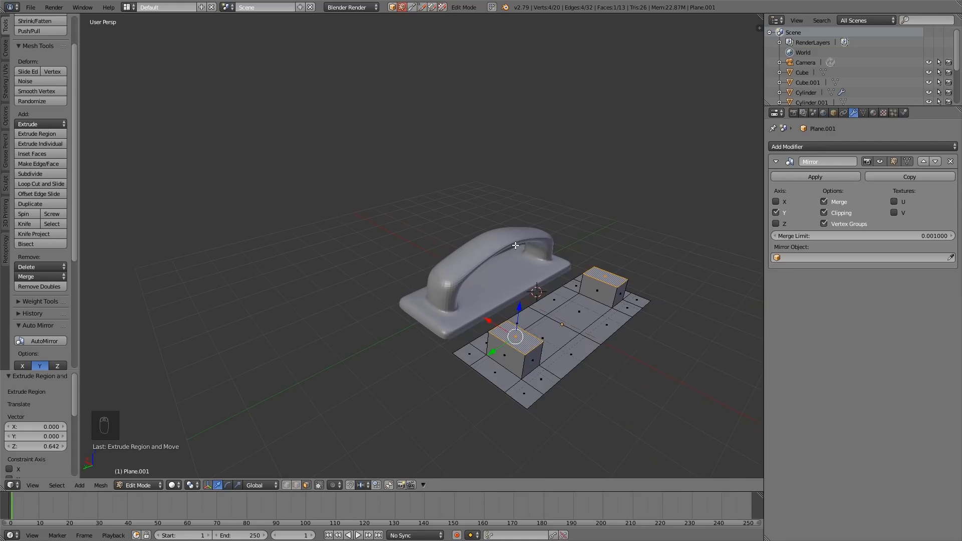
{"action": "mouse_move", "coordinate": [509, 312]}
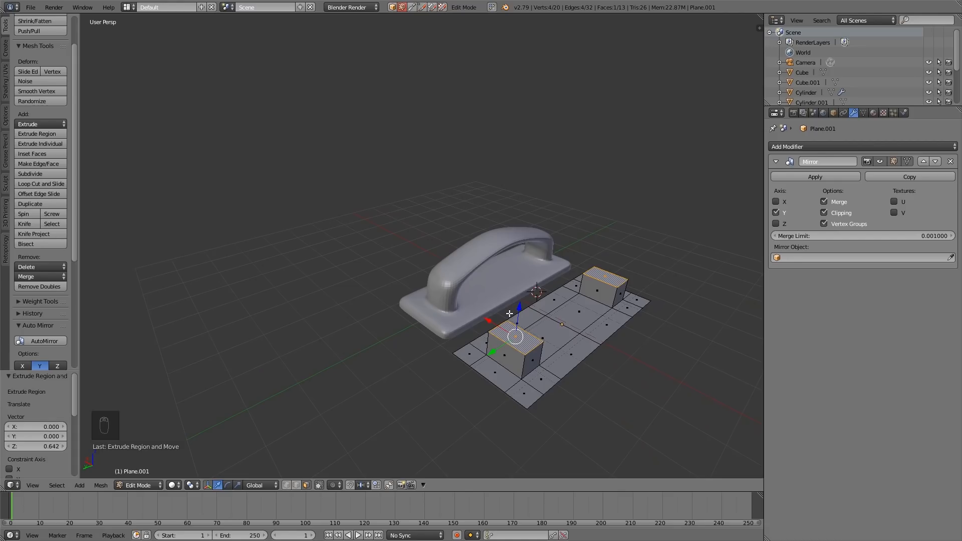
{"action": "mouse_move", "coordinate": [397, 281]}
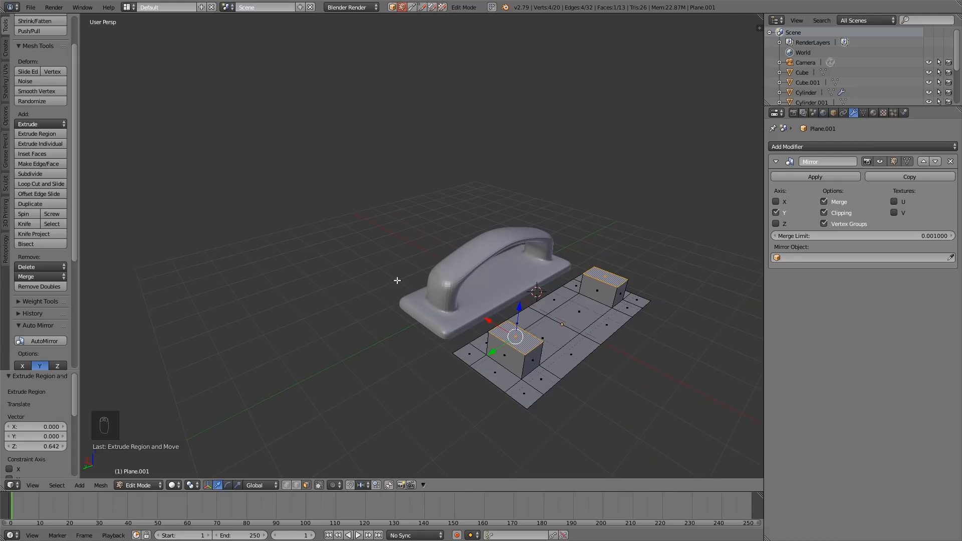
{"action": "key", "text": "e"}
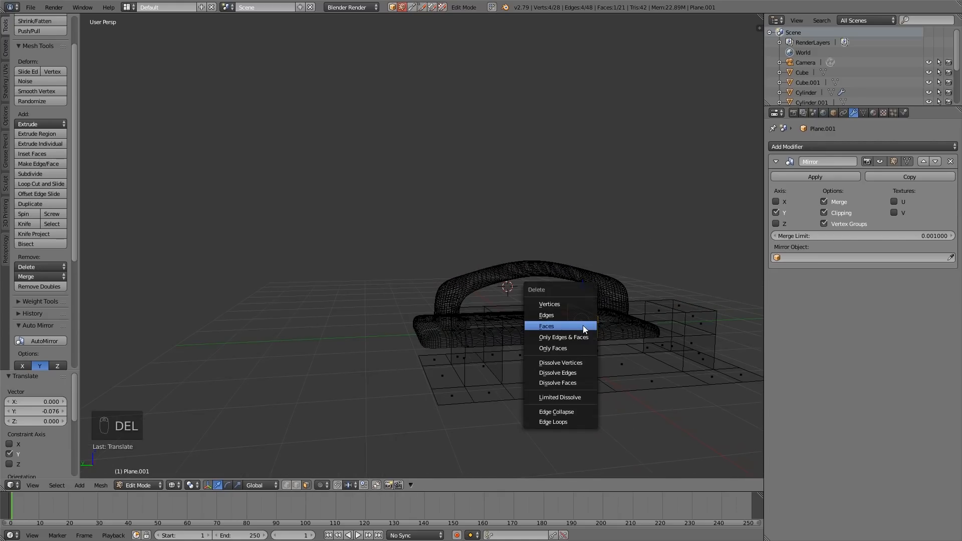
- Delete the chosen faces so the blocks form posts joined by a top bar
{"action": "left_click", "coordinate": [545, 325]}
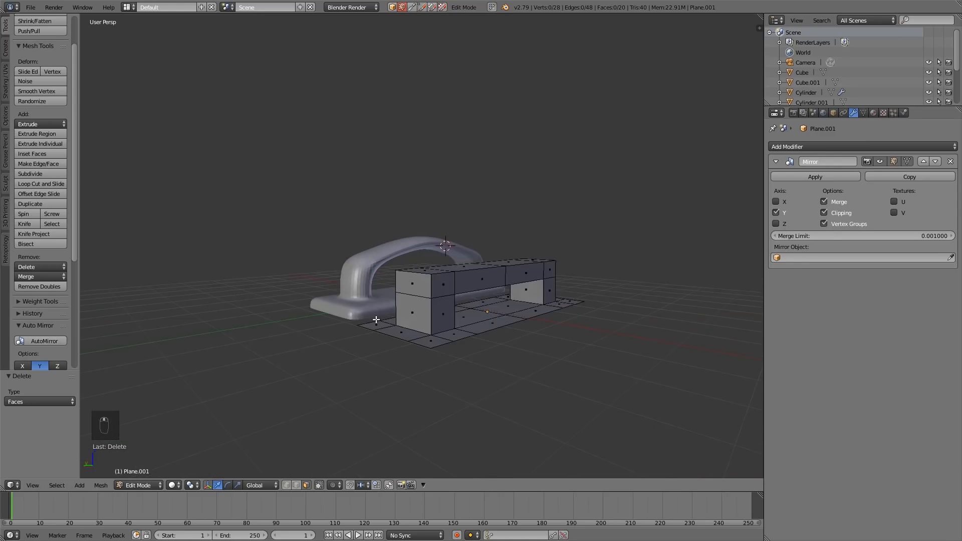
- Extrude the base plate's outer edge loop downward to give it thickness
{"action": "key", "text": "ctrl+tab"}
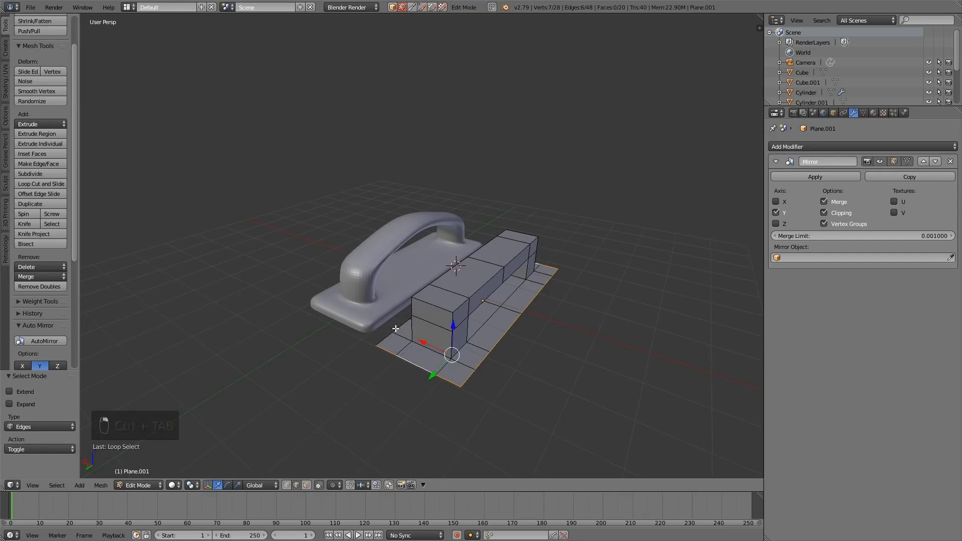
{"action": "key", "text": "e"}
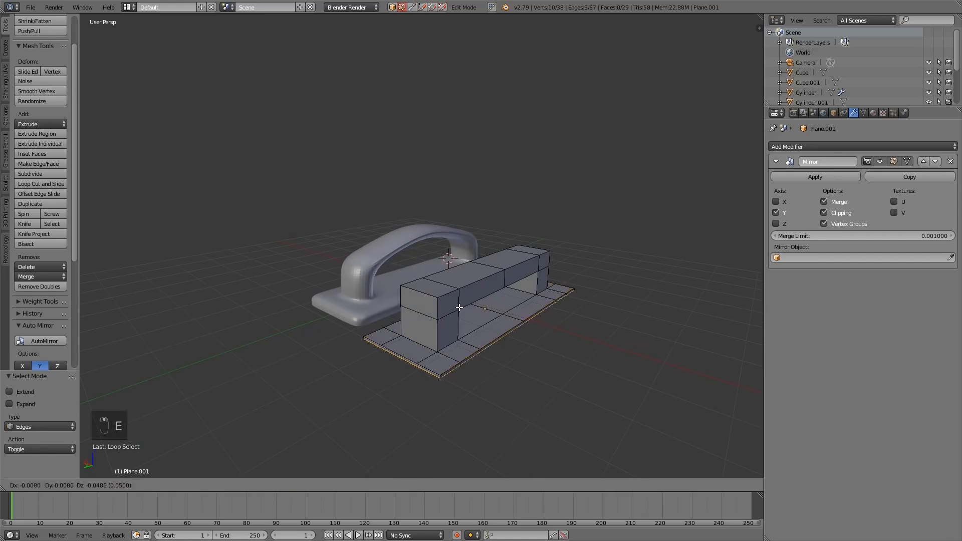
{"action": "key", "text": "e"}
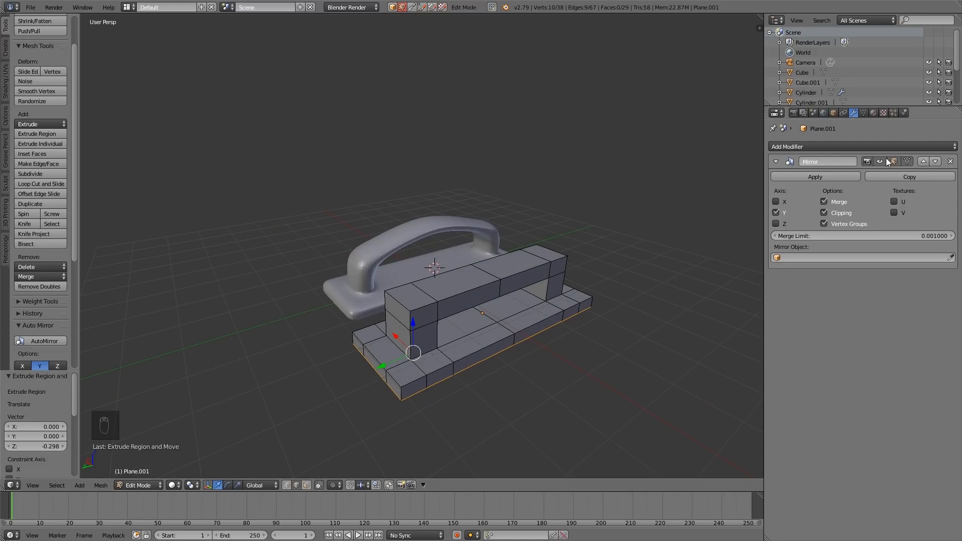
- Add a Subdivision Surface modifier at viewport level 3 and shade the handle smooth
{"action": "left_click", "coordinate": [787, 147]}
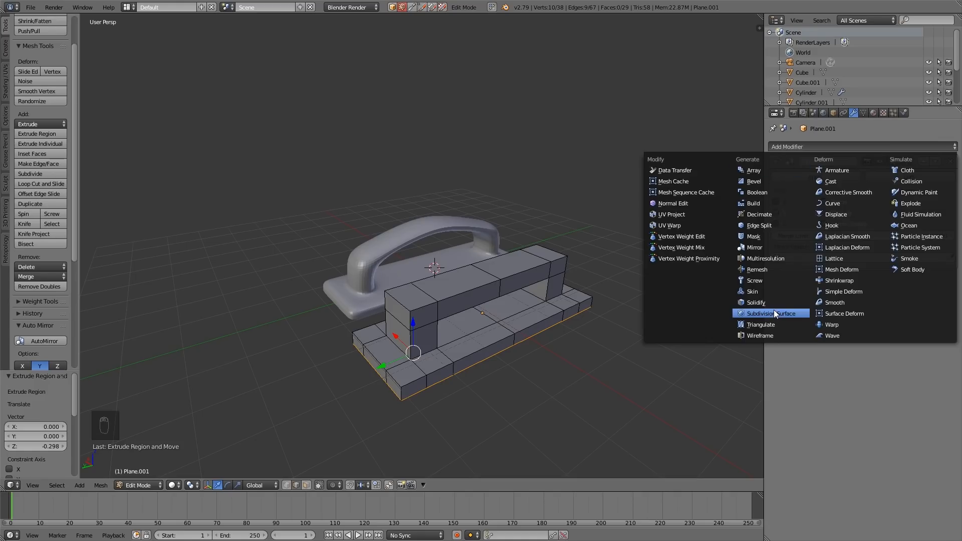
{"action": "left_click", "coordinate": [769, 313]}
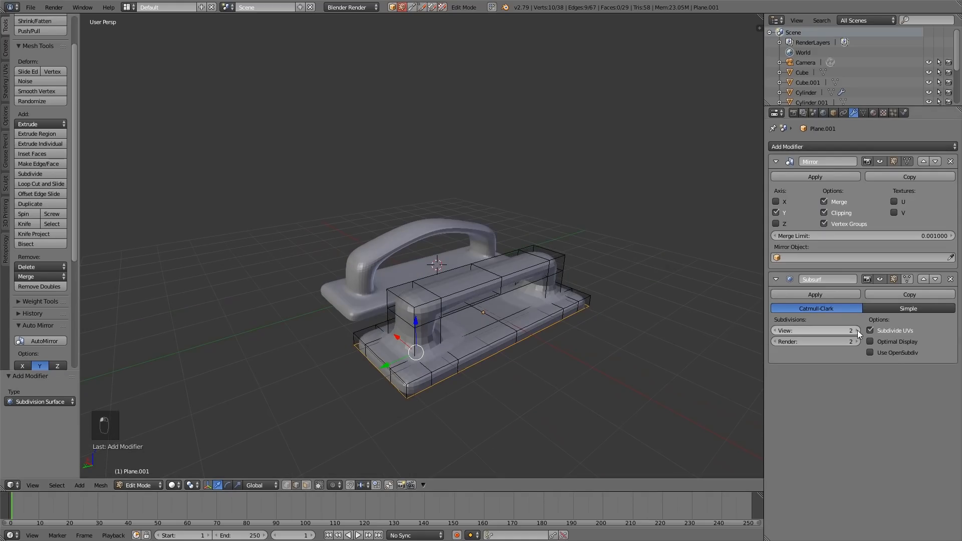
{"action": "left_click", "coordinate": [856, 331]}
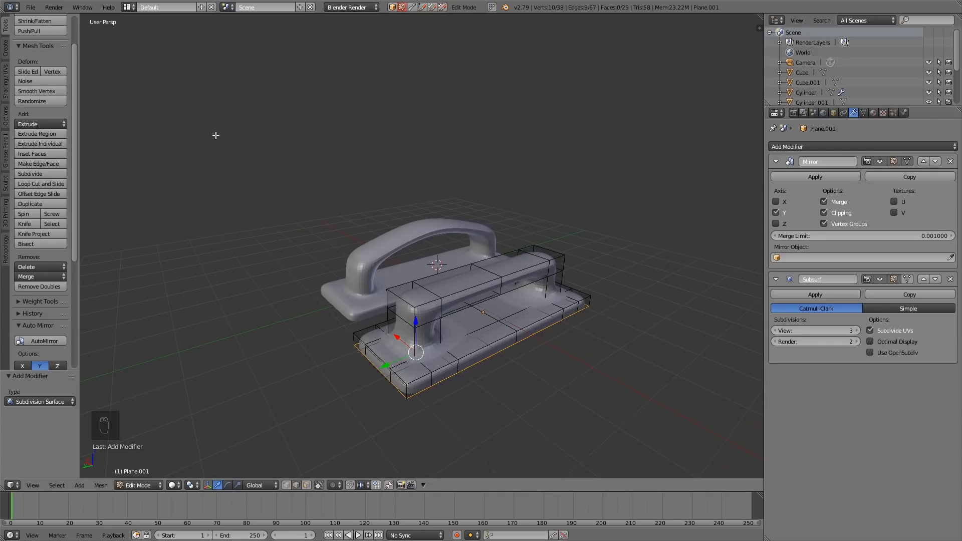
{"action": "scroll", "scroll_direction": "up", "scroll_amount": 3}
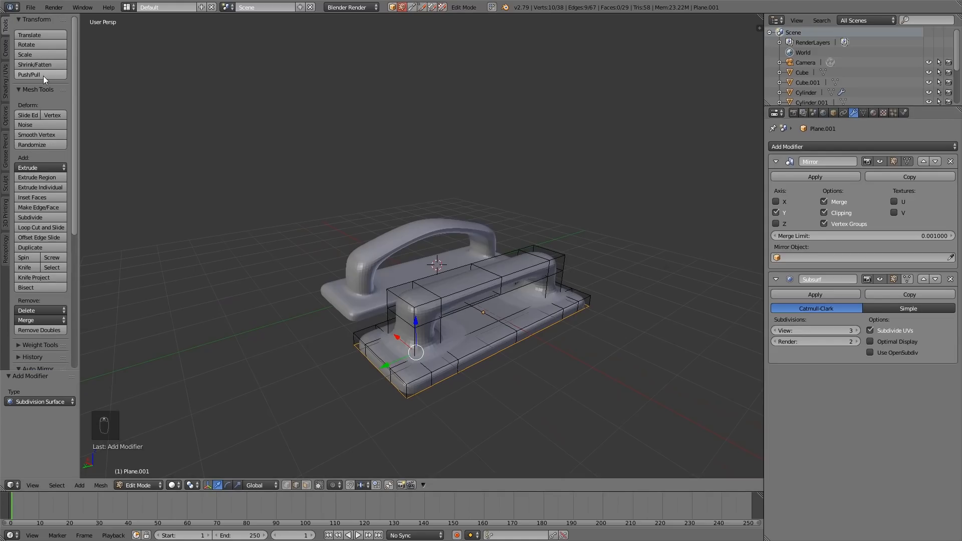
{"action": "key", "text": "Tab"}
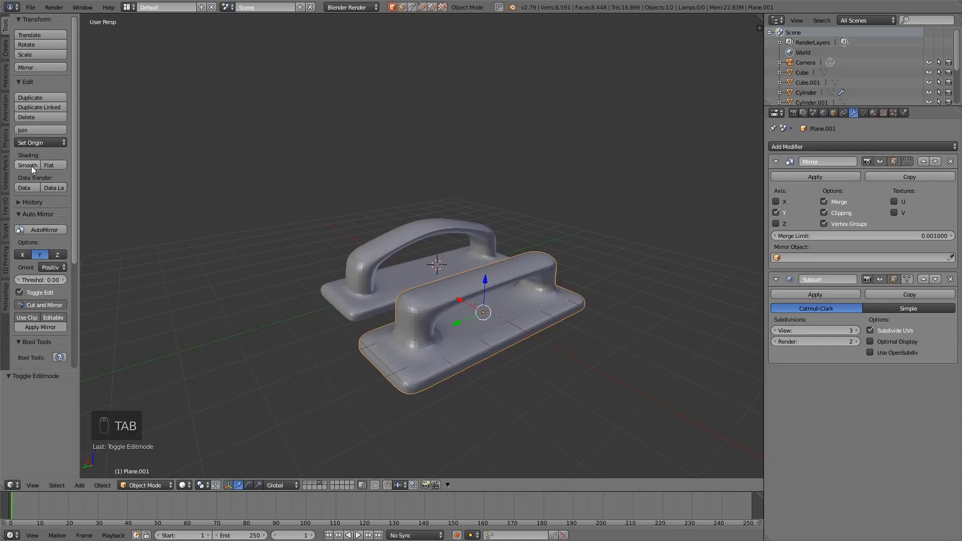
{"action": "left_click", "coordinate": [27, 165]}
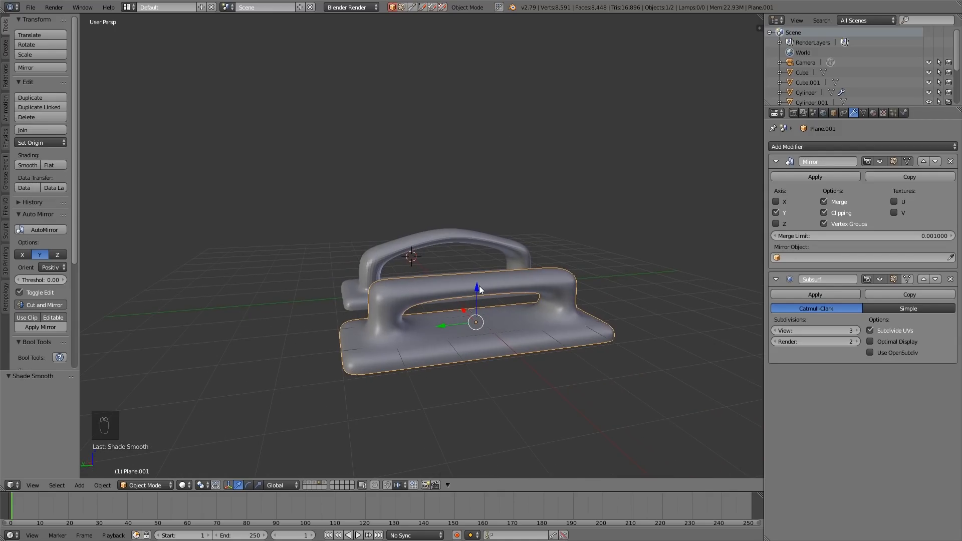
- Reshape part of the handle grip in edit mode and check it in object mode
{"action": "key", "text": "Tab"}
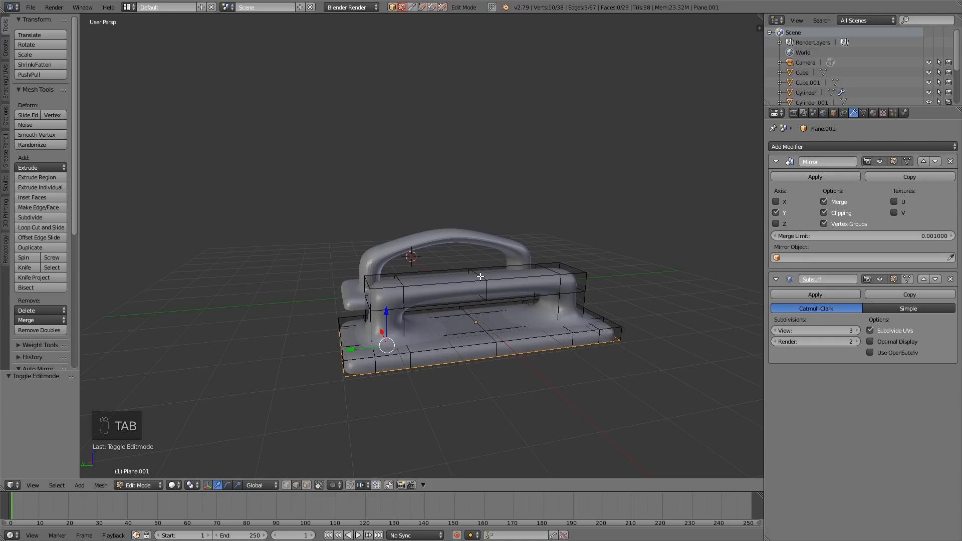
{"action": "left_click", "coordinate": [478, 282]}
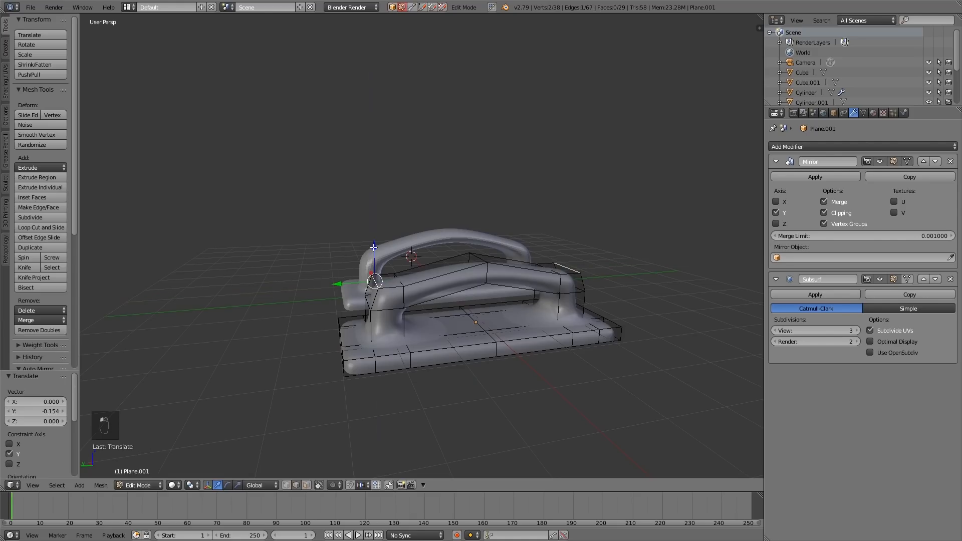
{"action": "key", "text": "Tab"}
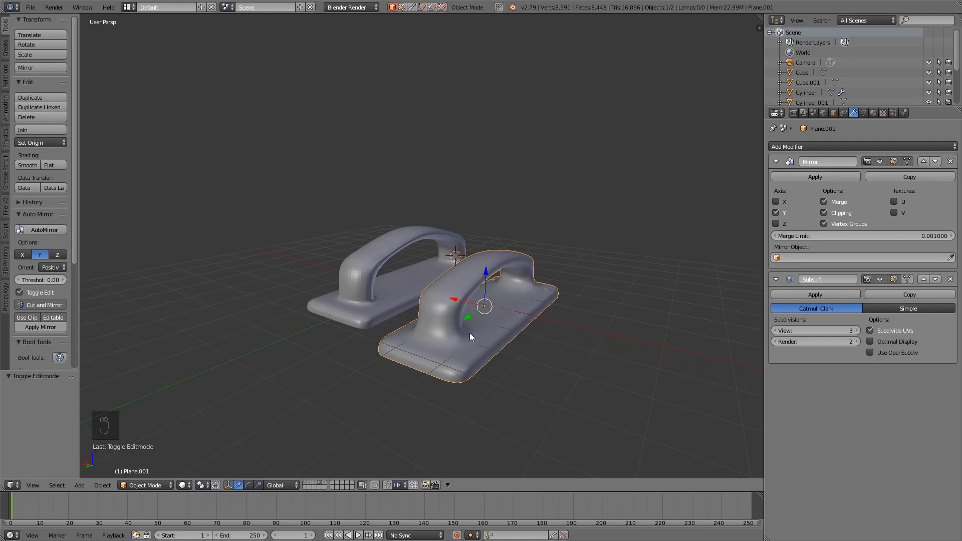
- Add edge loops around the copied handle's leg and along its base
{"action": "key", "text": "Tab"}
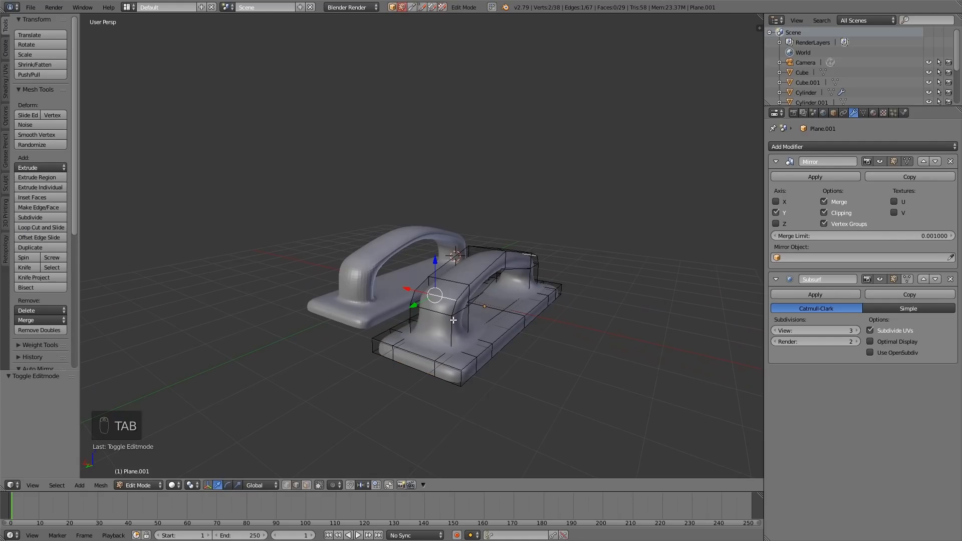
{"action": "key", "text": "ctrl+r"}
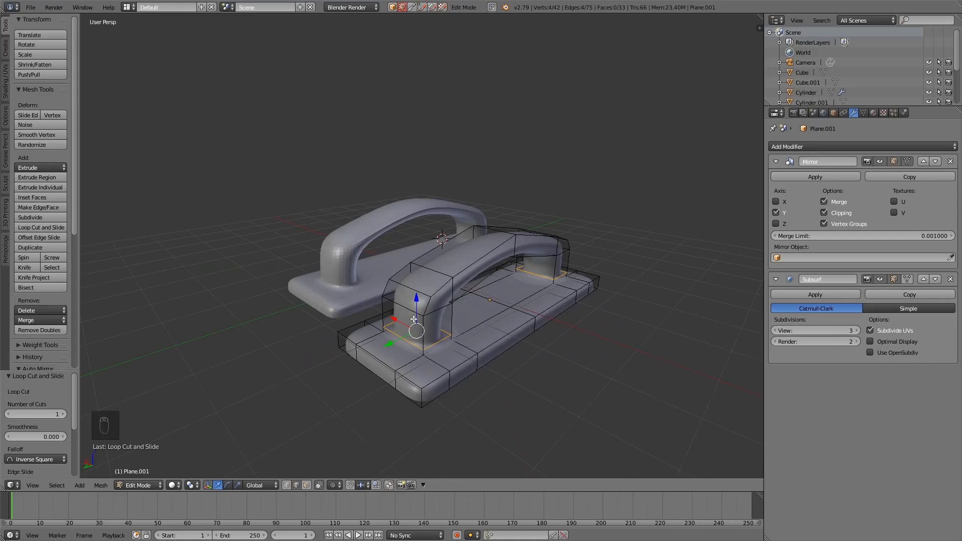
{"action": "key", "text": "ctrl+r"}
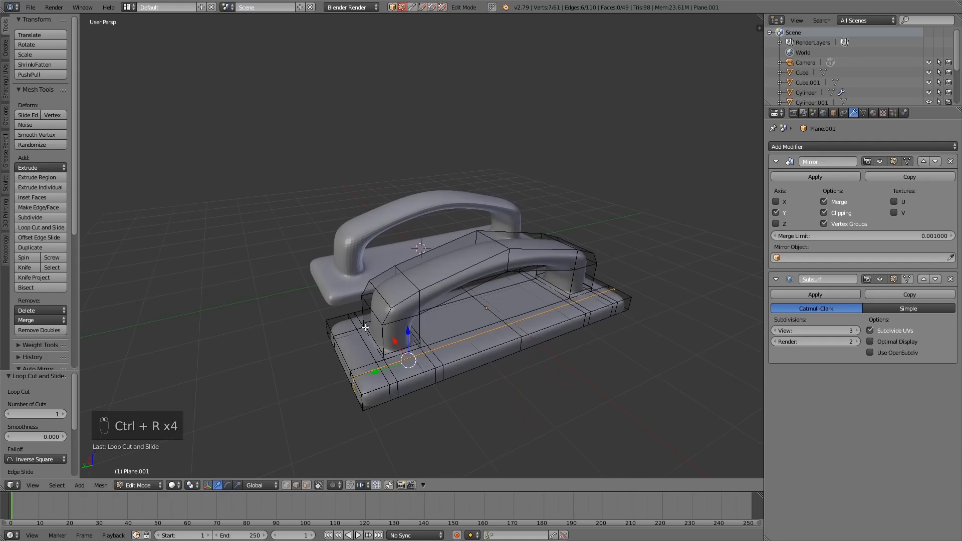
{"action": "mouse_move", "coordinate": [397, 360]}
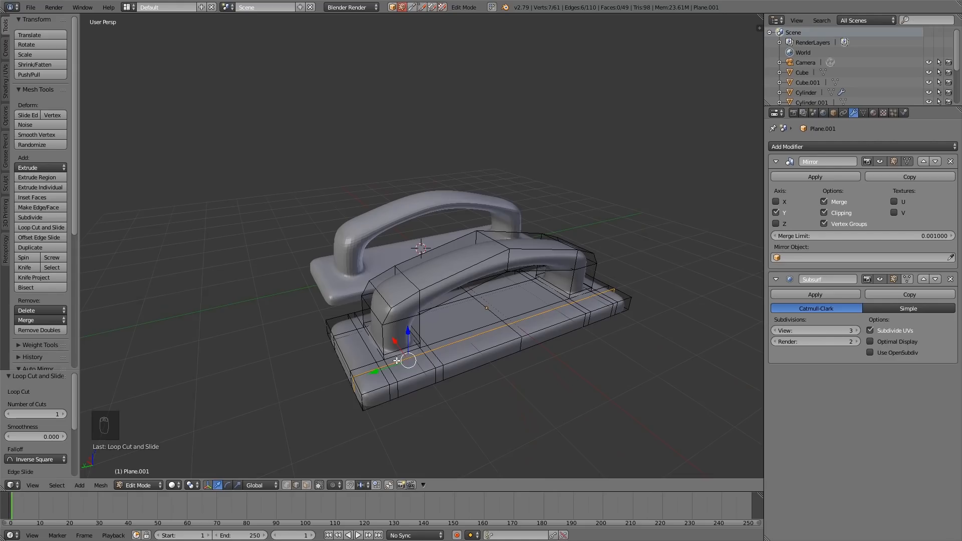
- Duplicate the tightened handle, place the copy beside the others, and enter edit mode
{"action": "key", "text": "Tab"}
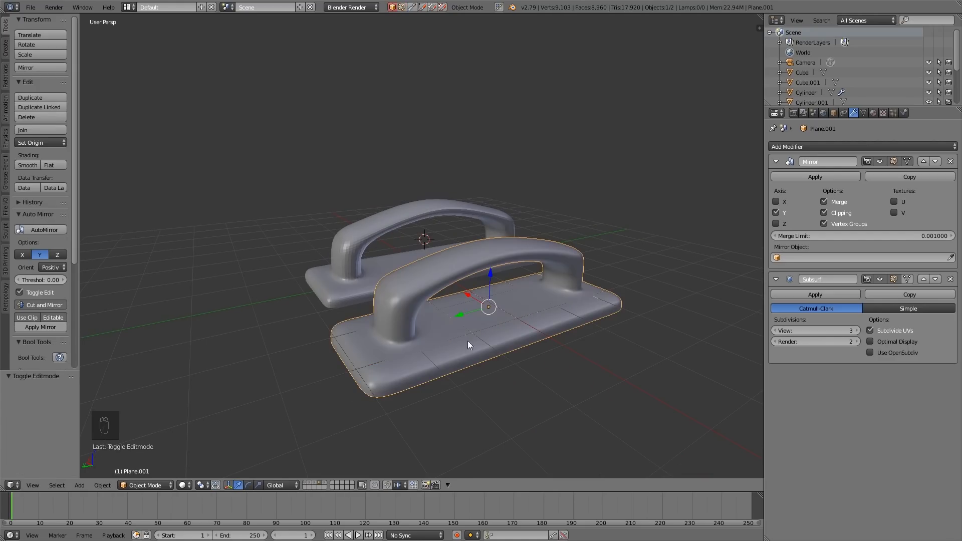
{"action": "key", "text": "shift+d"}
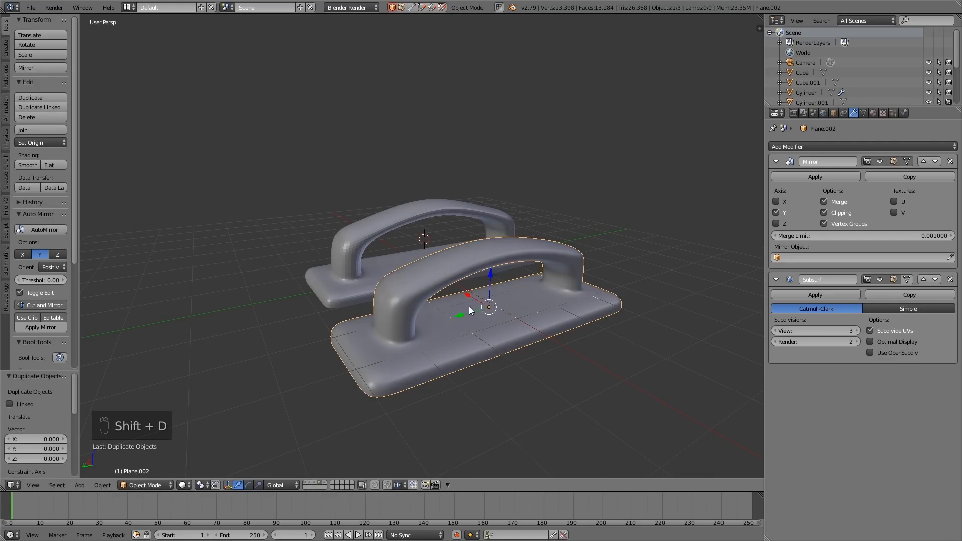
{"action": "key", "text": "Tab"}
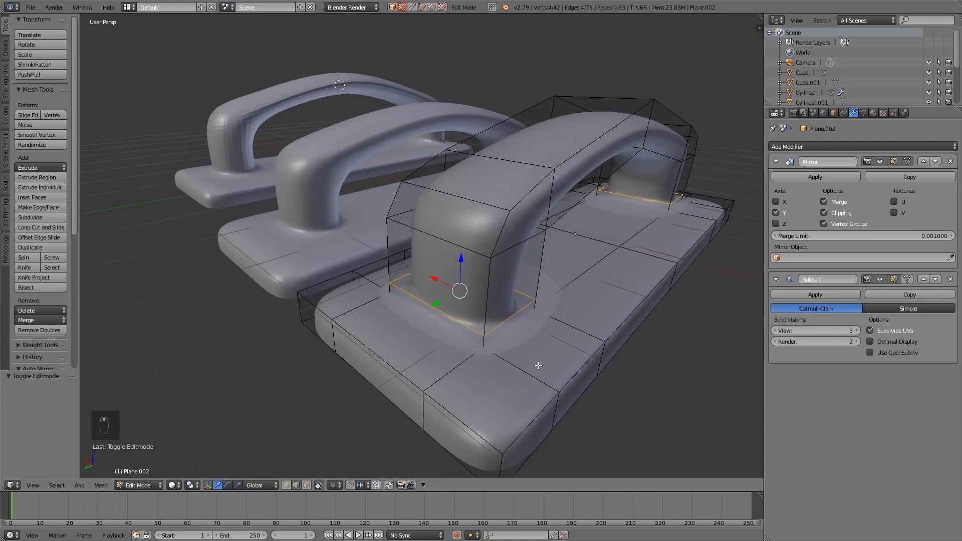
- Select and delete the third handle's leg faces, filling the base where they stood
{"action": "key", "text": "ctrl+tab"}
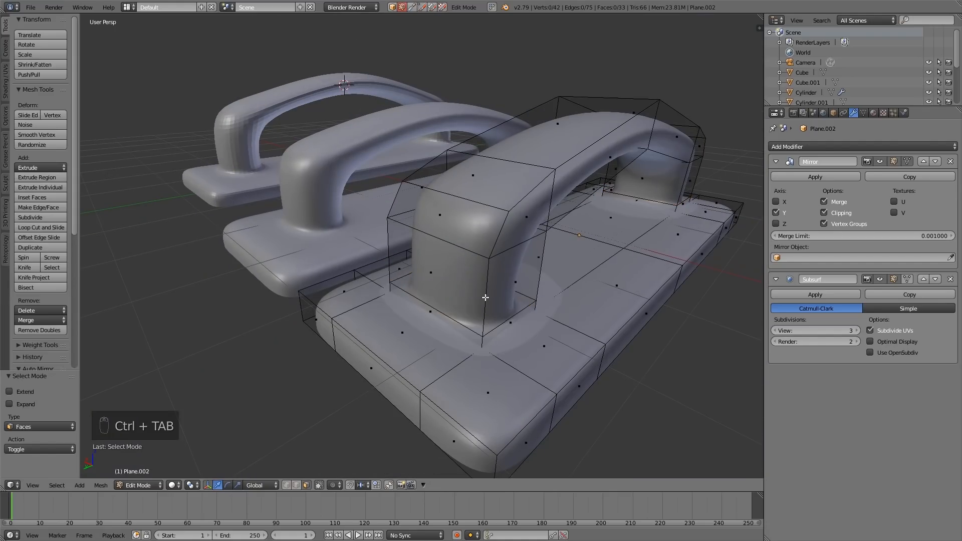
{"action": "left_click", "coordinate": [481, 283]}
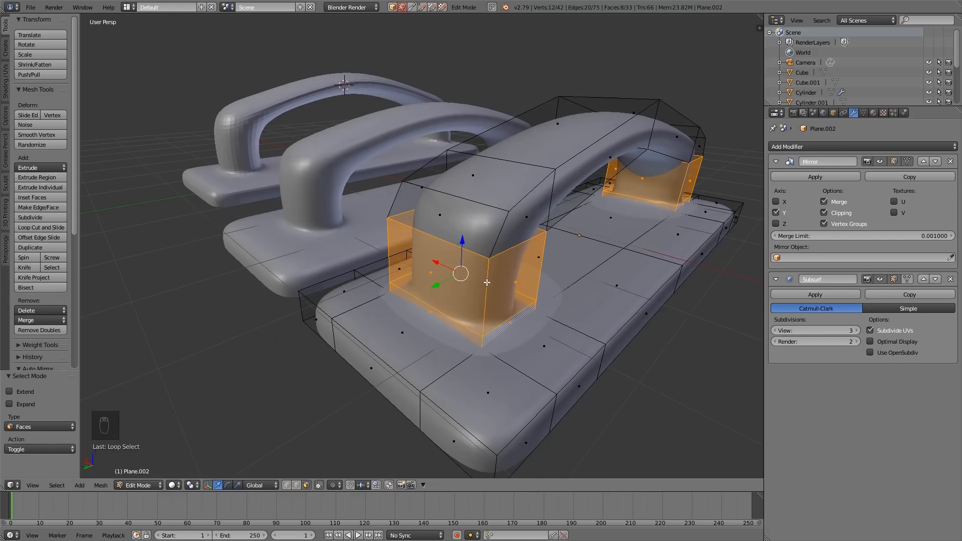
{"action": "mouse_move", "coordinate": [532, 328]}
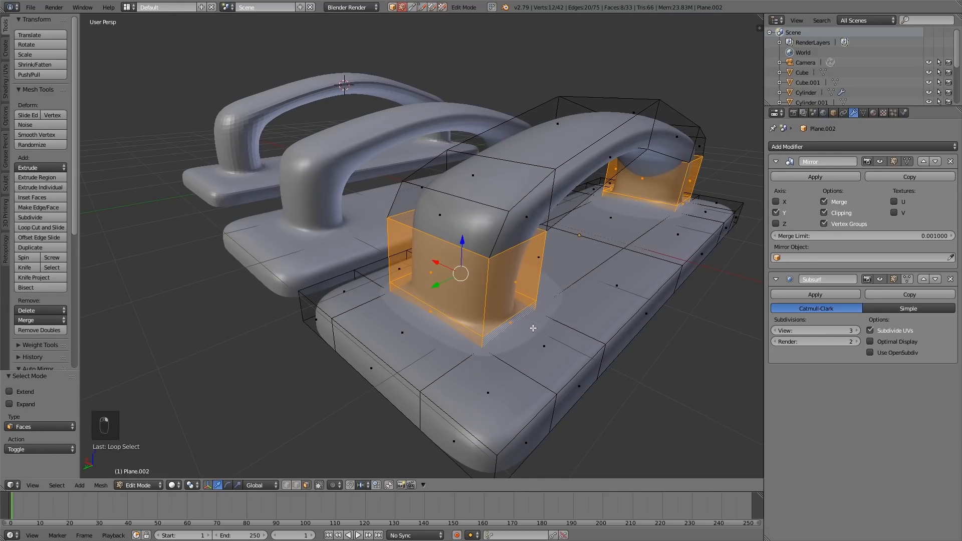
{"action": "key", "text": "ctrl+tab"}
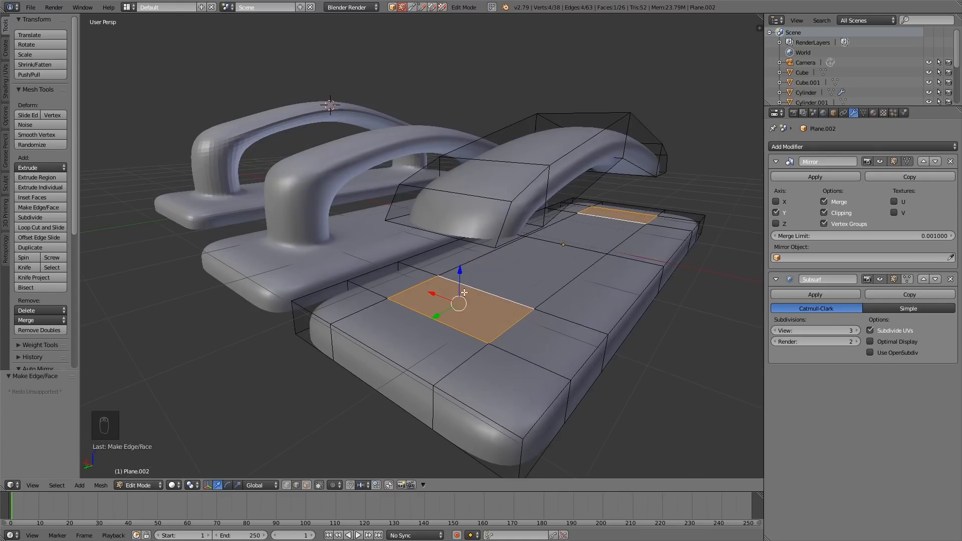
- Inset the two flat base faces and extrude them into small attachment bumps
{"action": "left_click", "coordinate": [32, 197]}
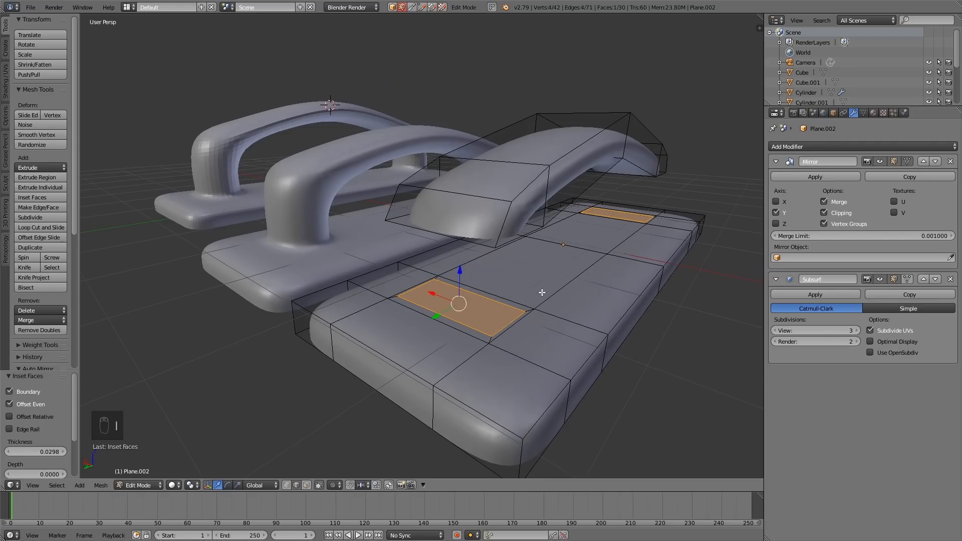
{"action": "key", "text": "e"}
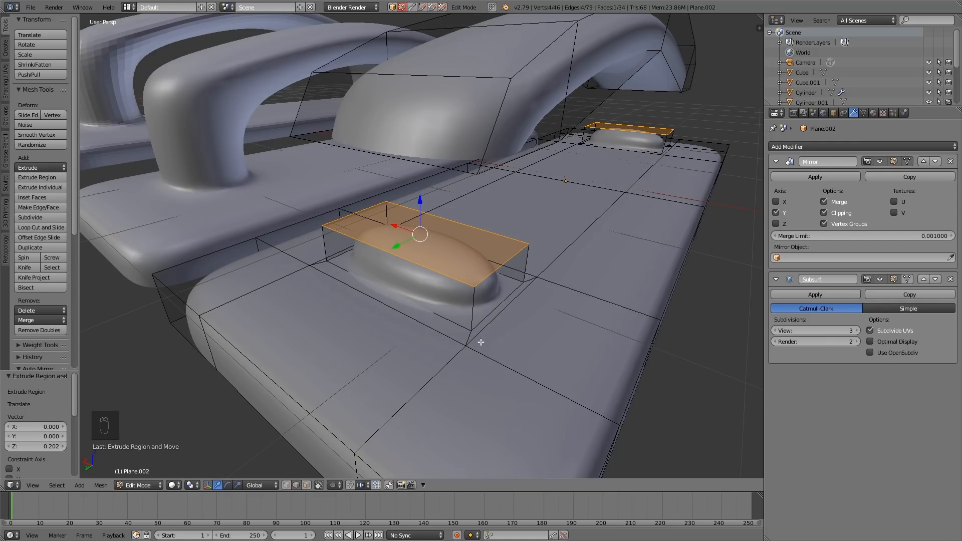
{"action": "key", "text": "ctrl+r"}
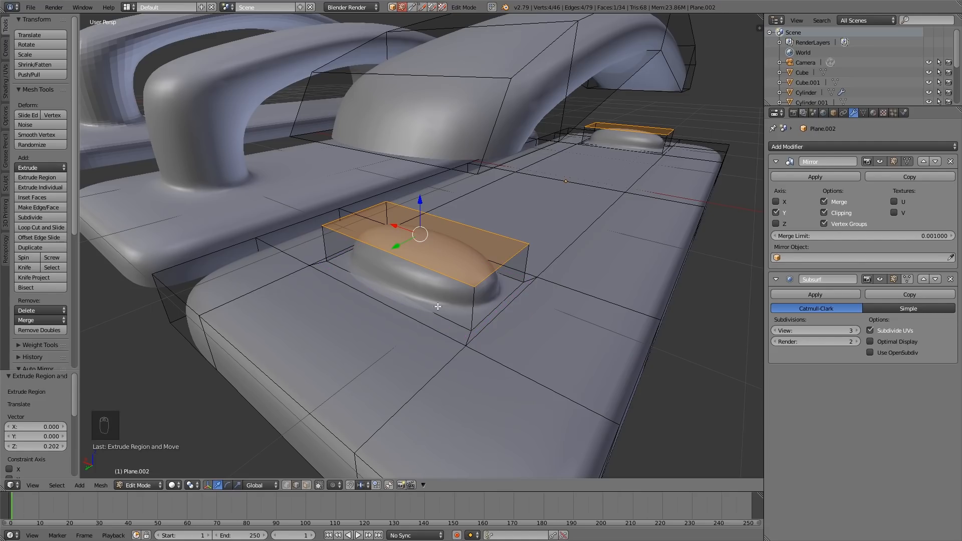
{"action": "mouse_move", "coordinate": [535, 273]}
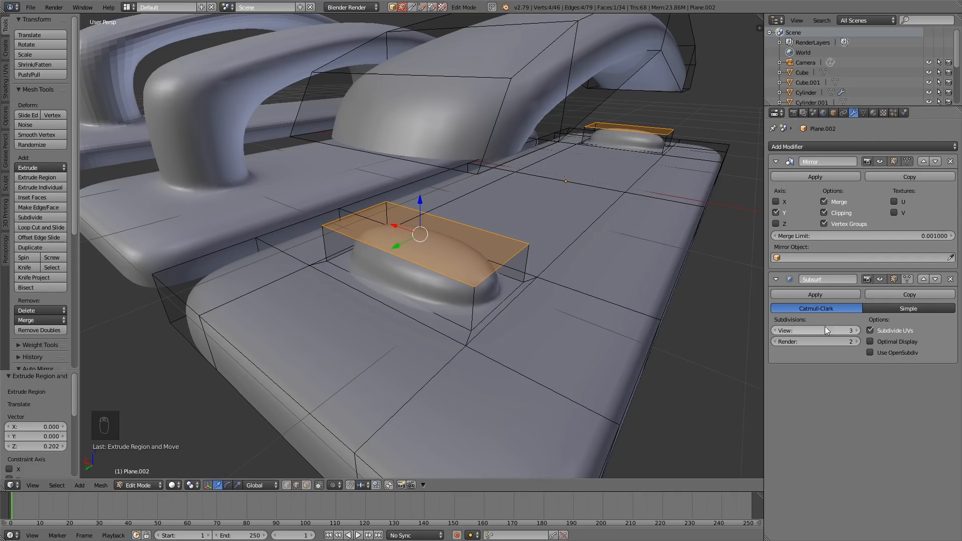
{"action": "mouse_move", "coordinate": [408, 319]}
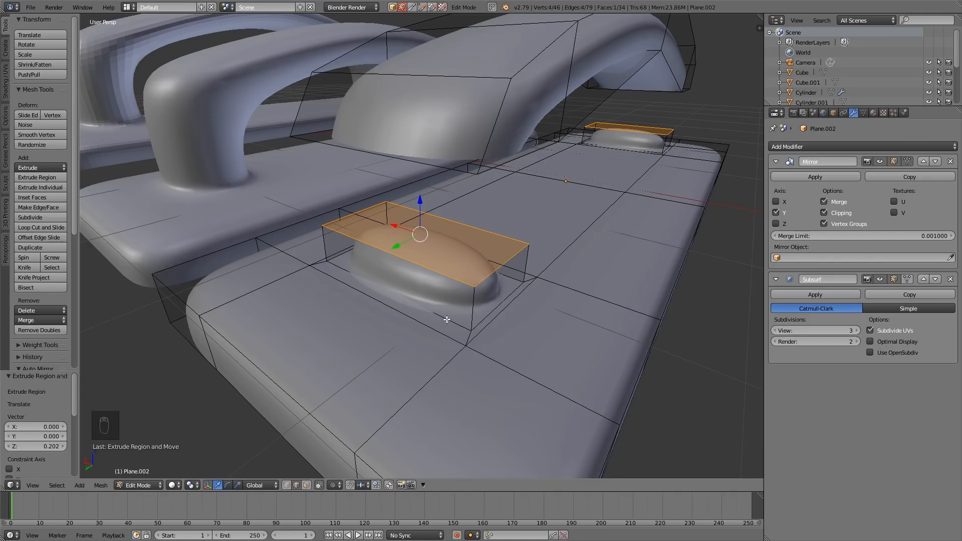
{"action": "key", "text": "Tab"}
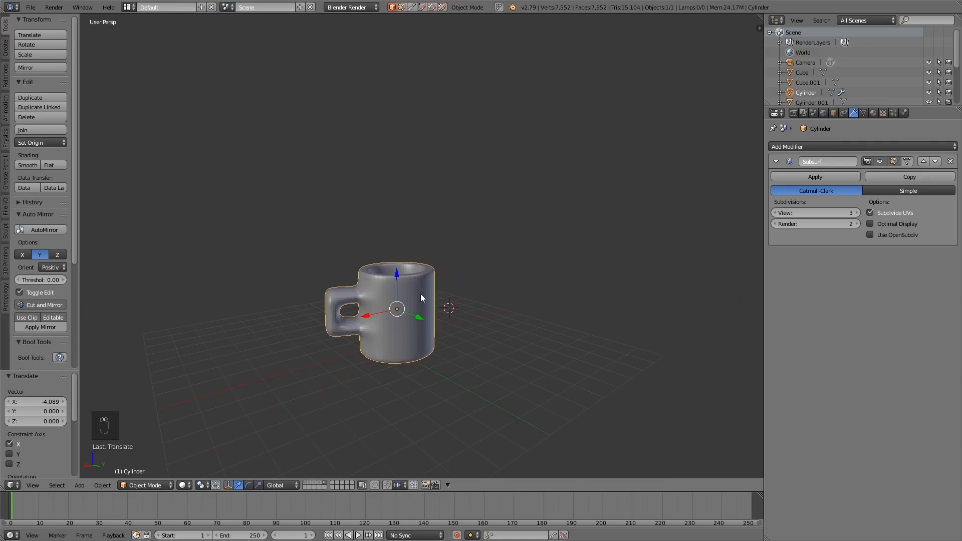
{"action": "mouse_move", "coordinate": [347, 283]}
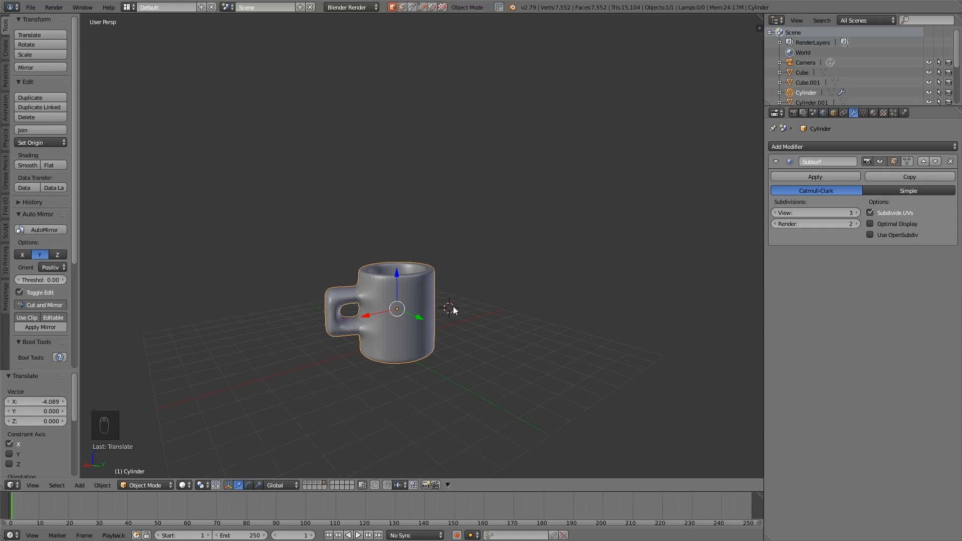
- Apply Smooth shading to the reference mug
{"action": "left_click", "coordinate": [27, 164]}
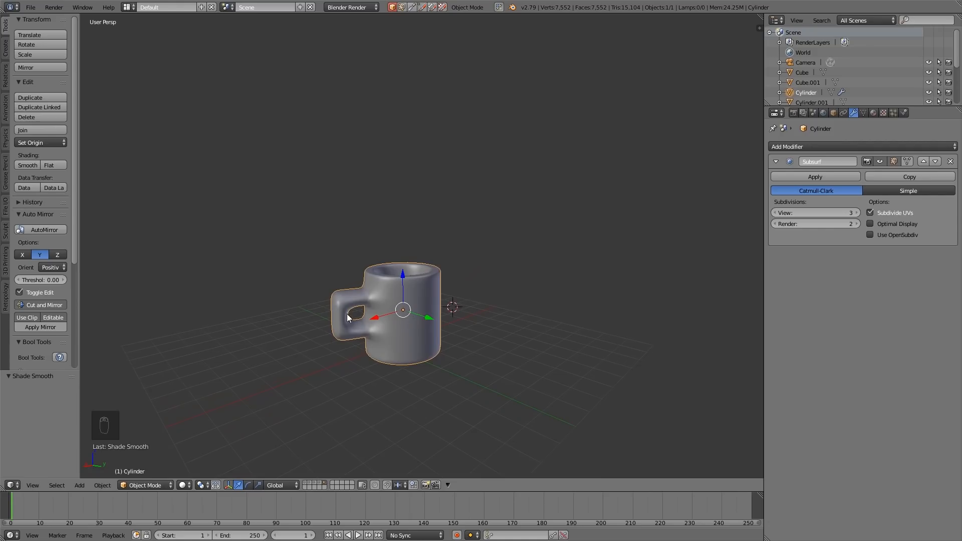
{"action": "mouse_move", "coordinate": [488, 344]}
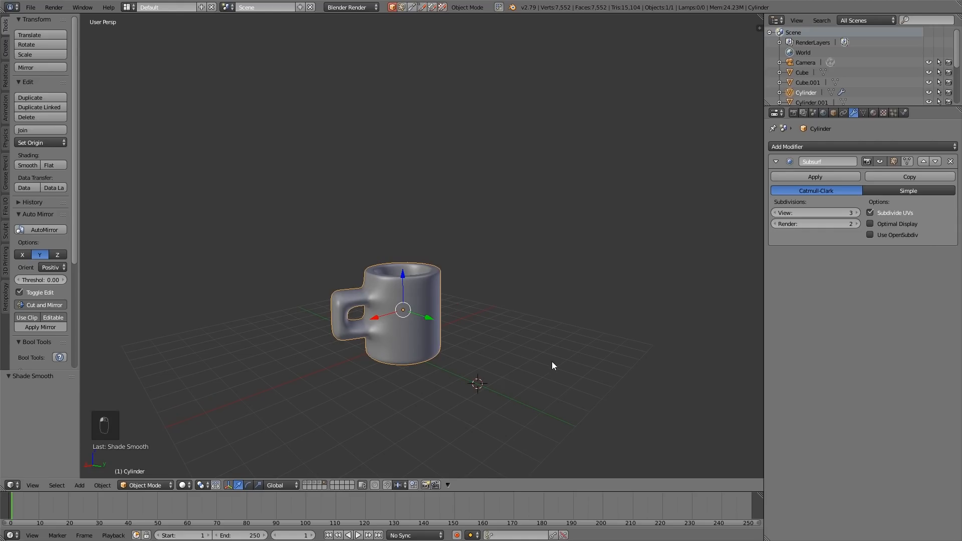
- Add an eight-vertex cylinder beside the mug and scale it taller along Z
{"action": "key", "text": "shift+a"}
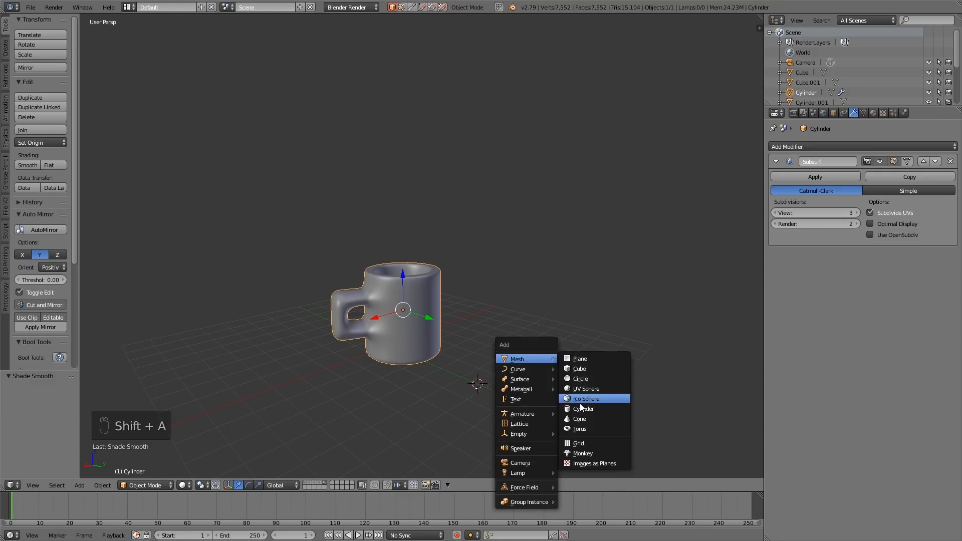
{"action": "left_click", "coordinate": [583, 409]}
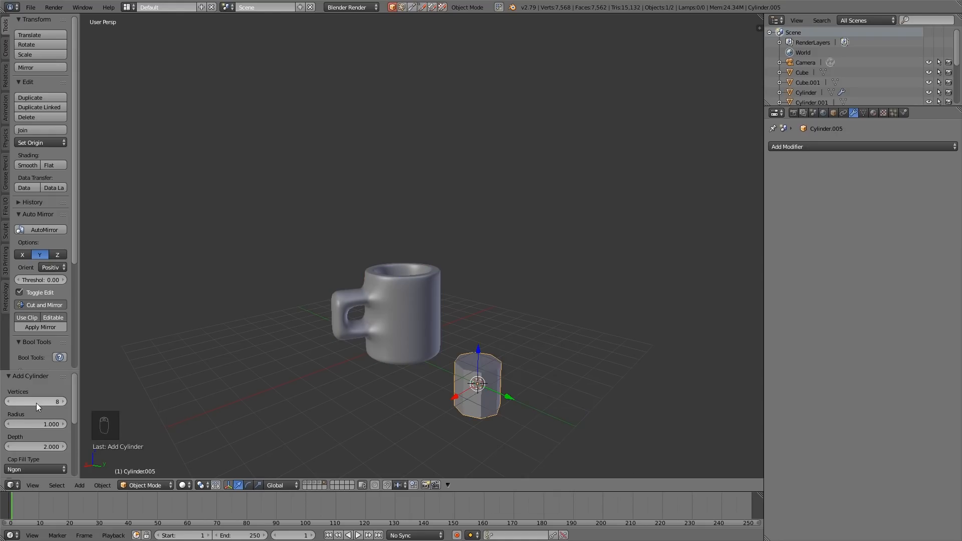
{"action": "mouse_move", "coordinate": [37, 401]}
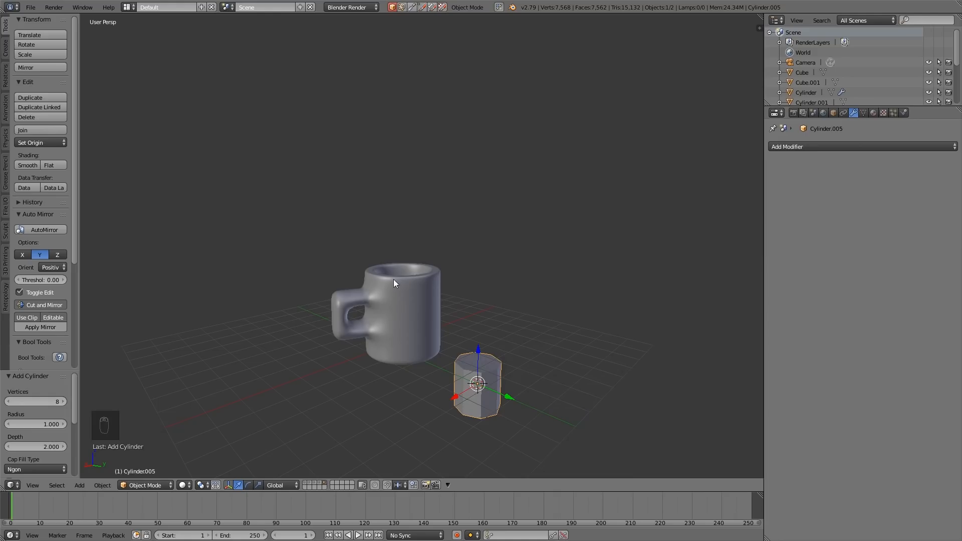
{"action": "mouse_move", "coordinate": [477, 374]}
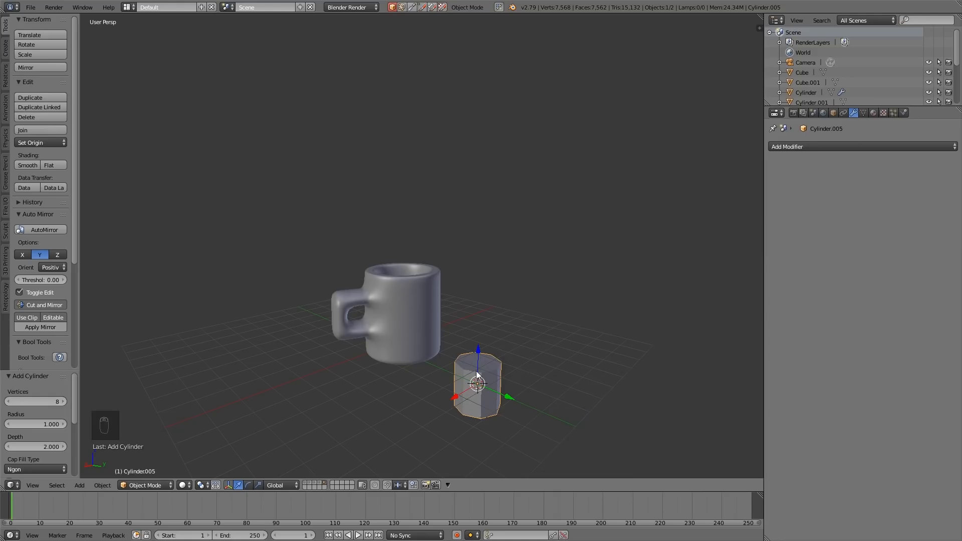
{"action": "key", "text": "NUMPAD_1"}
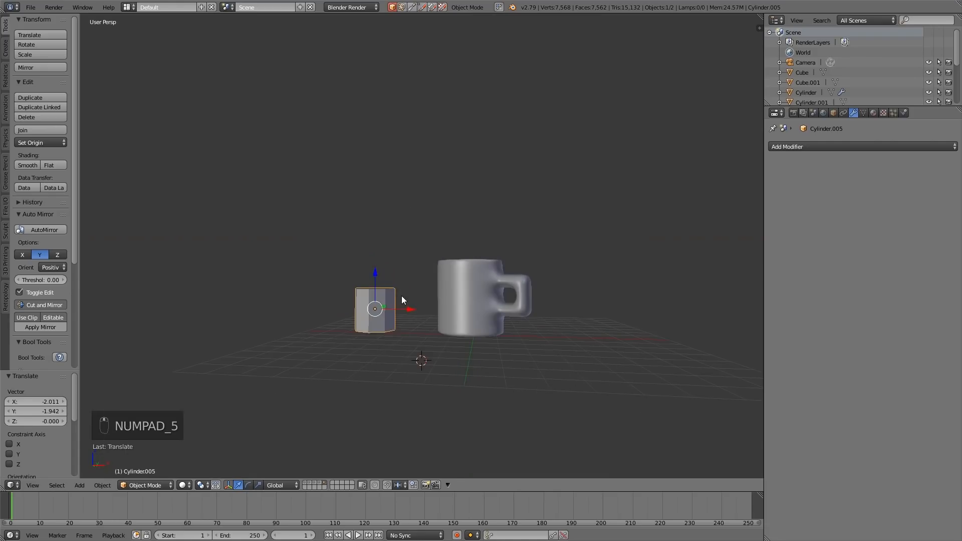
{"action": "key", "text": "s"}
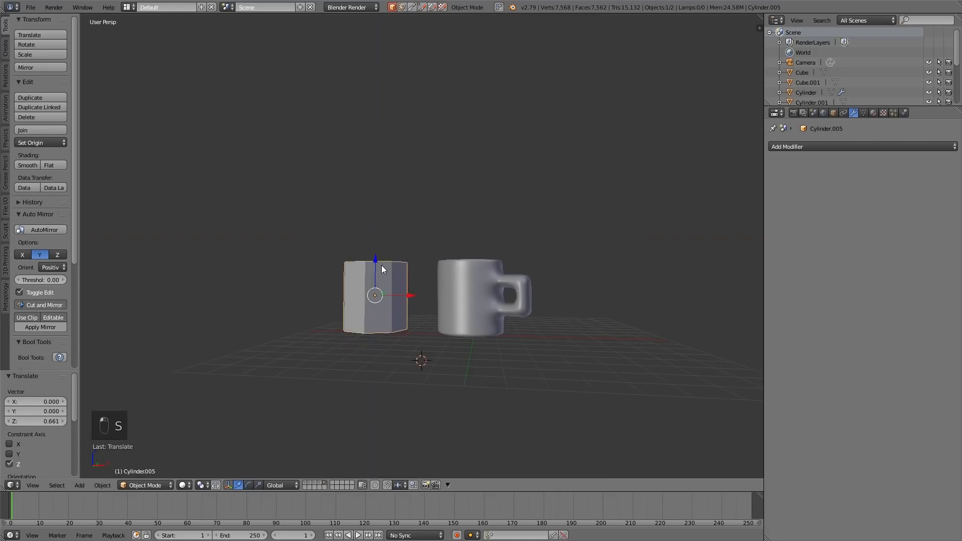
{"action": "key", "text": "Tab"}
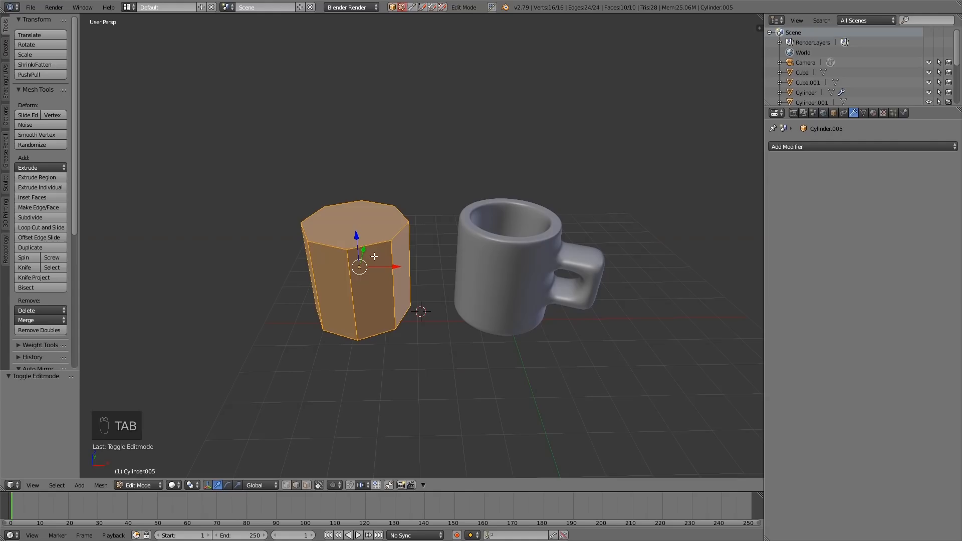
- In face select, inset the cylinder's top face, extrude it downward, and view as wireframe
{"action": "key", "text": "ctrl+tab"}
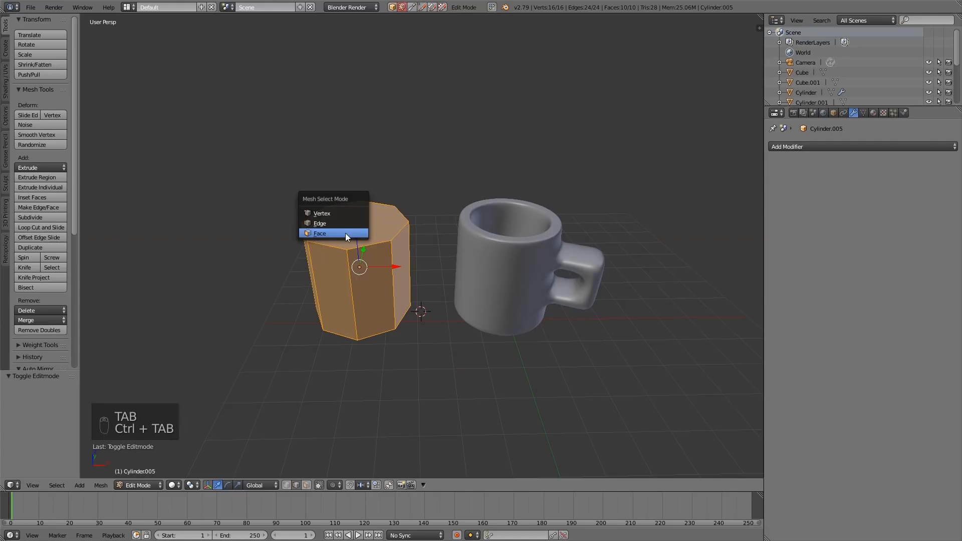
{"action": "left_click", "coordinate": [319, 233]}
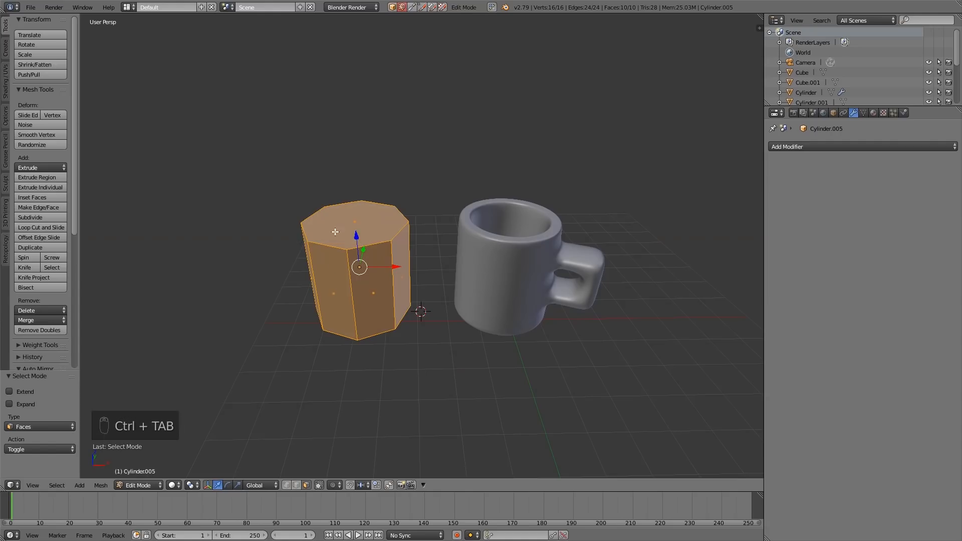
{"action": "left_click", "coordinate": [31, 197]}
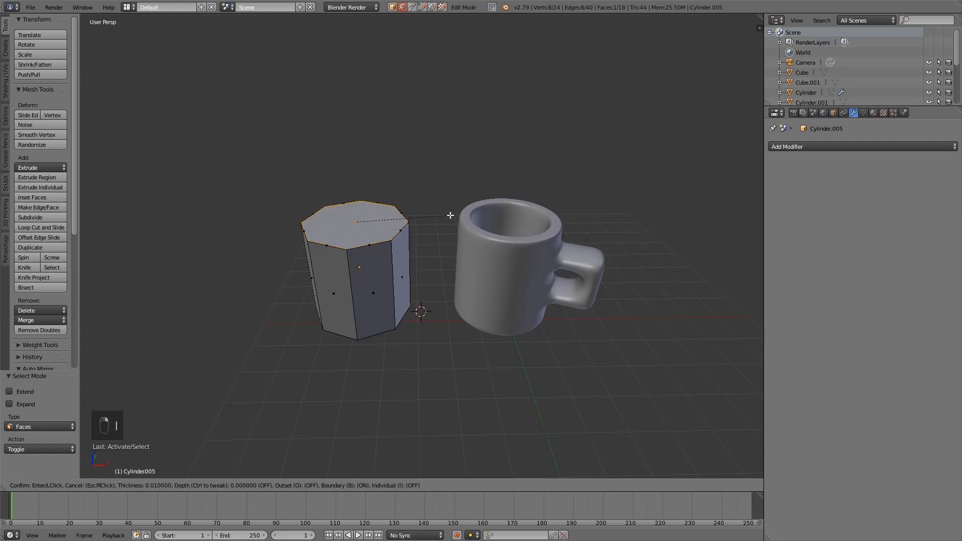
{"action": "mouse_move", "coordinate": [442, 215]}
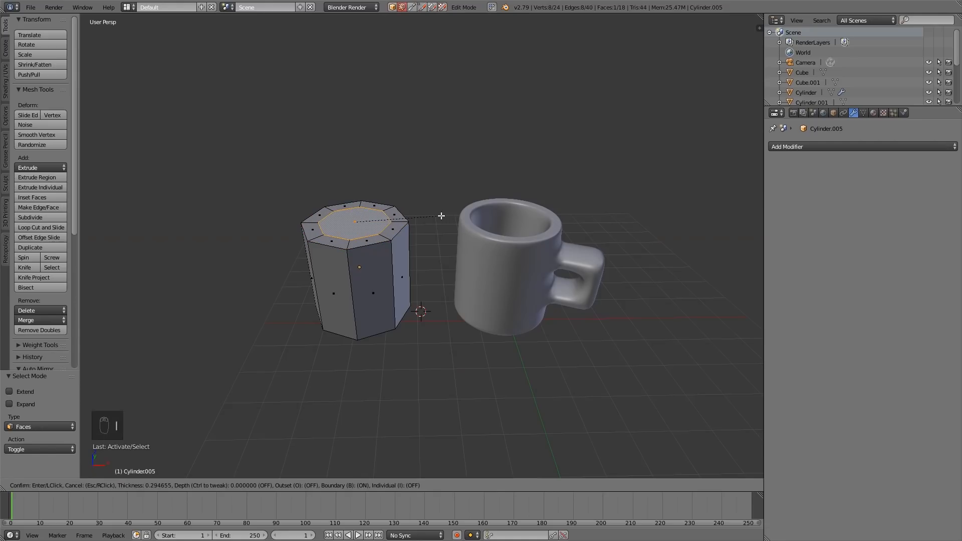
{"action": "left_click", "coordinate": [440, 215]}
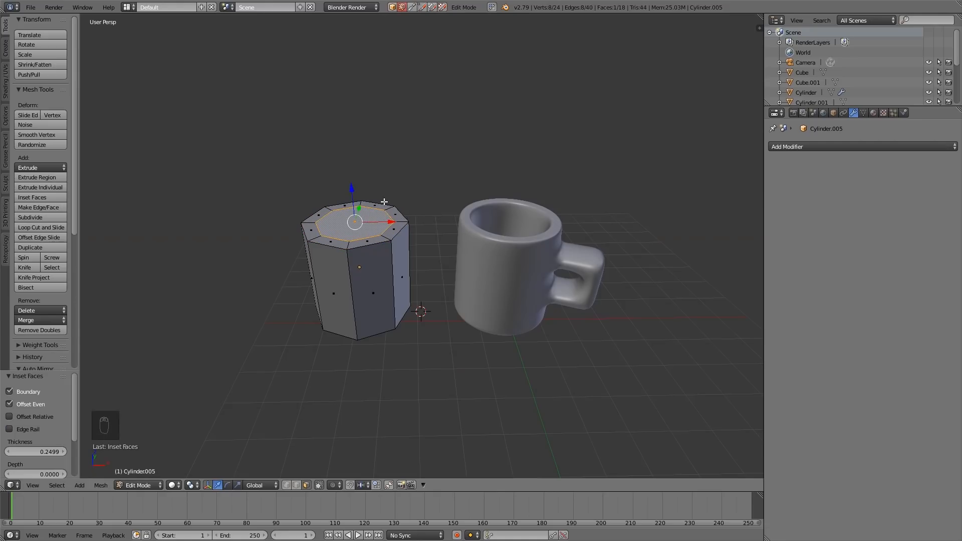
{"action": "key", "text": "e"}
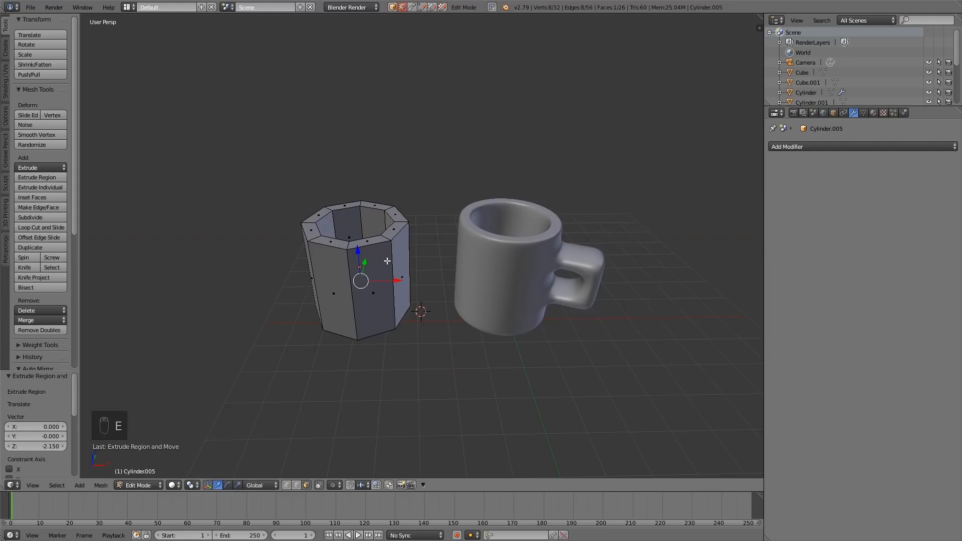
{"action": "mouse_move", "coordinate": [356, 234]}
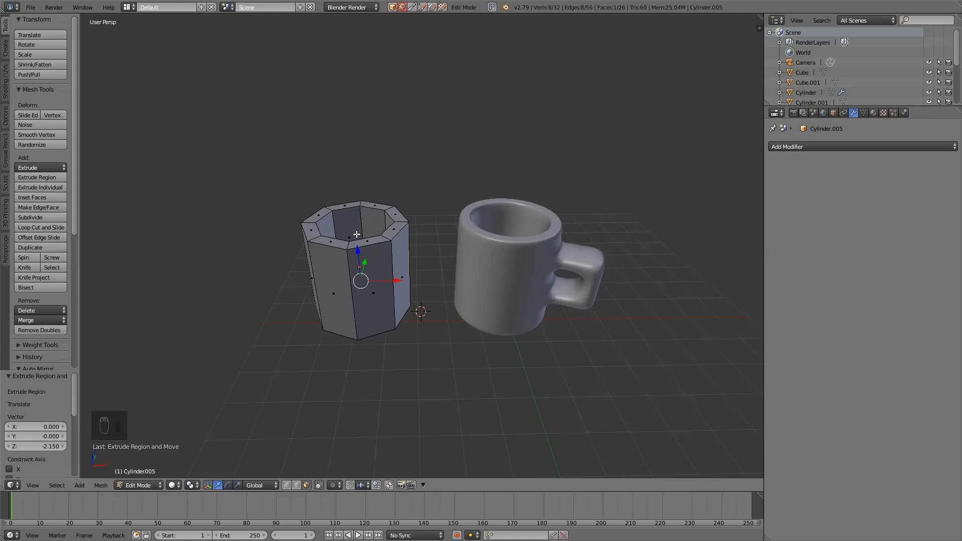
{"action": "key", "text": "z"}
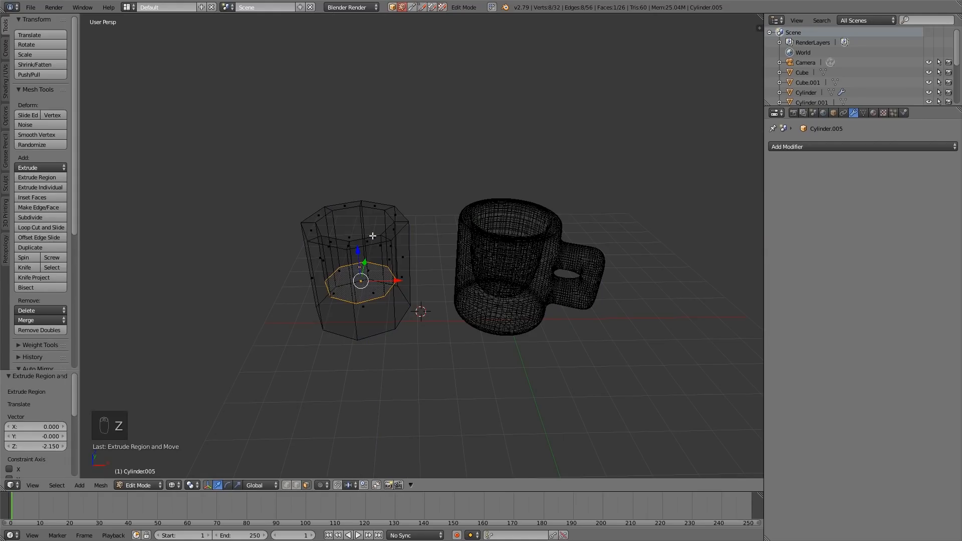
- Switch to Front Ortho view (Numpad 1) to lower the cup's inner floor
{"action": "key", "text": "NUMPAD_1"}
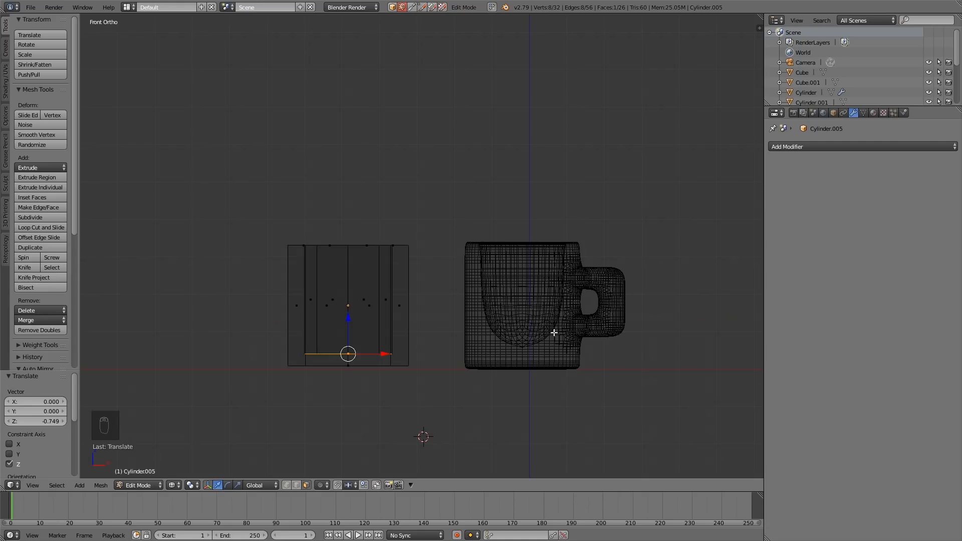
{"action": "mouse_move", "coordinate": [448, 199]}
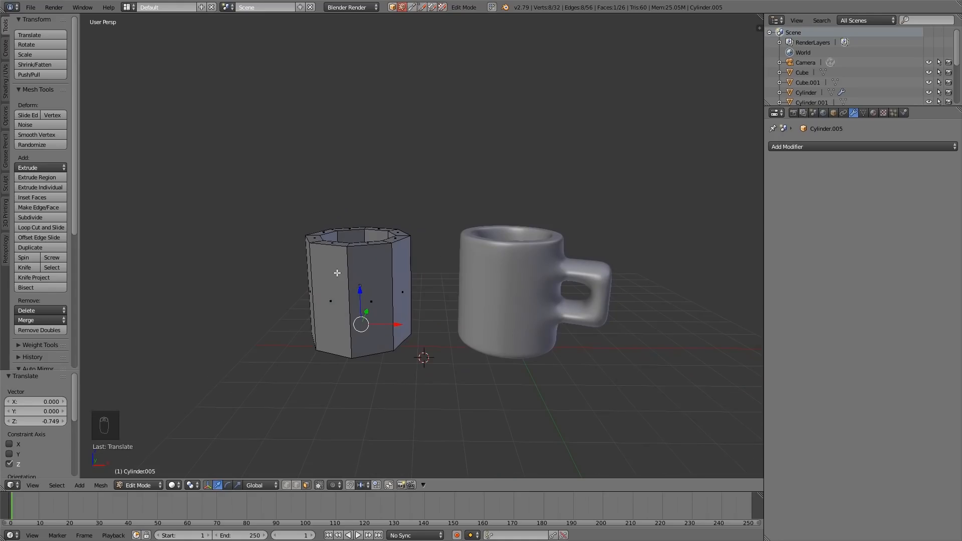
{"action": "mouse_move", "coordinate": [384, 268]}
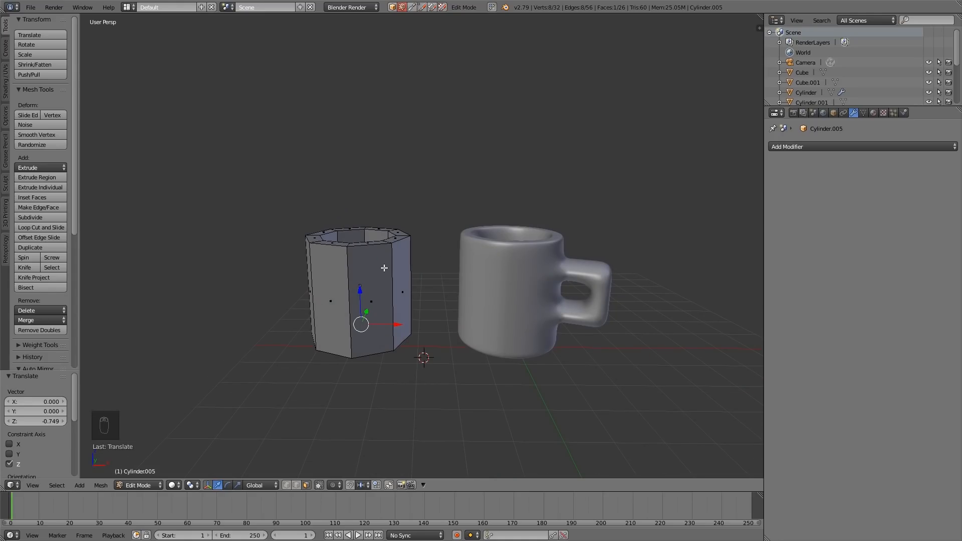
- Add three horizontal loop cuts to the cup, then duplicate it along X
{"action": "key", "text": "ctrl+r"}
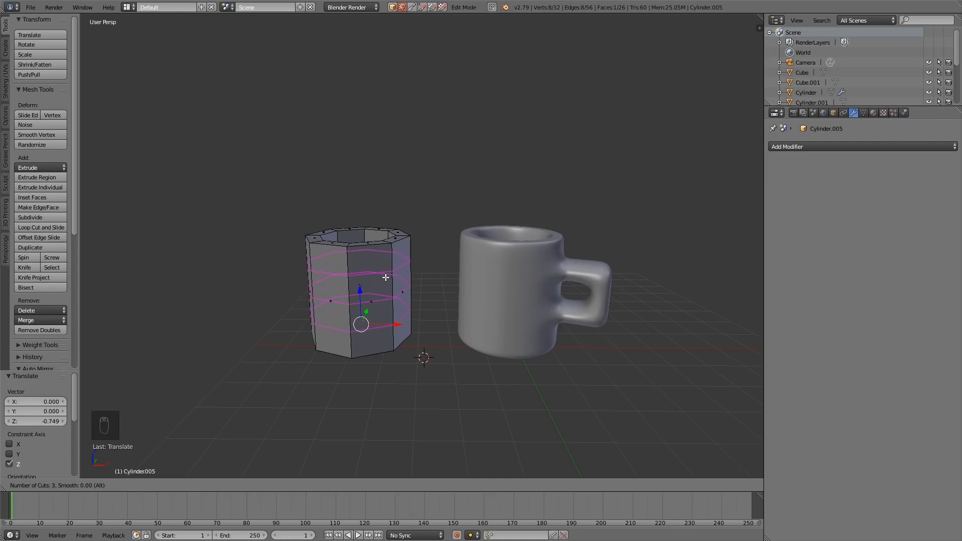
{"action": "key", "text": "a"}
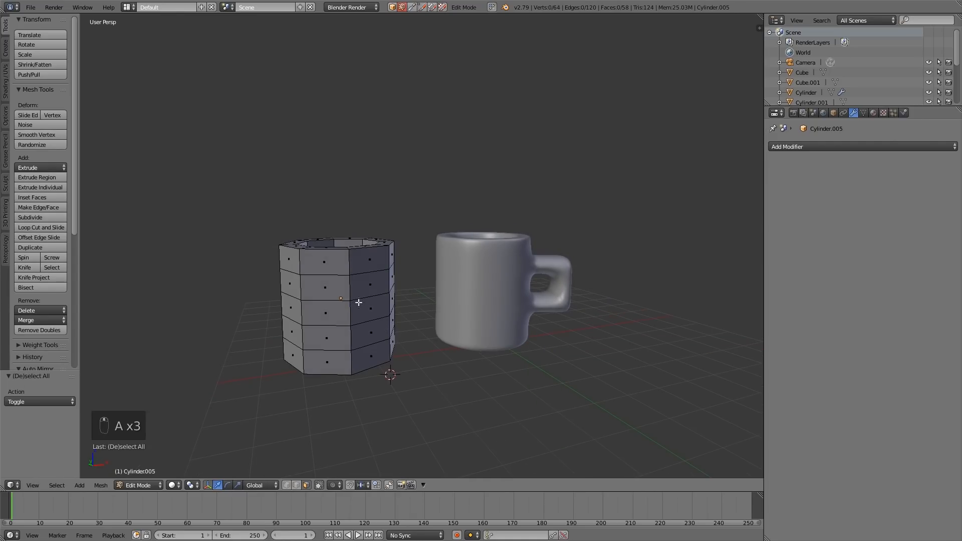
{"action": "mouse_move", "coordinate": [330, 297]}
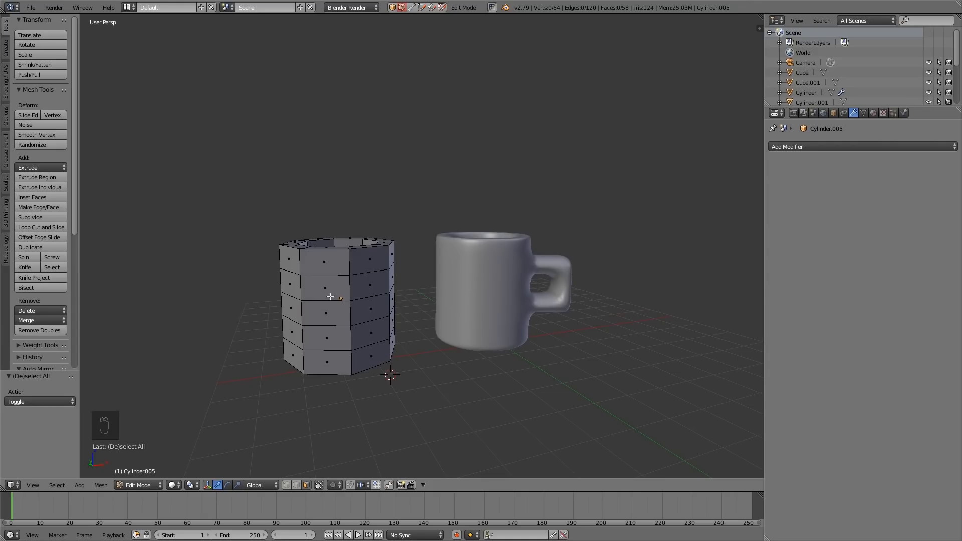
{"action": "mouse_move", "coordinate": [353, 295]}
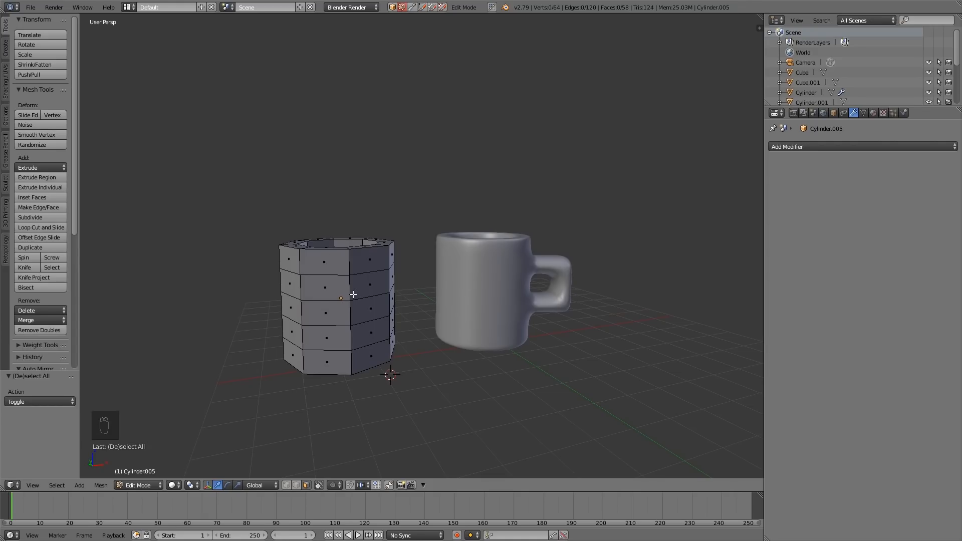
{"action": "key", "text": "Tab"}
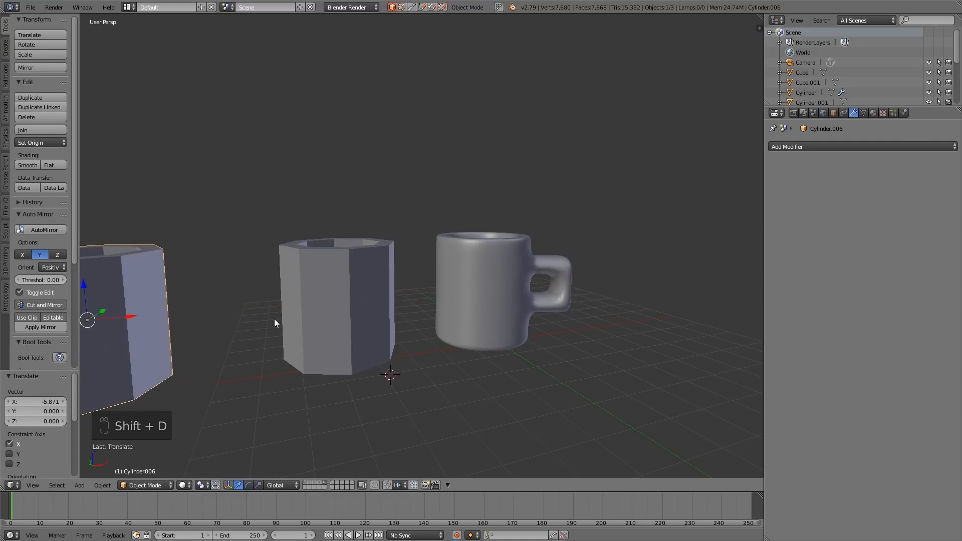
- Extrude two side faces outward twice and join them with Bridge Edge Loops
{"action": "key", "text": "Tab"}
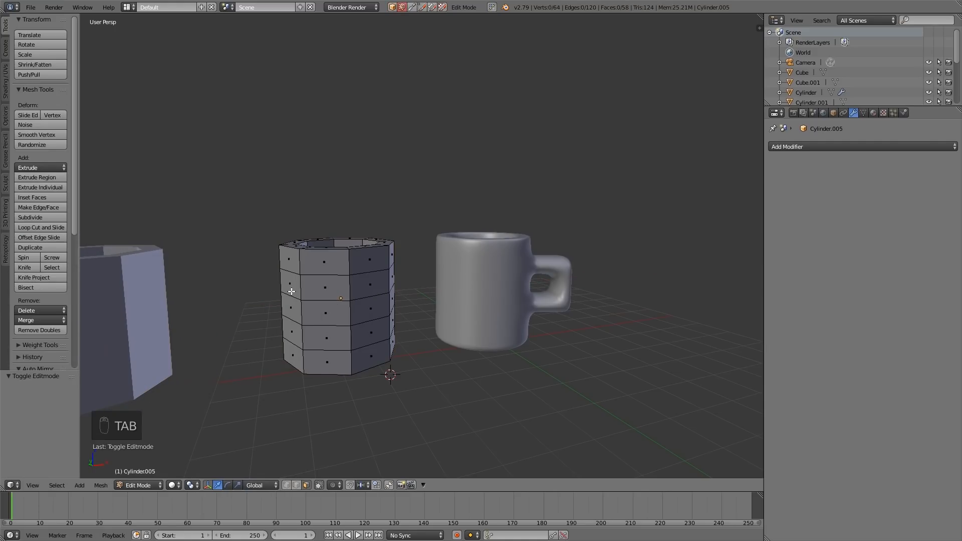
{"action": "key", "text": "e"}
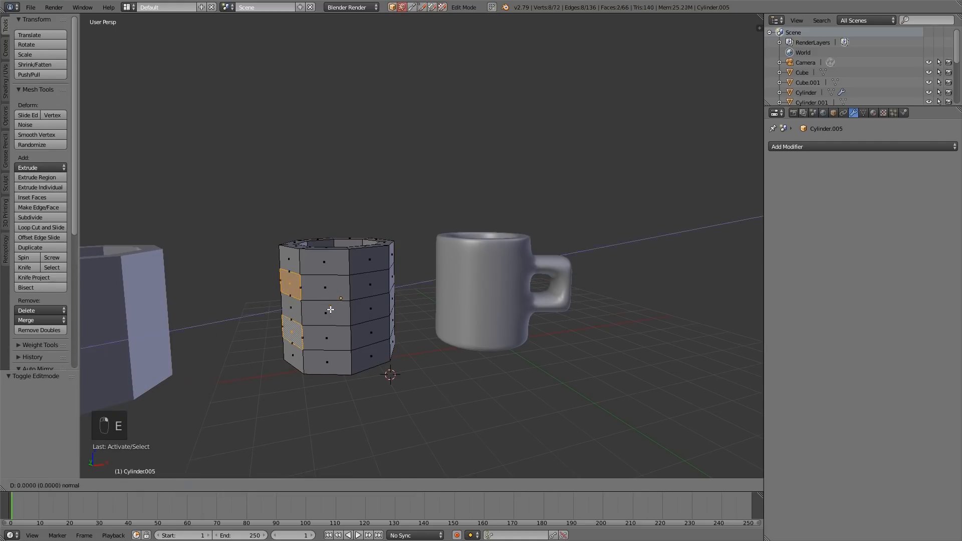
{"action": "key", "text": "e"}
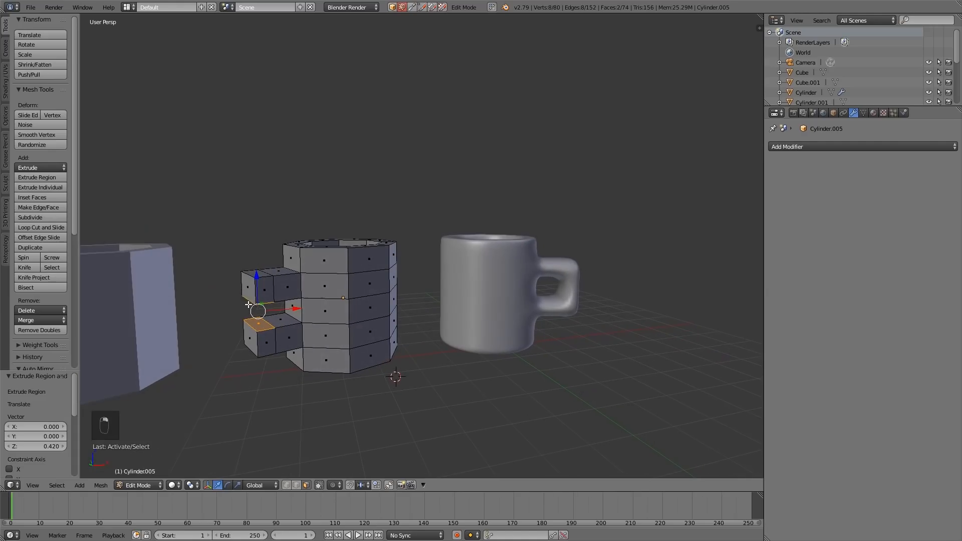
{"action": "key", "text": "ctrl+e"}
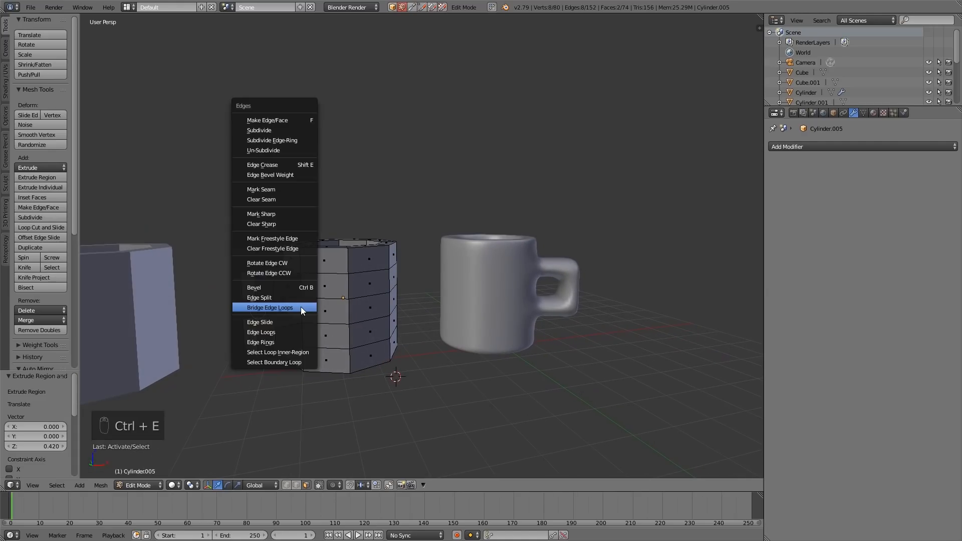
{"action": "mouse_move", "coordinate": [268, 306]}
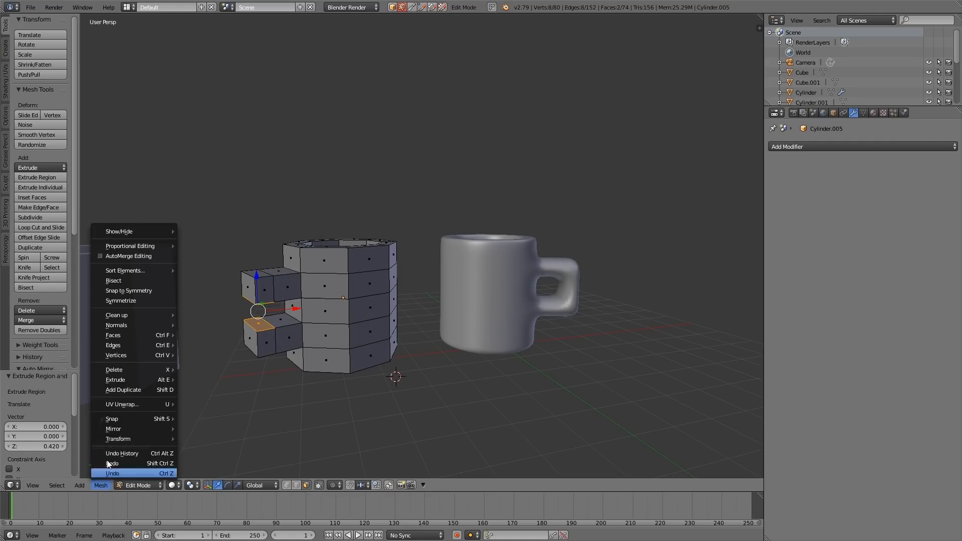
{"action": "mouse_move", "coordinate": [113, 345]}
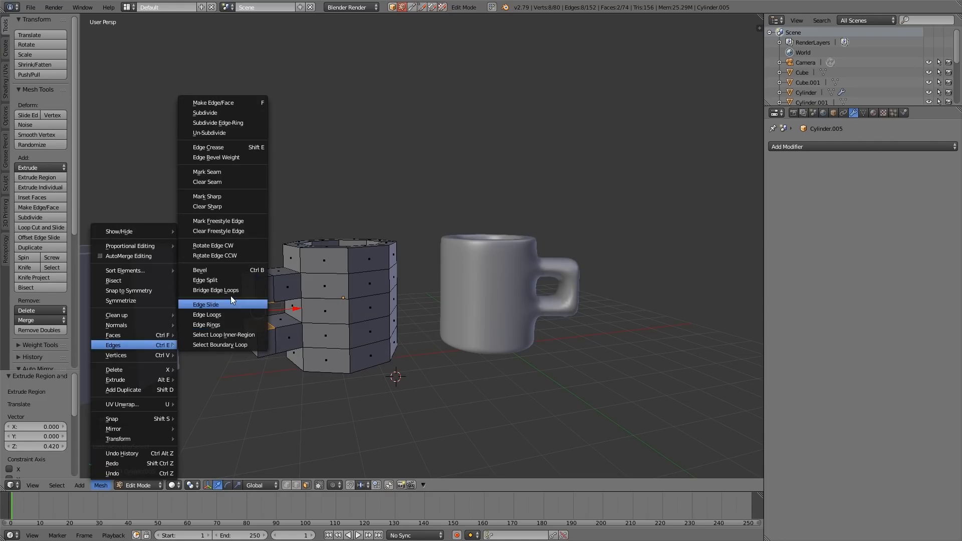
{"action": "left_click", "coordinate": [215, 290]}
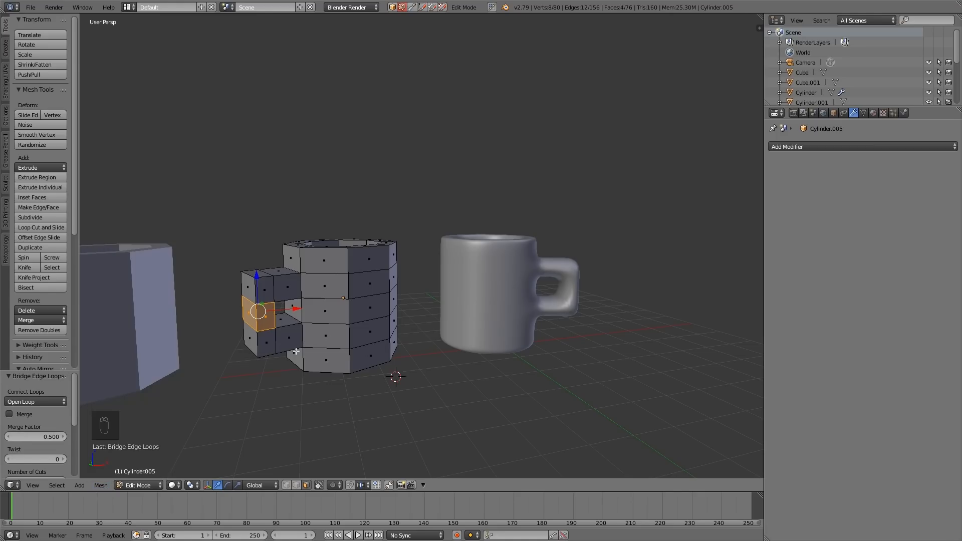
{"action": "mouse_move", "coordinate": [276, 382]}
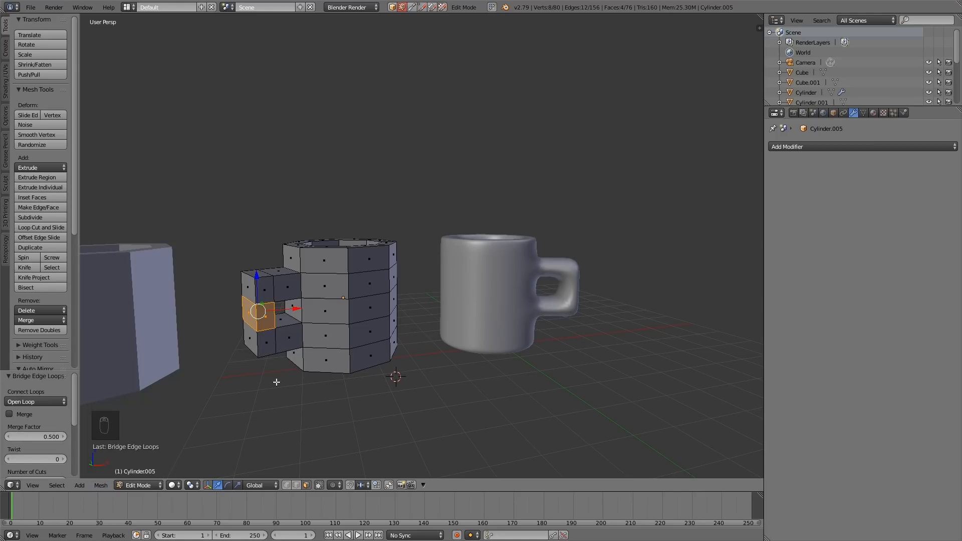
- Add a Subdivision Surface modifier to the mug with View level 3
{"action": "key", "text": "Tab"}
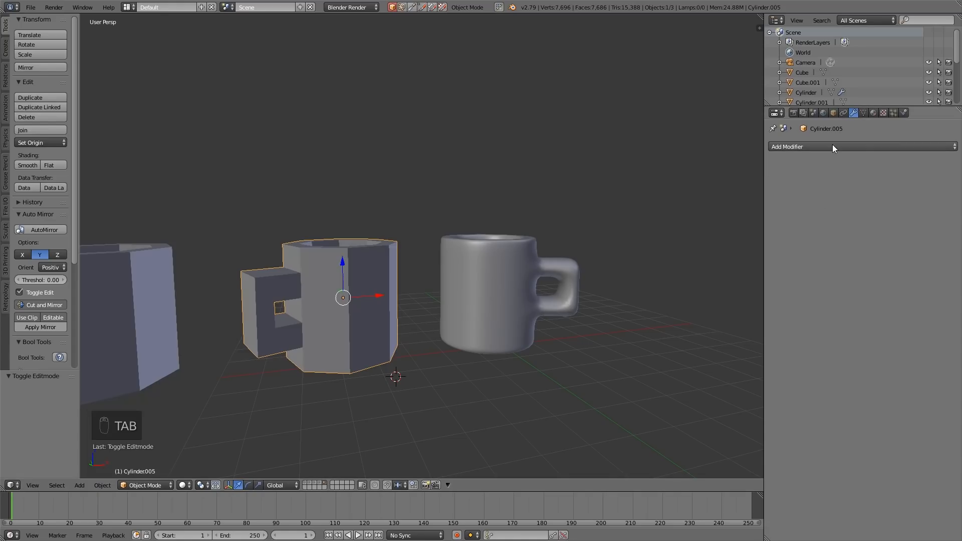
{"action": "left_click", "coordinate": [797, 146]}
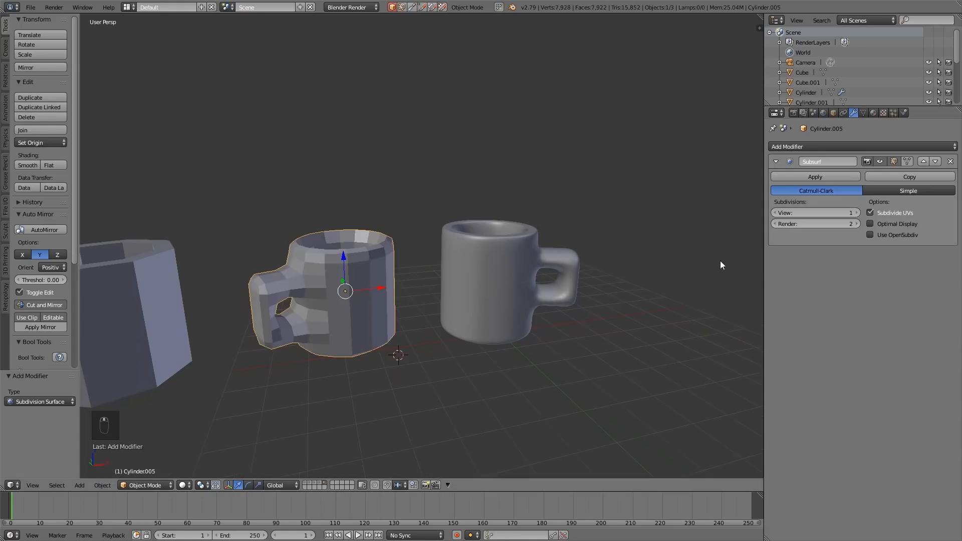
{"action": "left_click", "coordinate": [855, 212]}
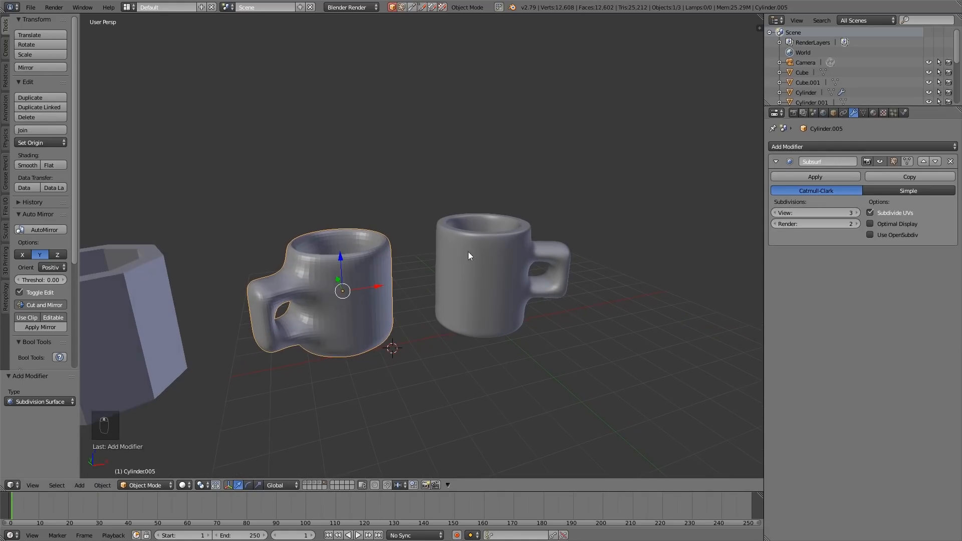
{"action": "mouse_move", "coordinate": [296, 299]}
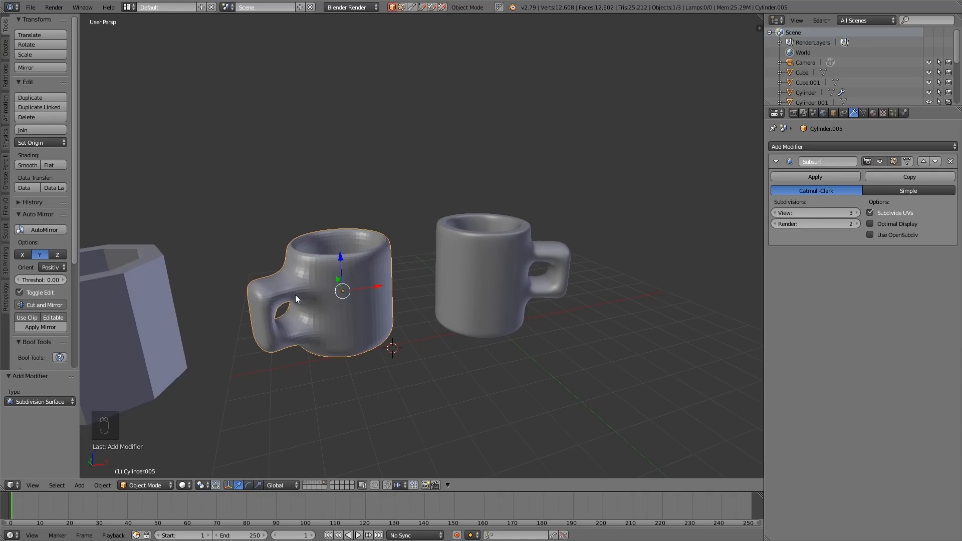
- Add Ctrl+R supporting edge loops around the mug's handle, body and rim
{"action": "key", "text": "Tab"}
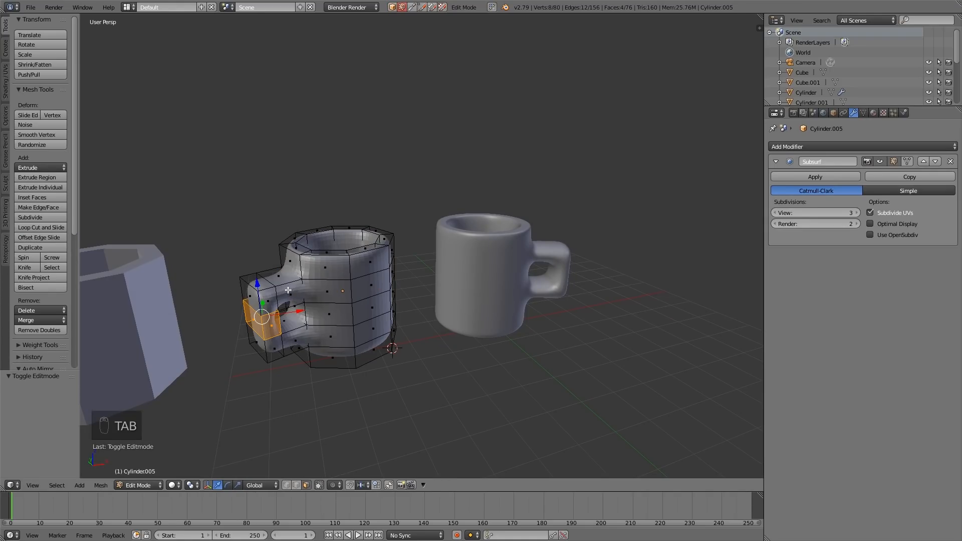
{"action": "key", "text": "ctrl+r"}
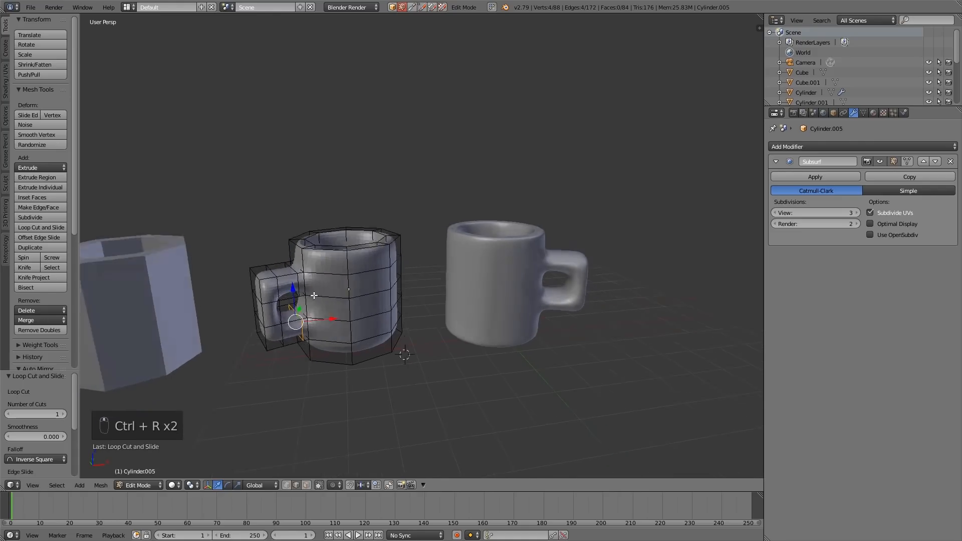
{"action": "key", "text": "ctrl+r"}
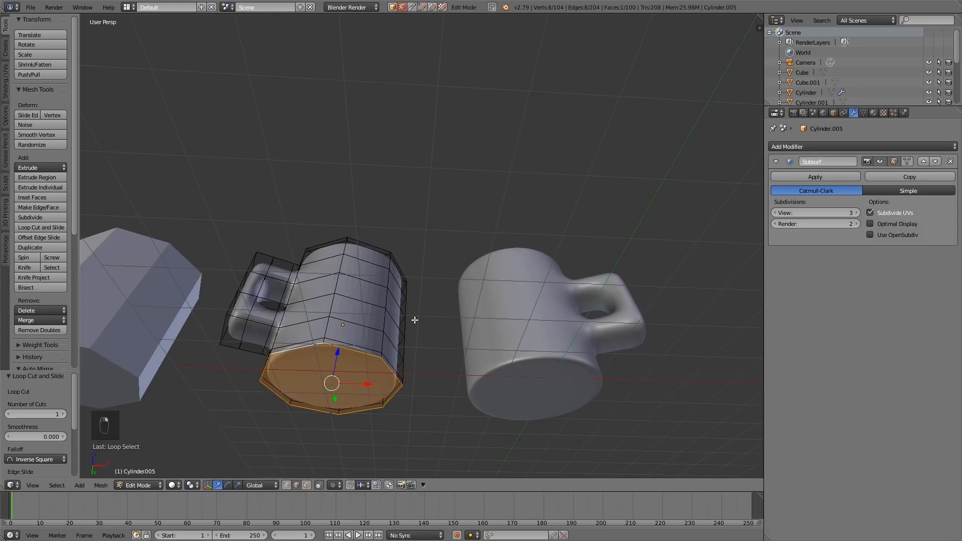
{"action": "left_click", "coordinate": [32, 197]}
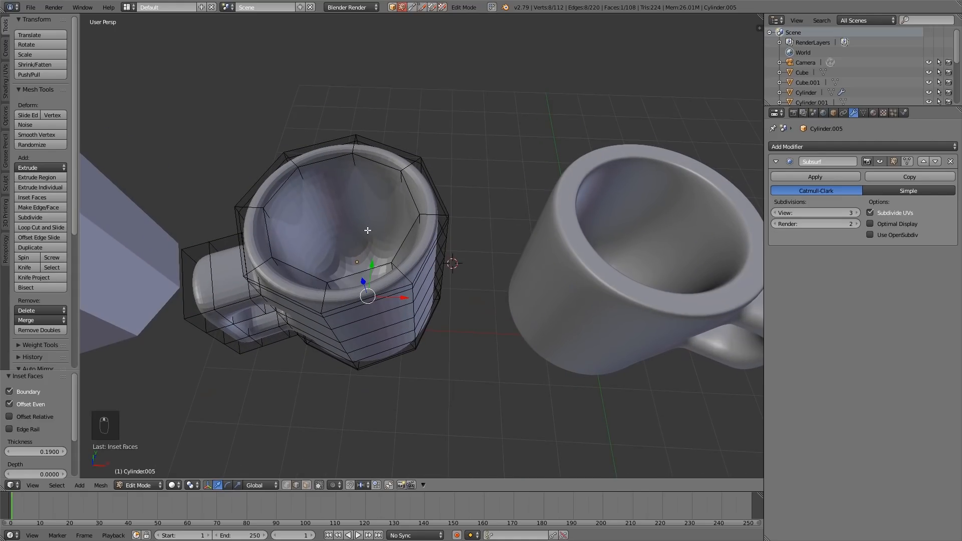
{"action": "key", "text": "ctrl+r"}
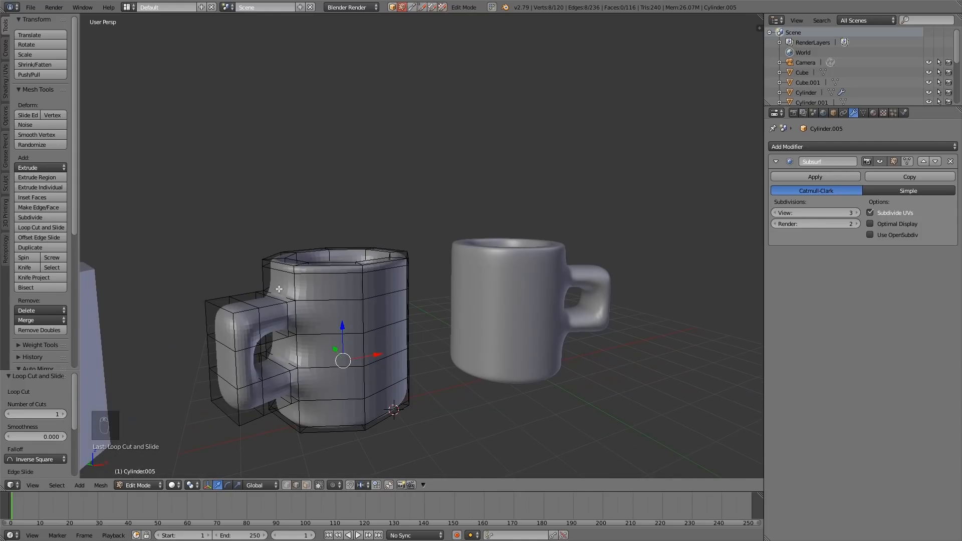
{"action": "mouse_move", "coordinate": [294, 307]}
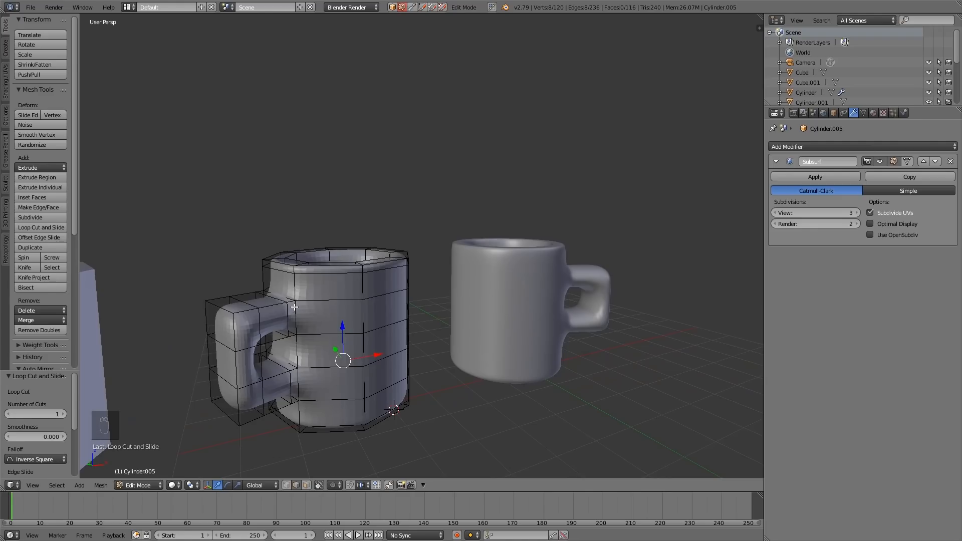
{"action": "mouse_move", "coordinate": [292, 342]}
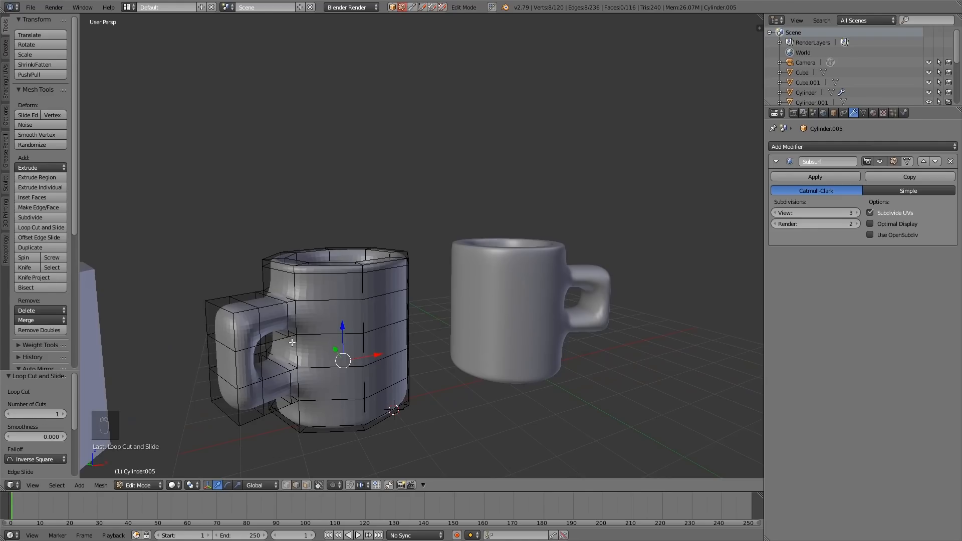
- Enter Edit Mode on the duplicate cup and select two stacked side faces
{"action": "key", "text": "Tab"}
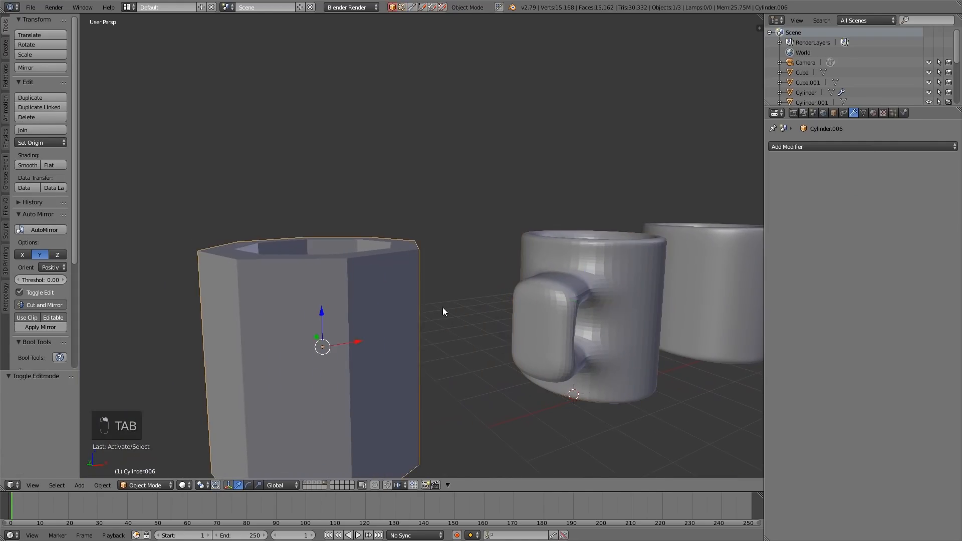
{"action": "key", "text": "Tab"}
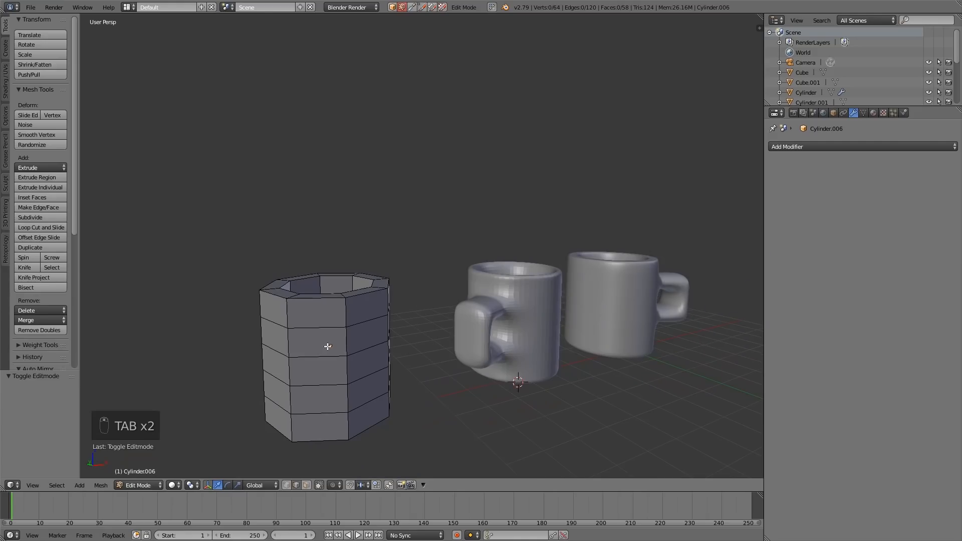
{"action": "key", "text": "Ctrl+Tab"}
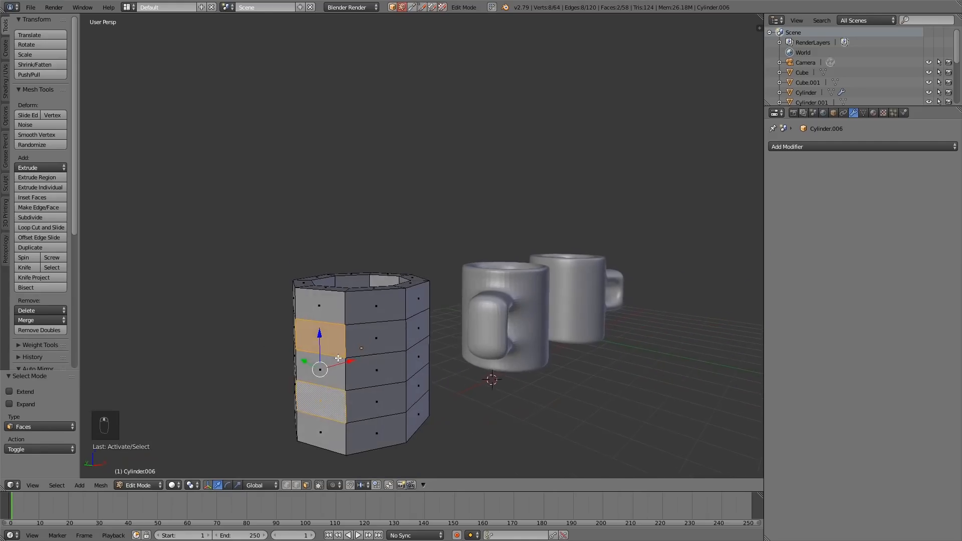
{"action": "left_click", "coordinate": [32, 197]}
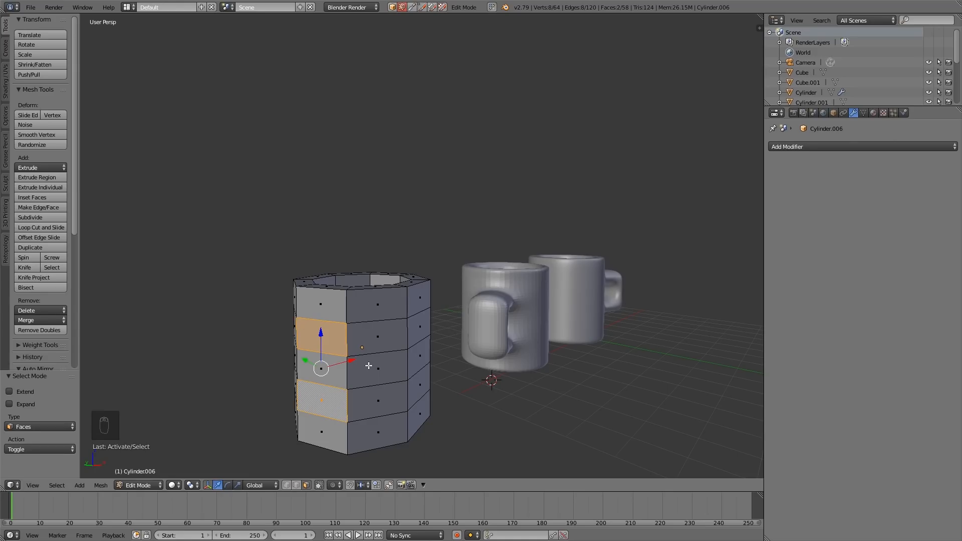
- Try extruding and scaling the faces, undo it, and start insetting them
{"action": "key", "text": "ctrl+z"}
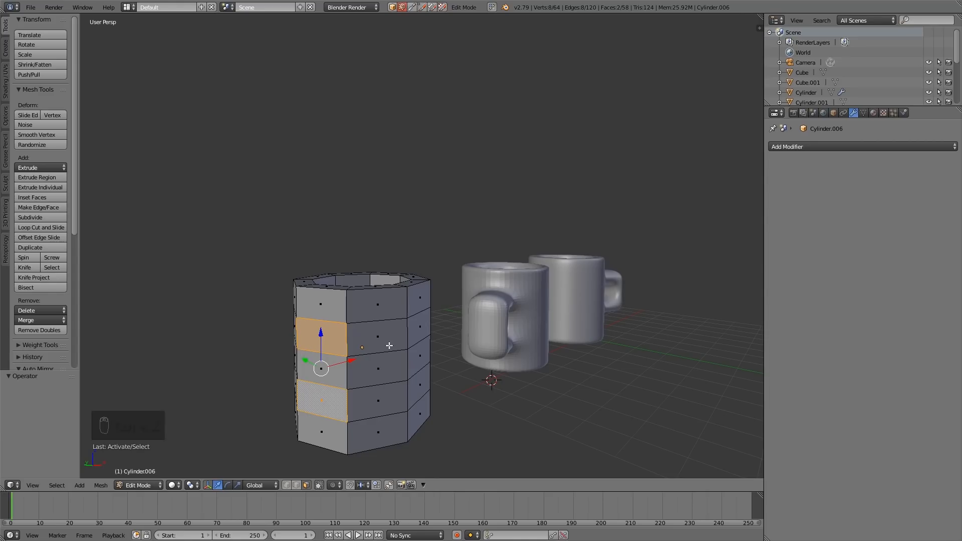
{"action": "key", "text": "e"}
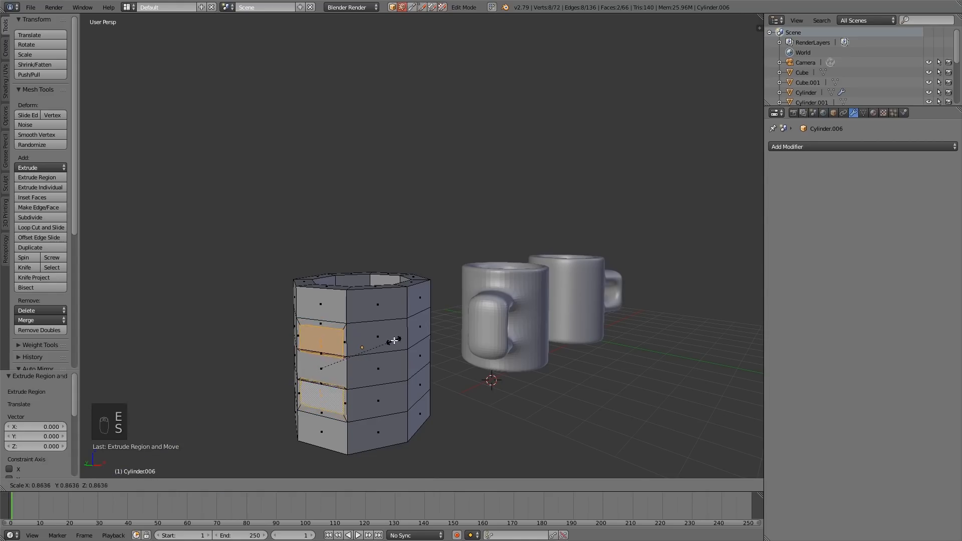
{"action": "mouse_move", "coordinate": [380, 346]}
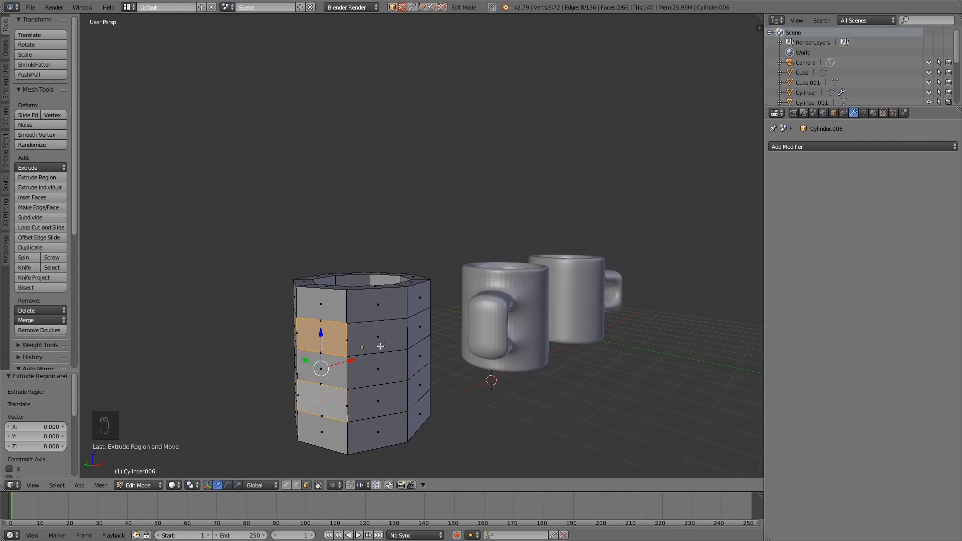
{"action": "key", "text": "ctrl+z"}
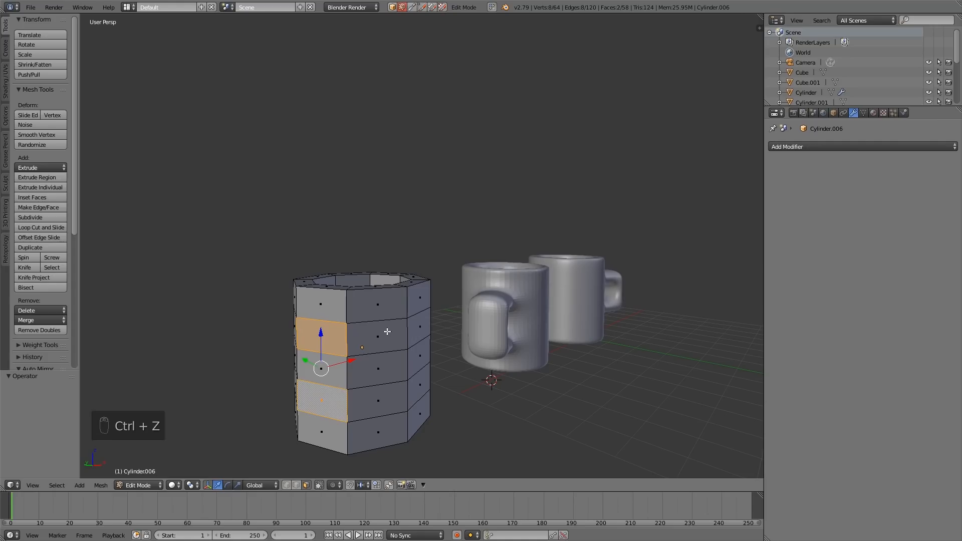
{"action": "key", "text": "I"}
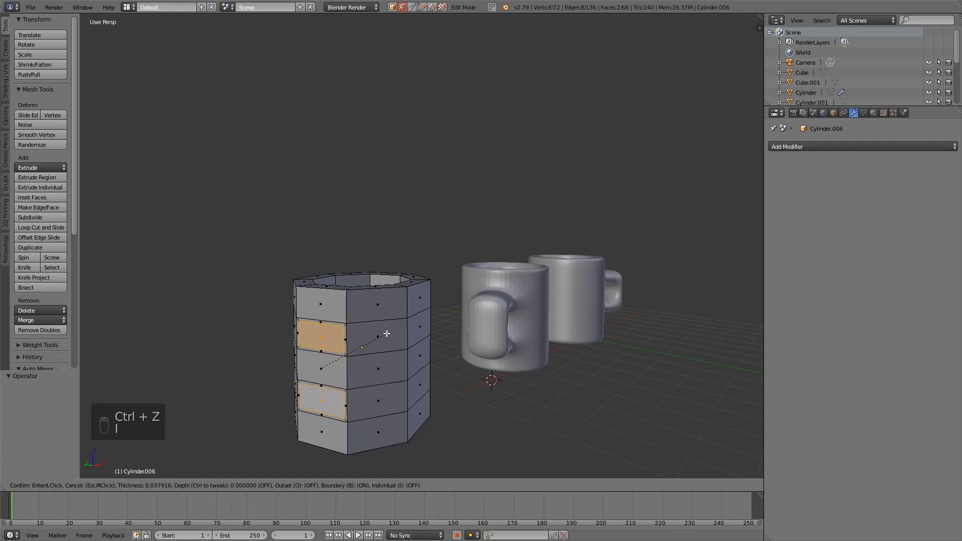
- Confirm the inset, extrude the faces outward, and apply Bridge Edge Loops
{"action": "left_click", "coordinate": [361, 348]}
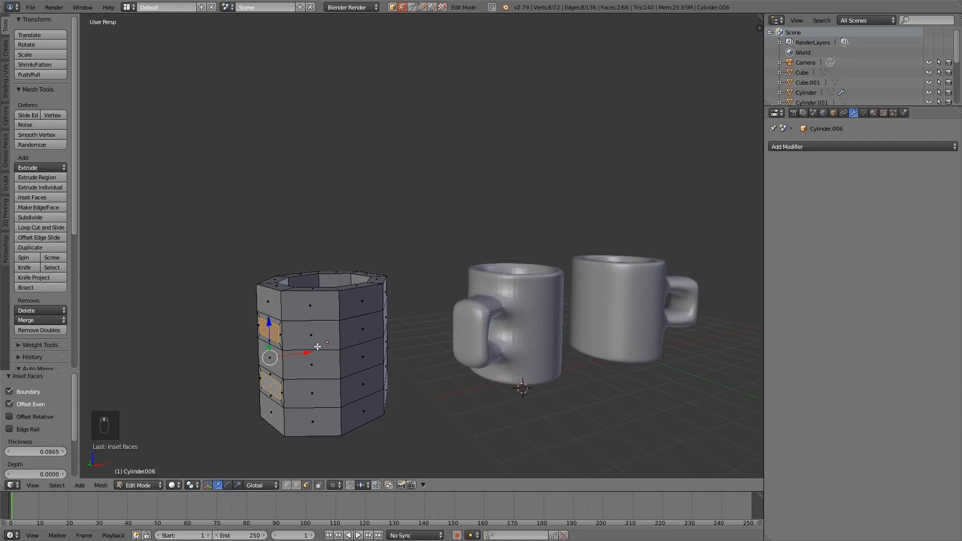
{"action": "key", "text": "e"}
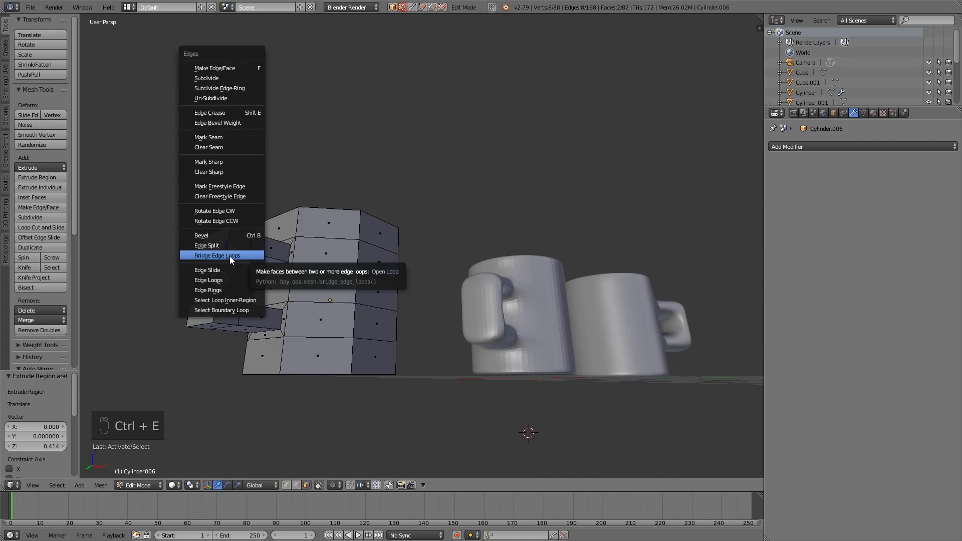
{"action": "left_click", "coordinate": [216, 255]}
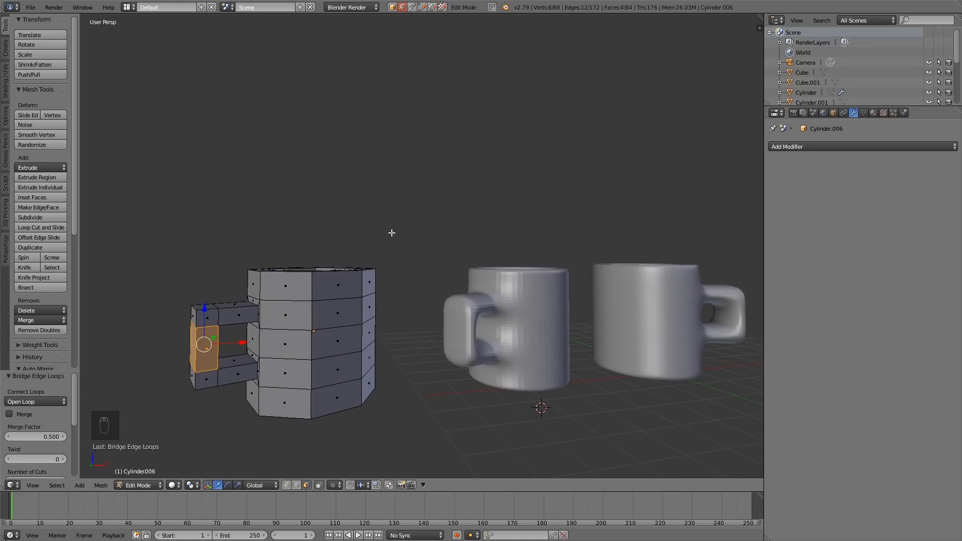
- Add a level-4 Subdivision Surface modifier and cut edge loops near the handle
{"action": "key", "text": "ctrl+4"}
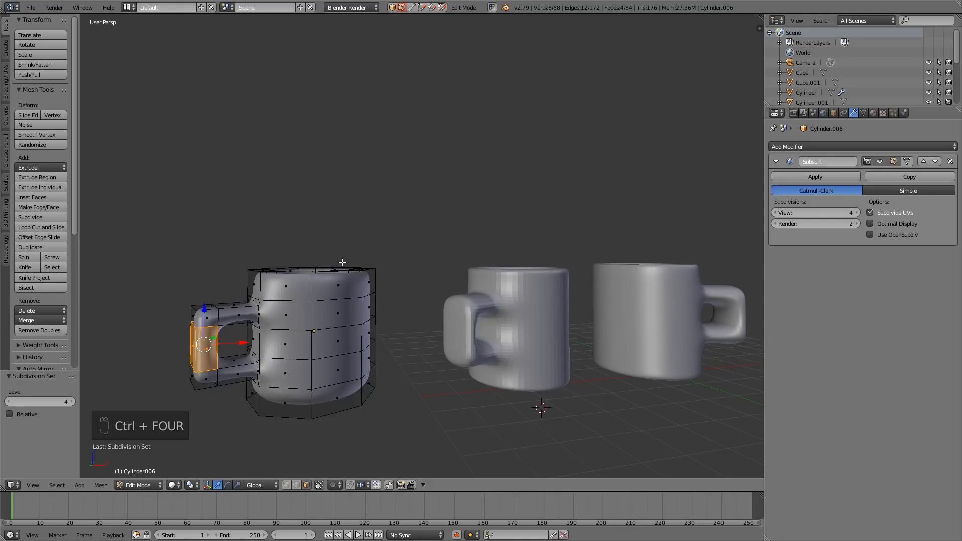
{"action": "mouse_move", "coordinate": [339, 326]}
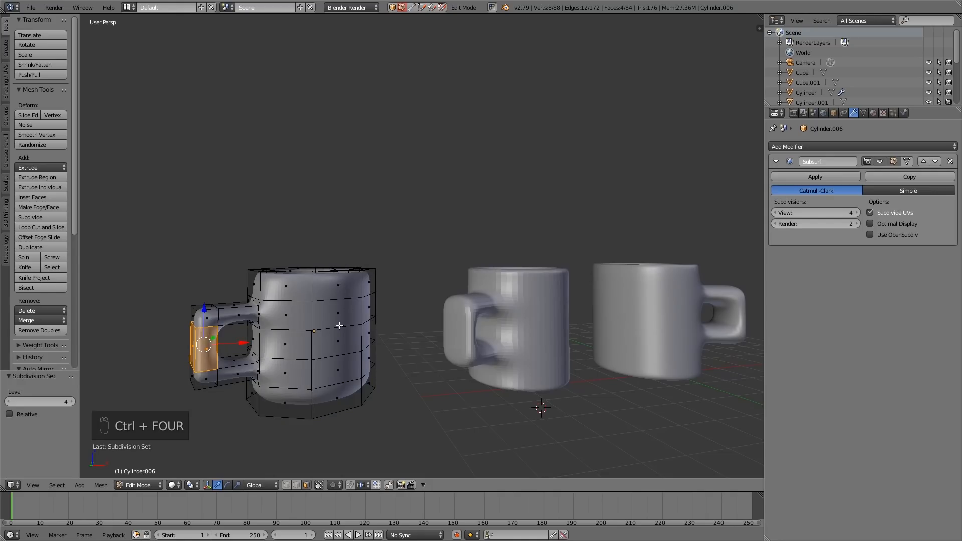
{"action": "key", "text": "ctrl+r"}
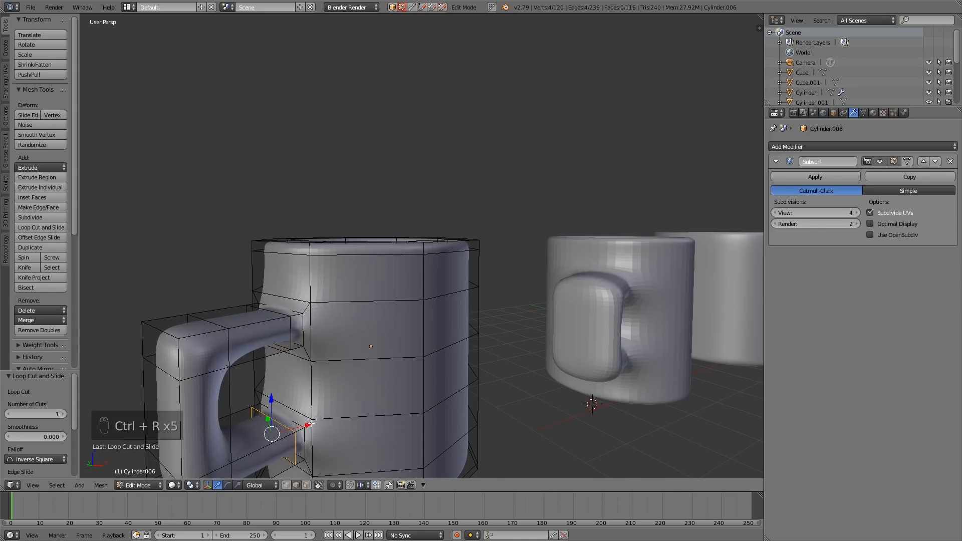
- Preview the smoothed mug in Object Mode, then select an edge loop on the body
{"action": "key", "text": "Tab"}
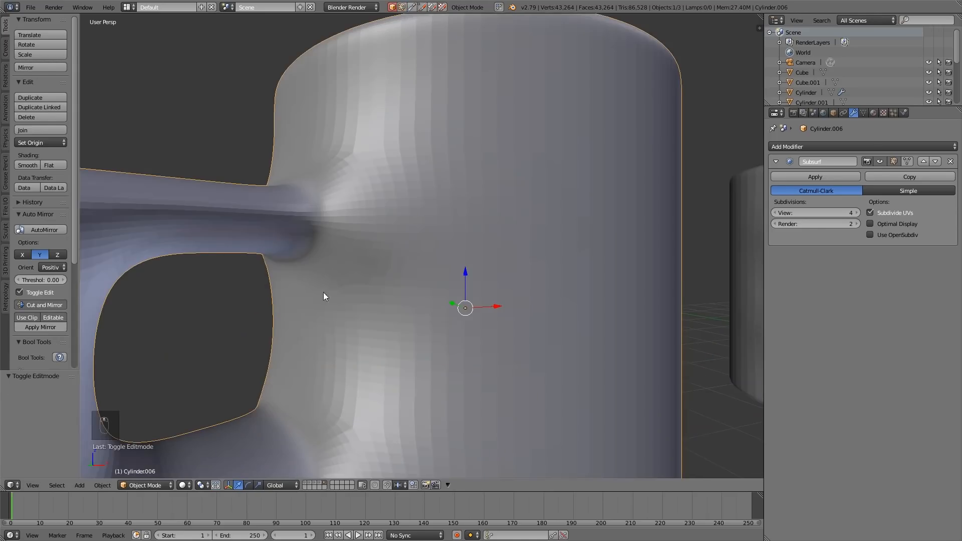
{"action": "key", "text": "Tab"}
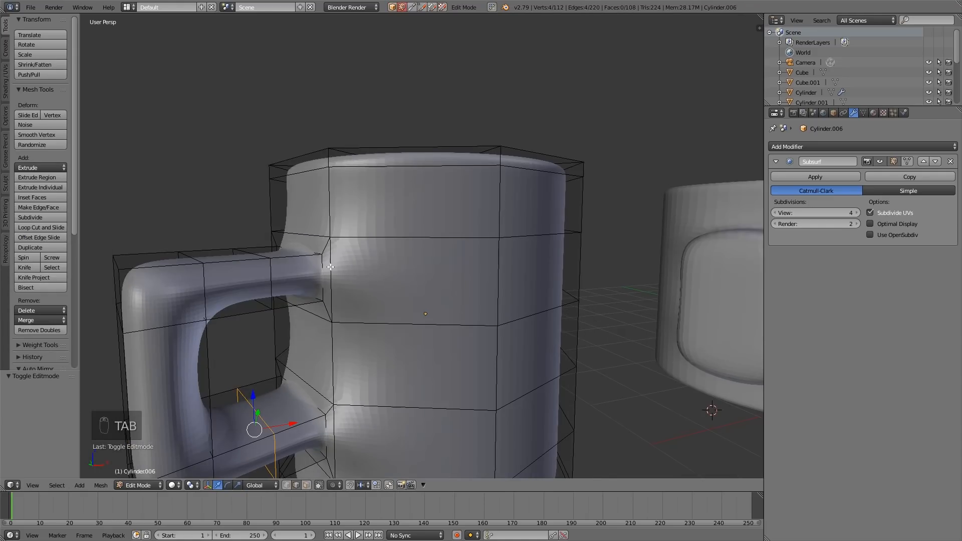
{"action": "mouse_move", "coordinate": [354, 412]}
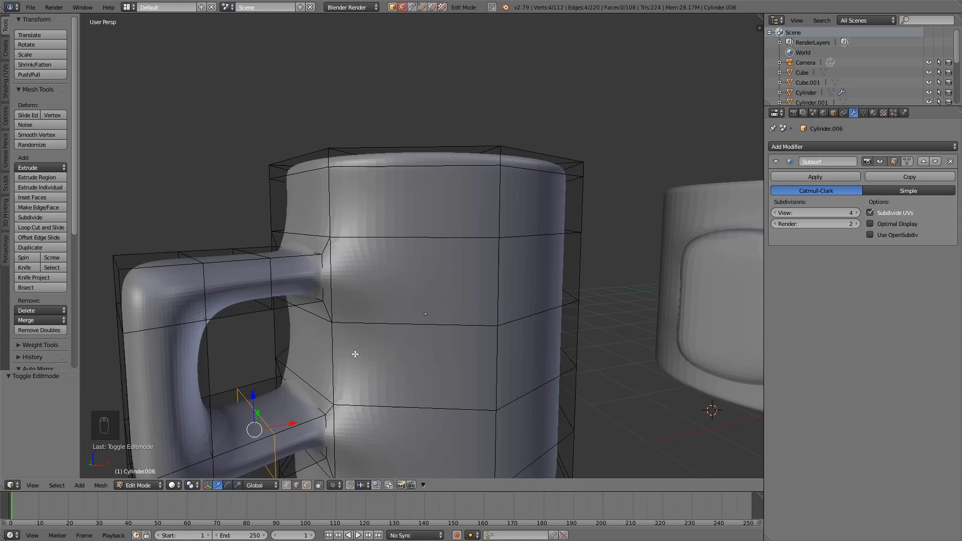
{"action": "mouse_move", "coordinate": [329, 247]}
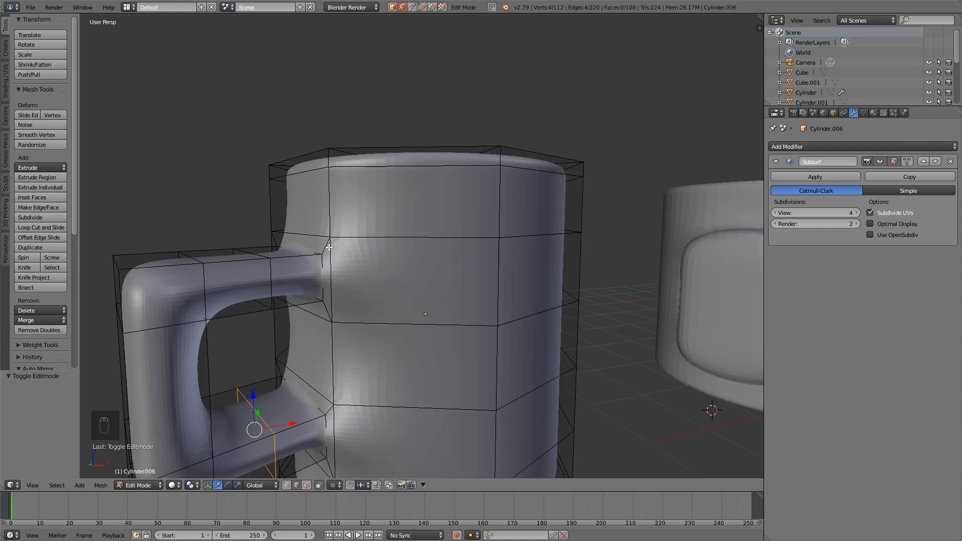
{"action": "mouse_move", "coordinate": [365, 348]}
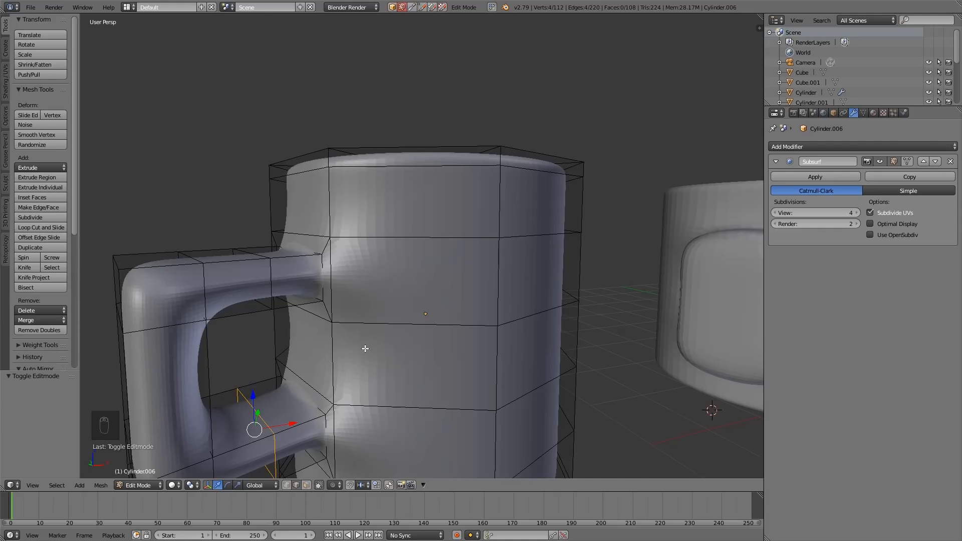
{"action": "mouse_move", "coordinate": [322, 310]}
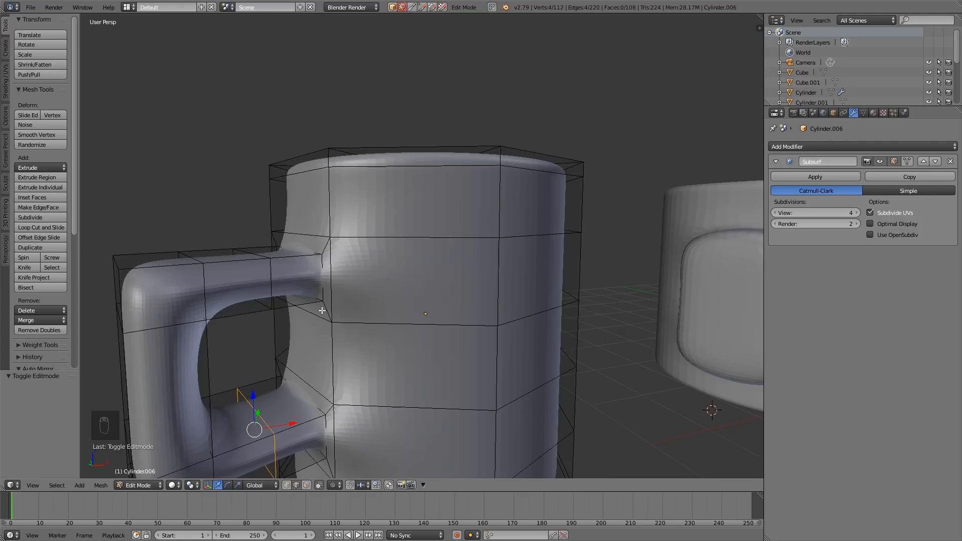
{"action": "left_click", "coordinate": [322, 269]}
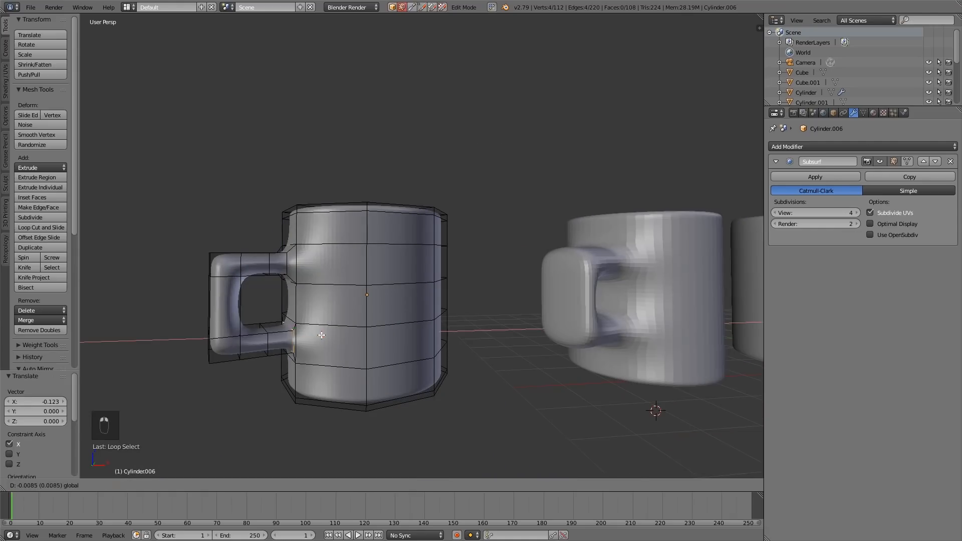
- Check the tightened handle joint in smooth form, then return to mesh editing
{"action": "key", "text": "Tab"}
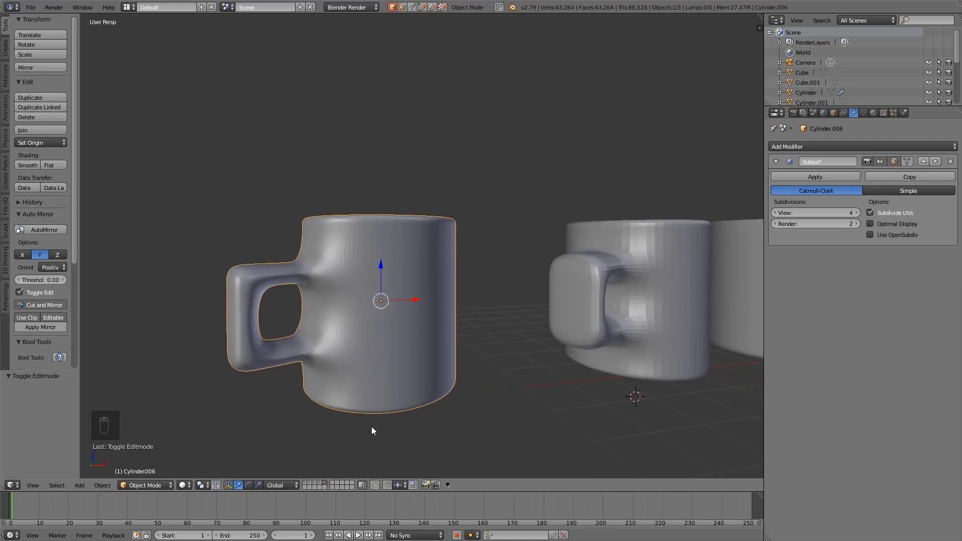
{"action": "key", "text": "Tab"}
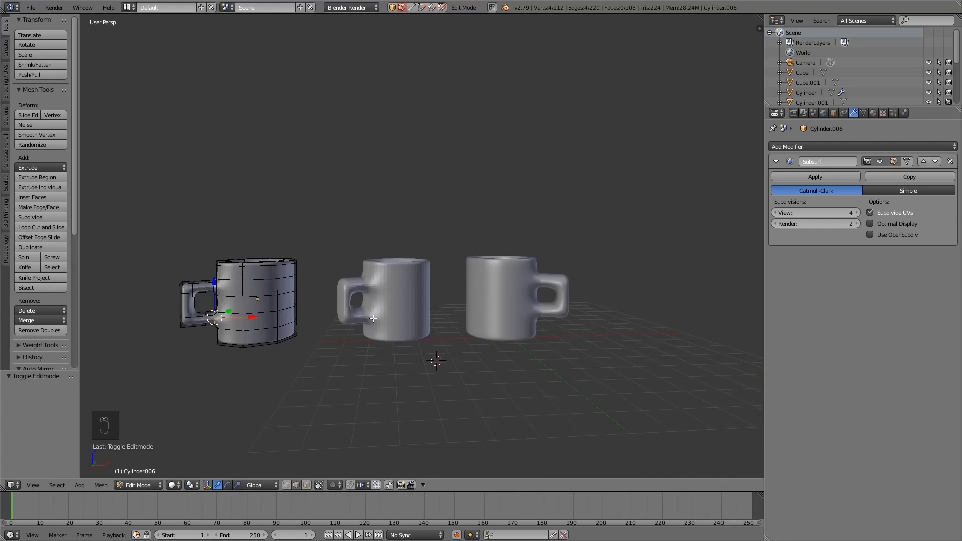
{"action": "mouse_move", "coordinate": [196, 314]}
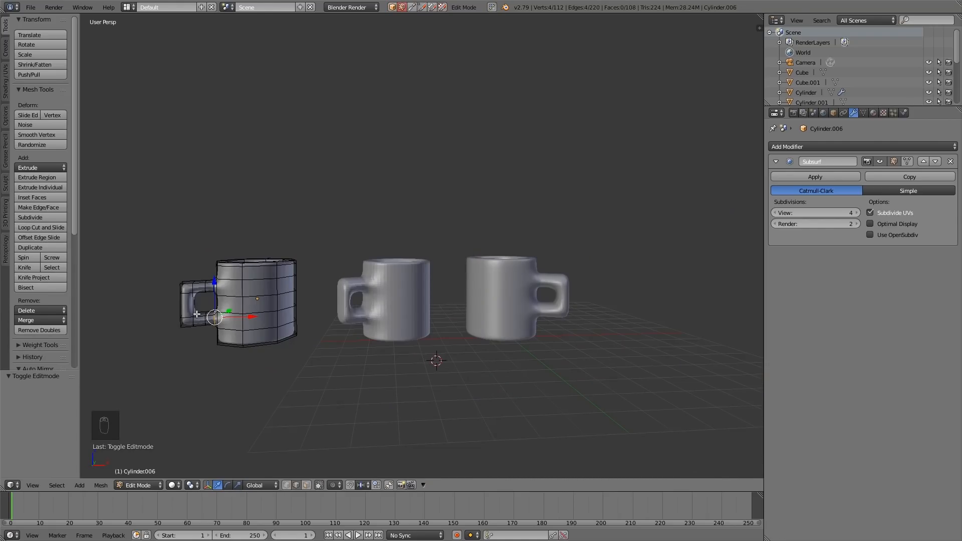